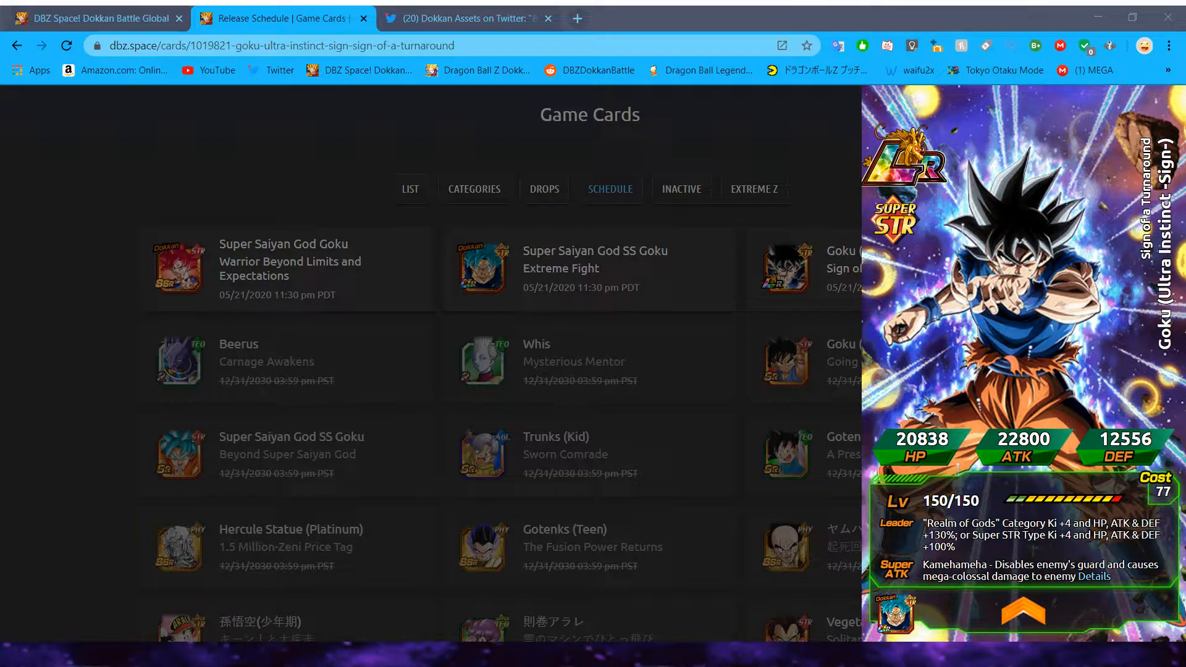
pyautogui.moveTo(373, 422)
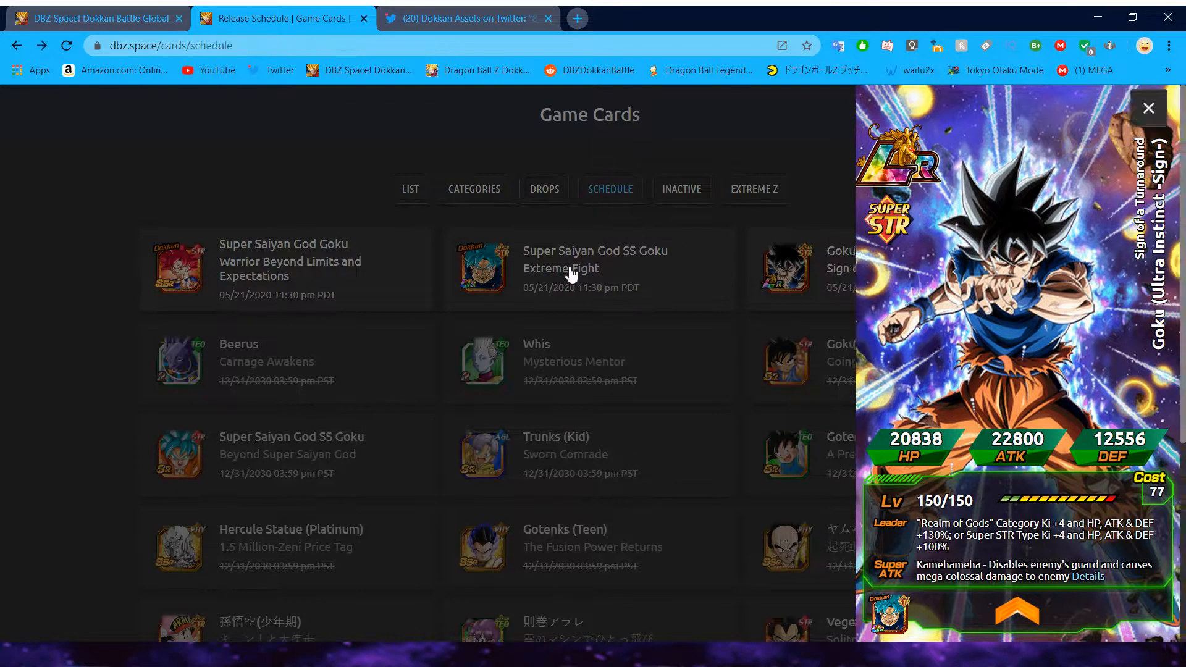
# Step: Close the Goku (Ultra Instinct -Sign-) card panel and return to the release schedule list
pyautogui.click(1149, 108)
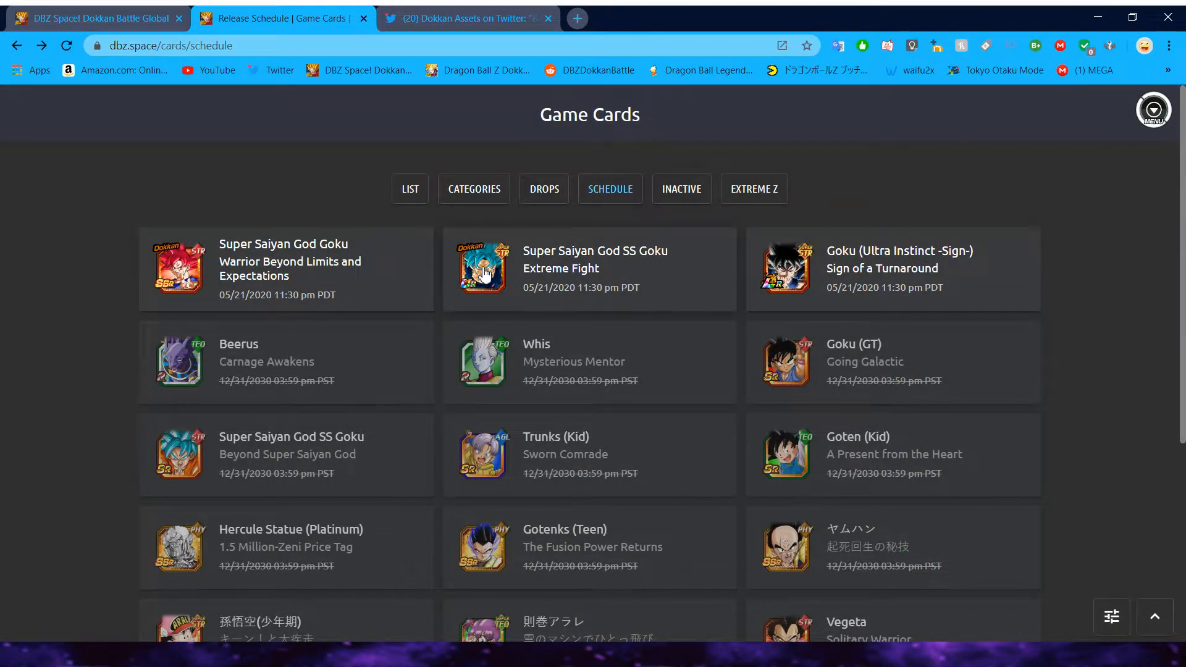
pyautogui.click(483, 270)
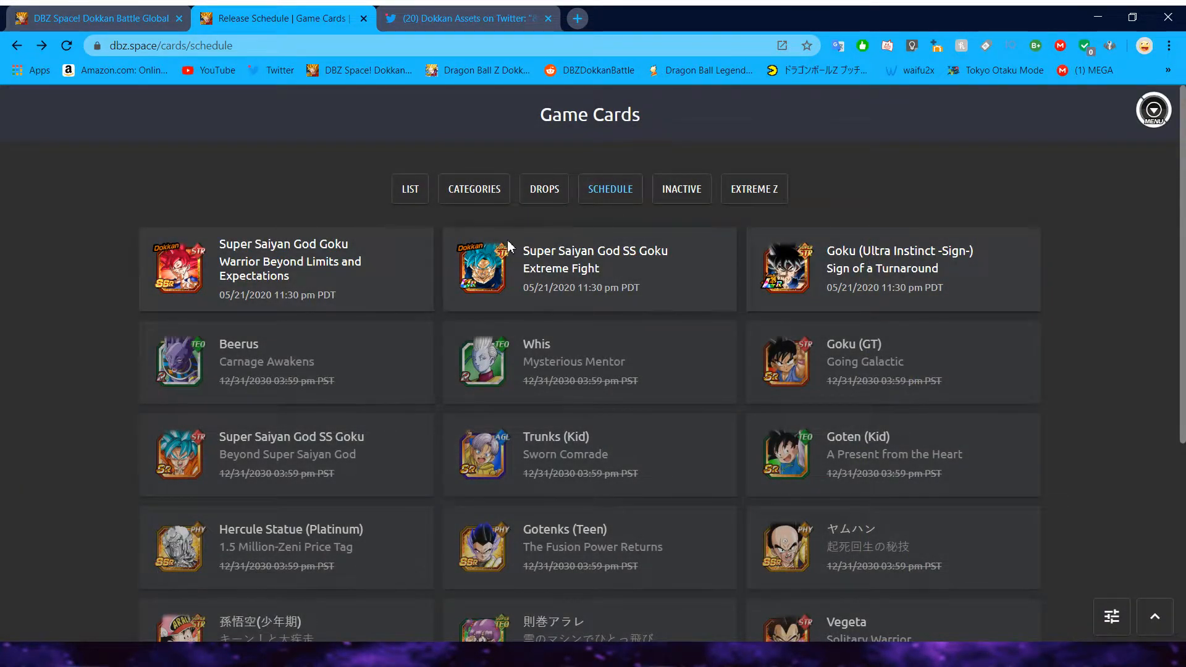
pyautogui.moveTo(486, 284)
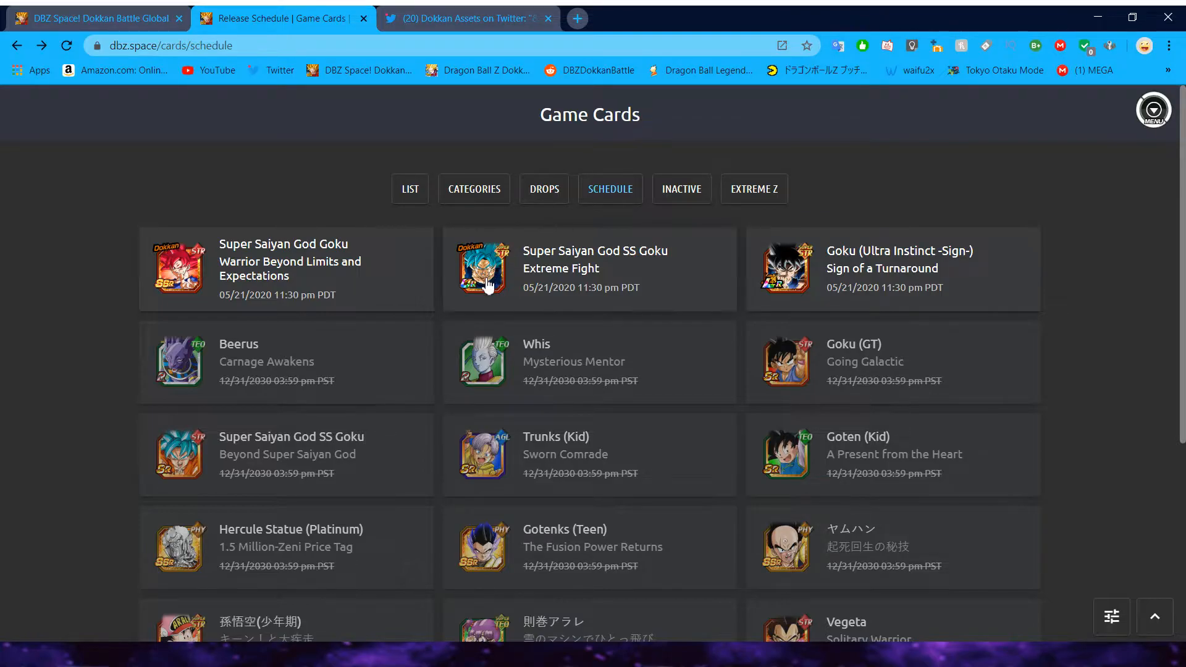
pyautogui.moveTo(281, 146)
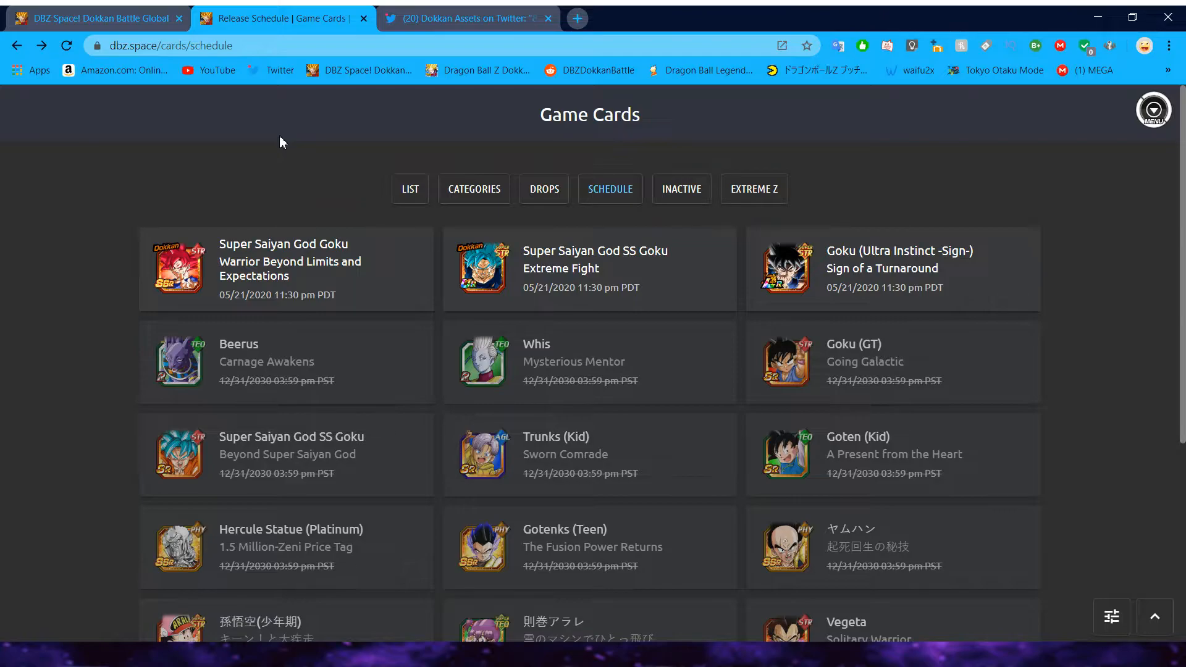
# Step: Search Twitter for 'hyd', open the Hydros profile and scroll to the Ultra Instinct Goku GIF
pyautogui.click(464, 17)
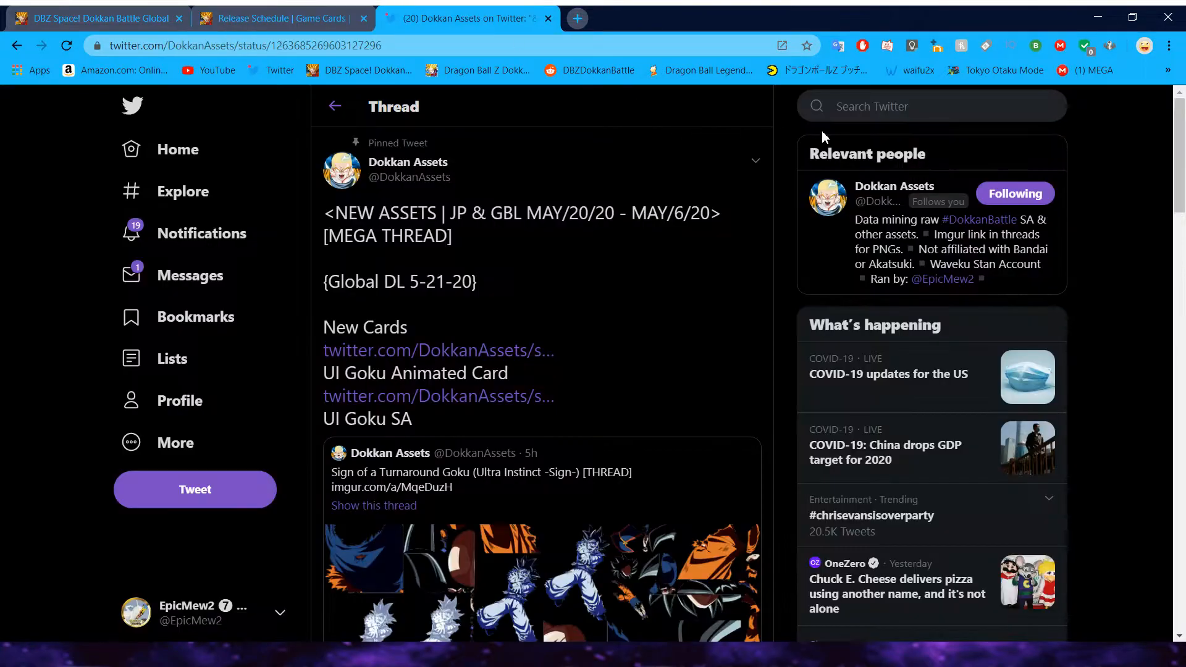
pyautogui.click(917, 106)
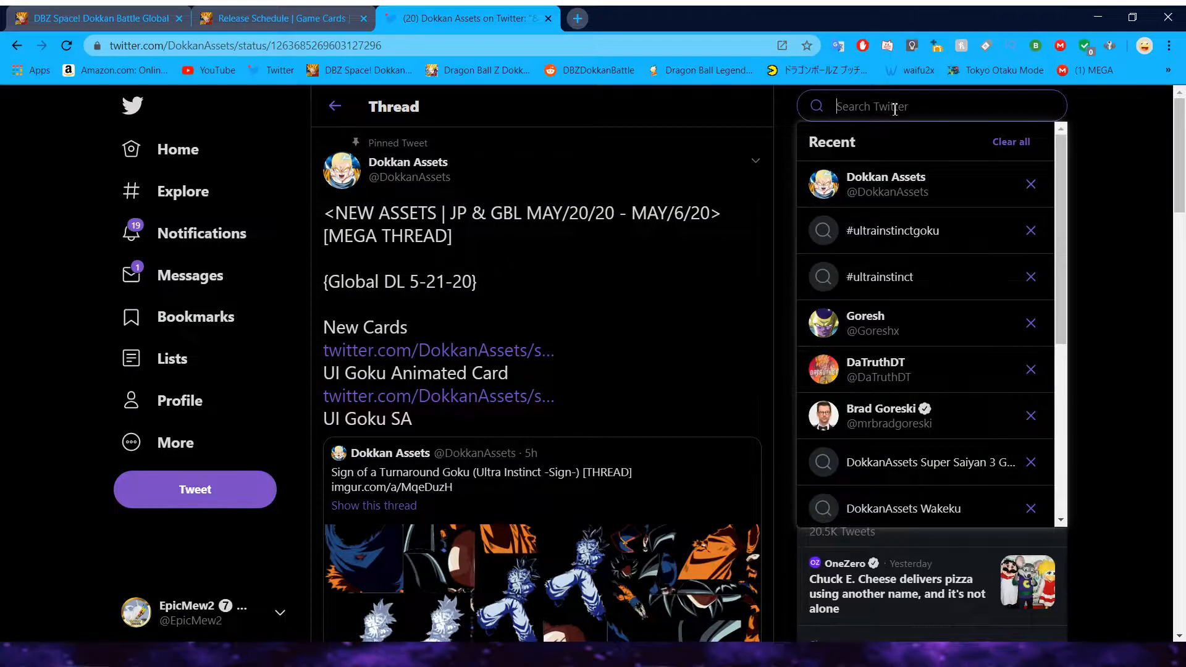
pyautogui.write('hyd')
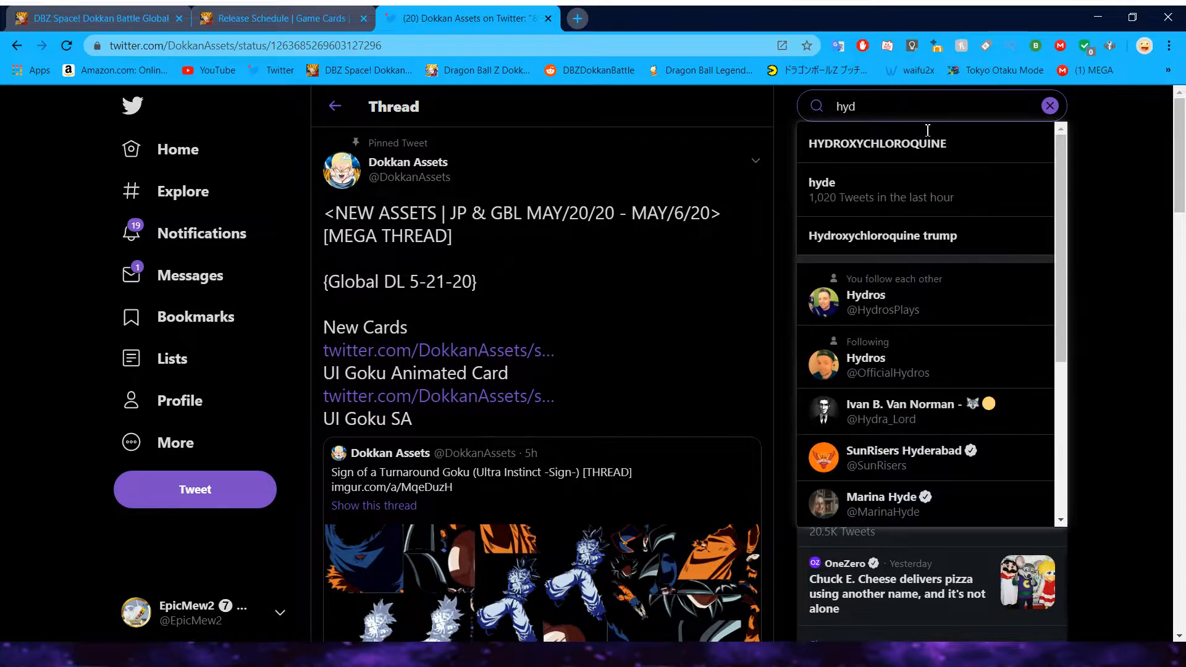
pyautogui.click(883, 301)
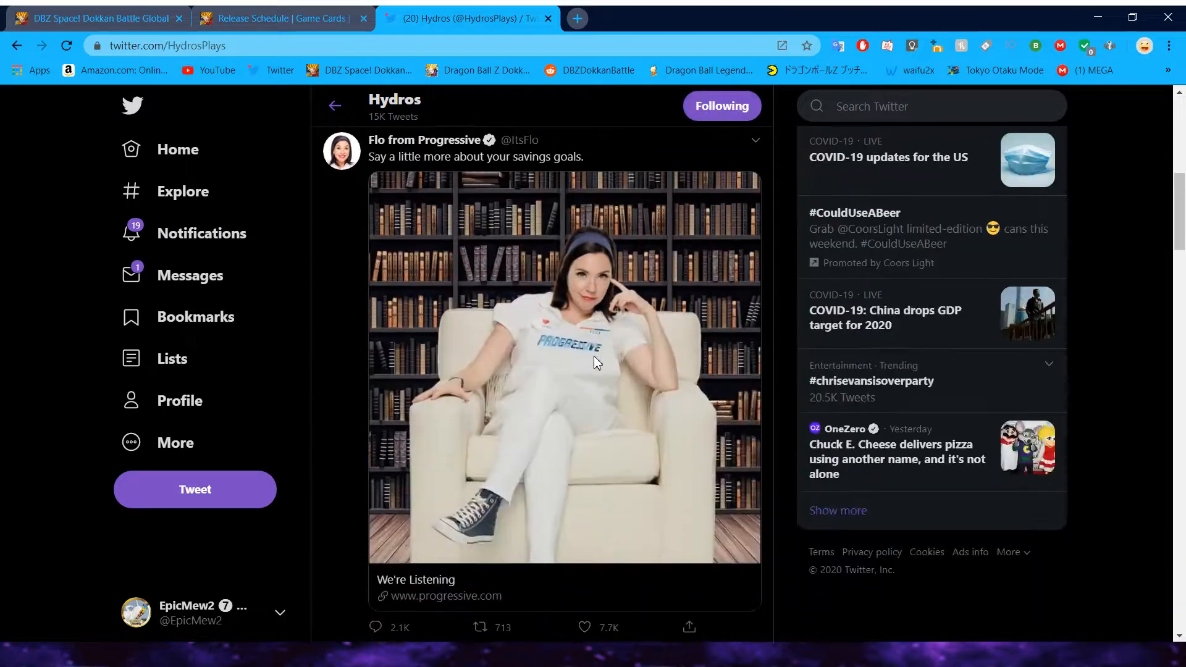
pyautogui.scroll(-3)
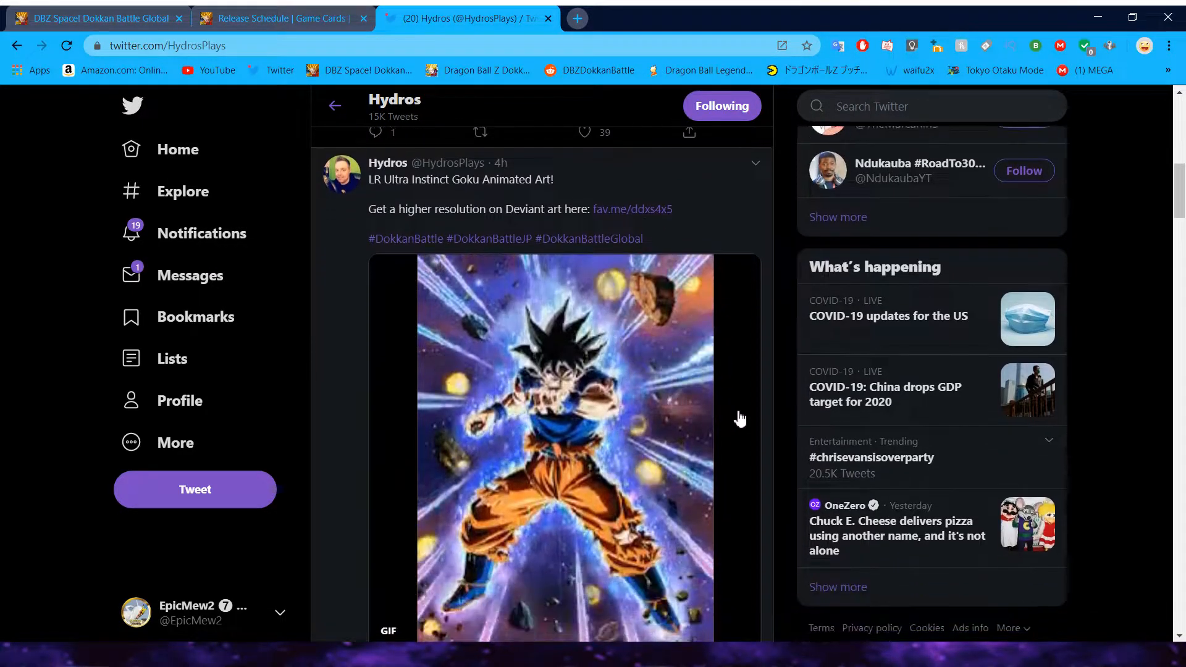
pyautogui.scroll(-3)
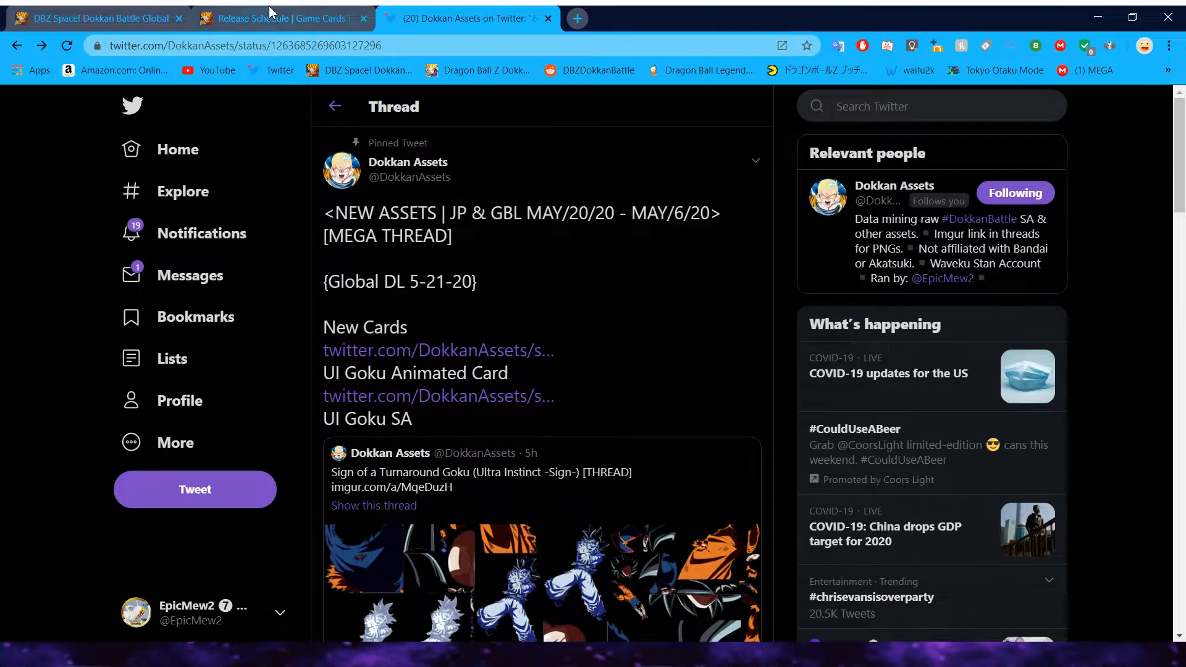
# Step: Switch back to the DBZ Space release schedule tab
pyautogui.click(279, 17)
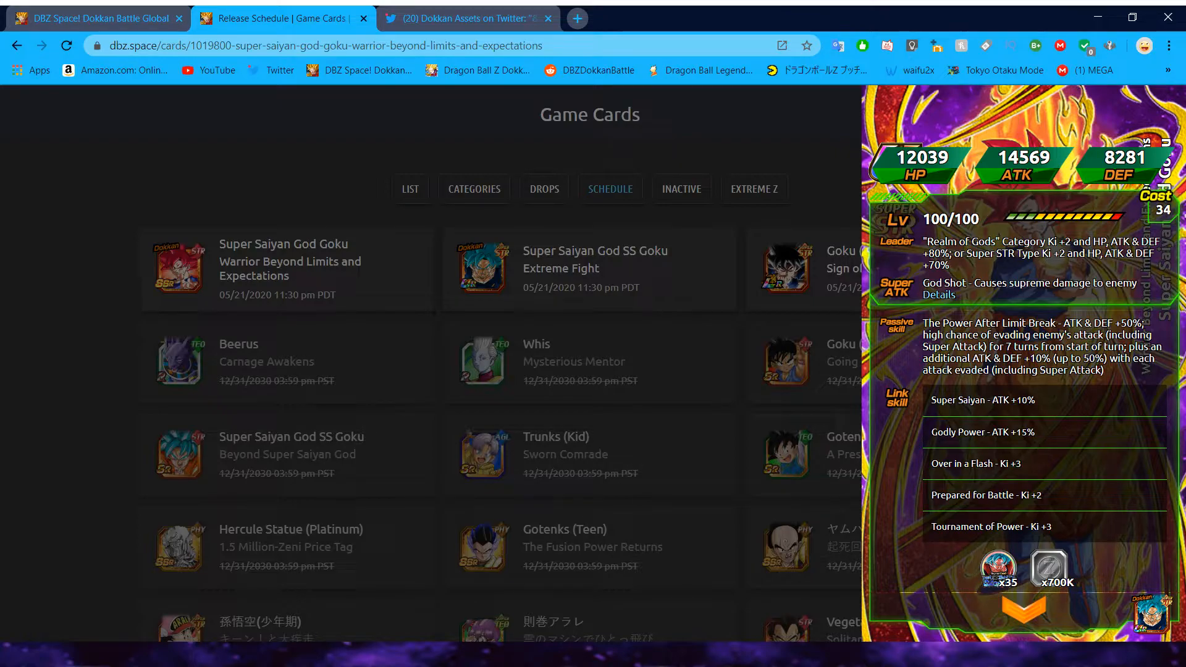
pyautogui.moveTo(611, 533)
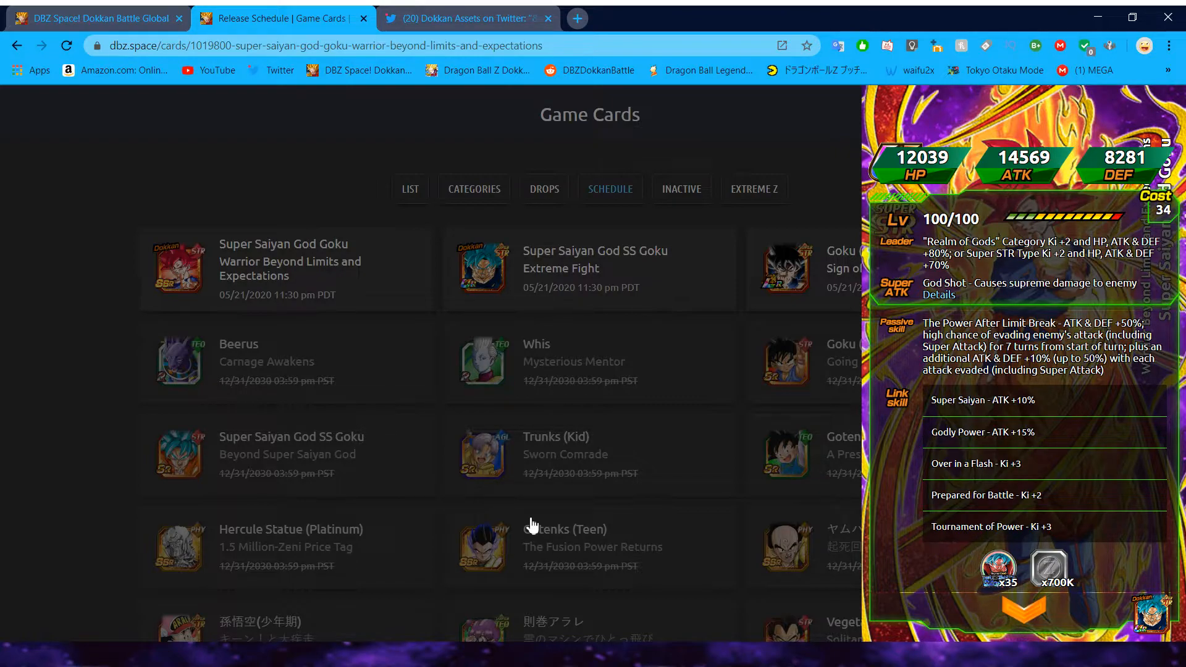
pyautogui.moveTo(966, 411)
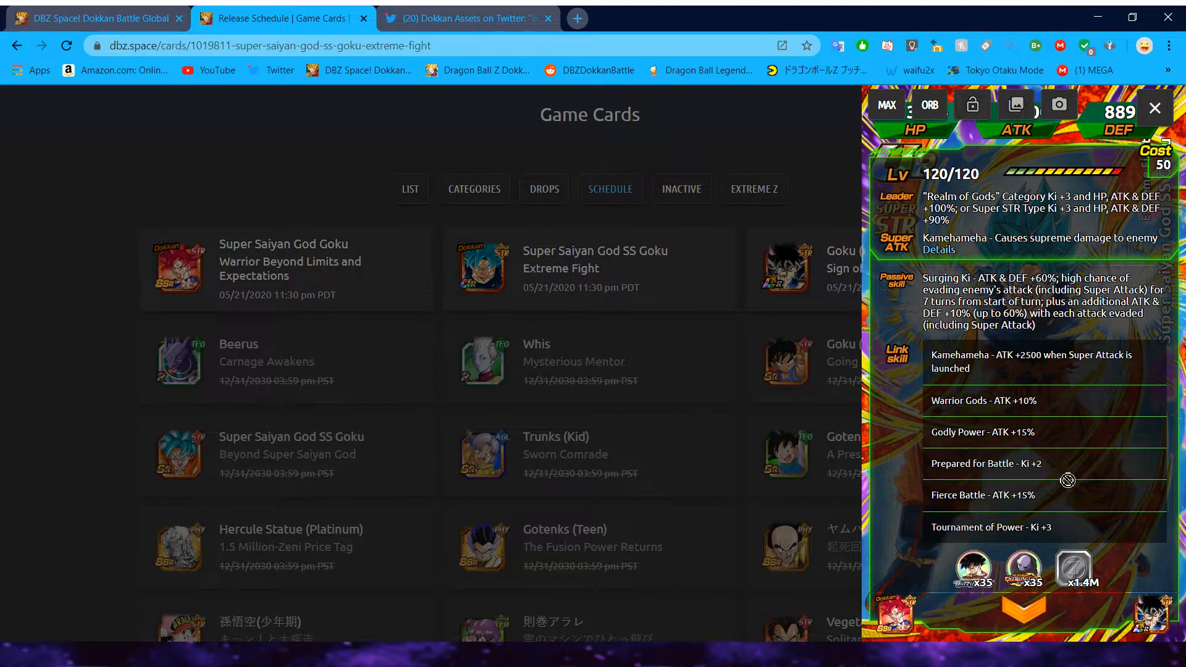
pyautogui.moveTo(916, 574)
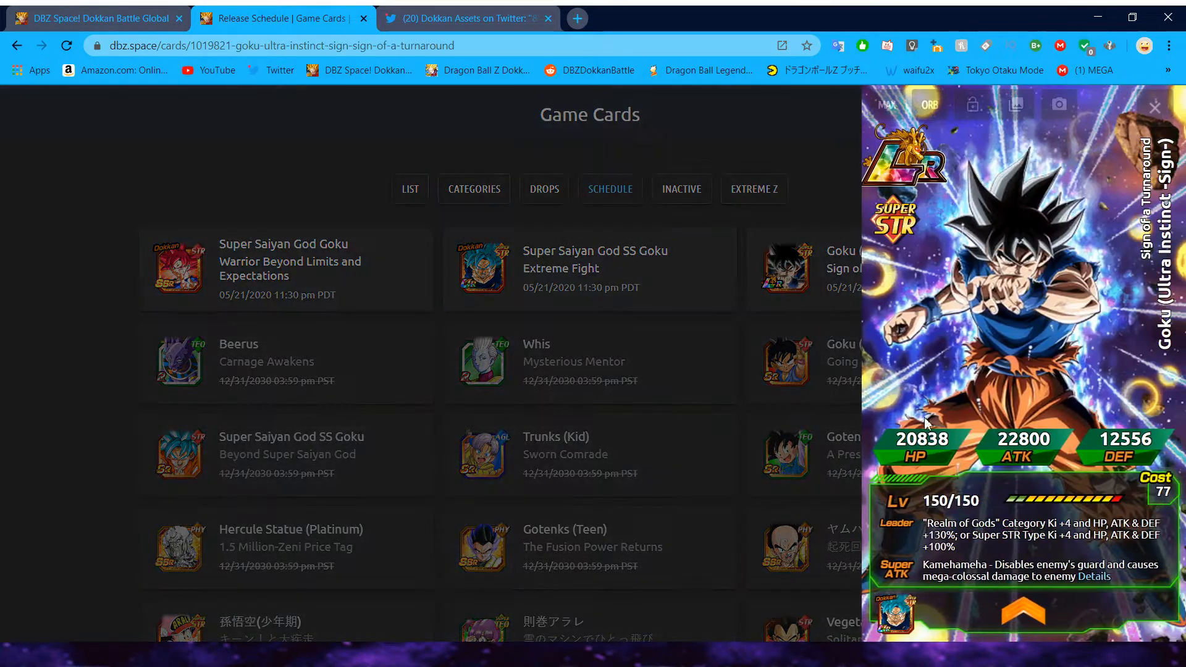
# Step: Scroll down the Goku (Ultra Instinct -Sign-) card detail panel
pyautogui.scroll(-3)
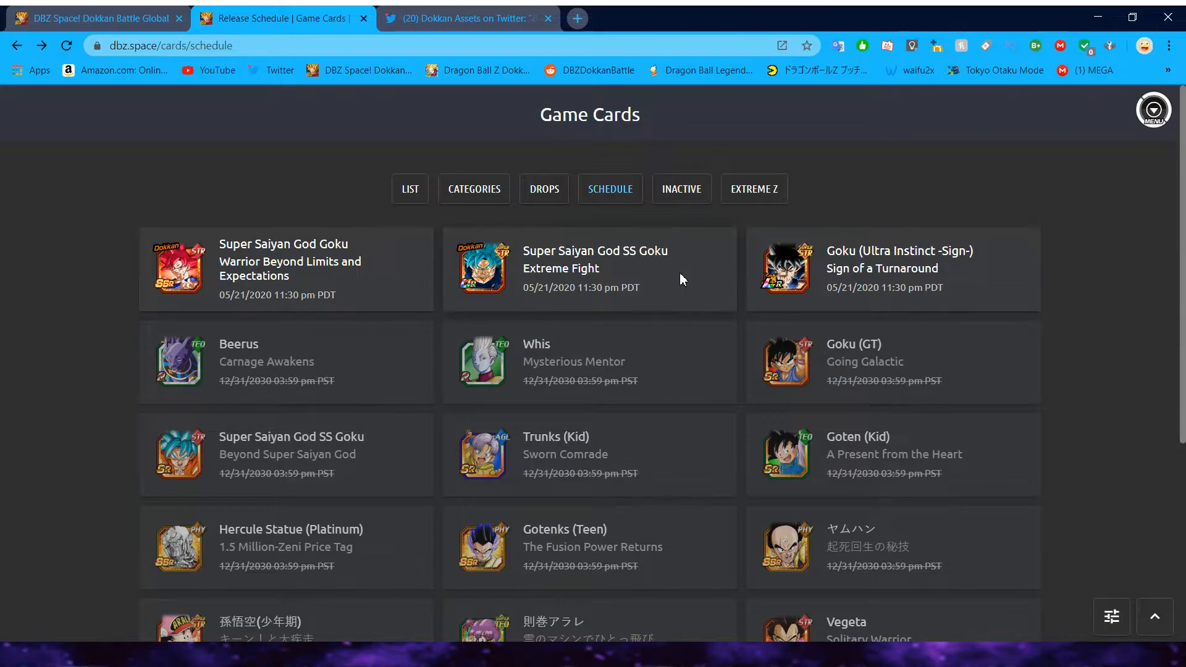
pyautogui.moveTo(128, 12)
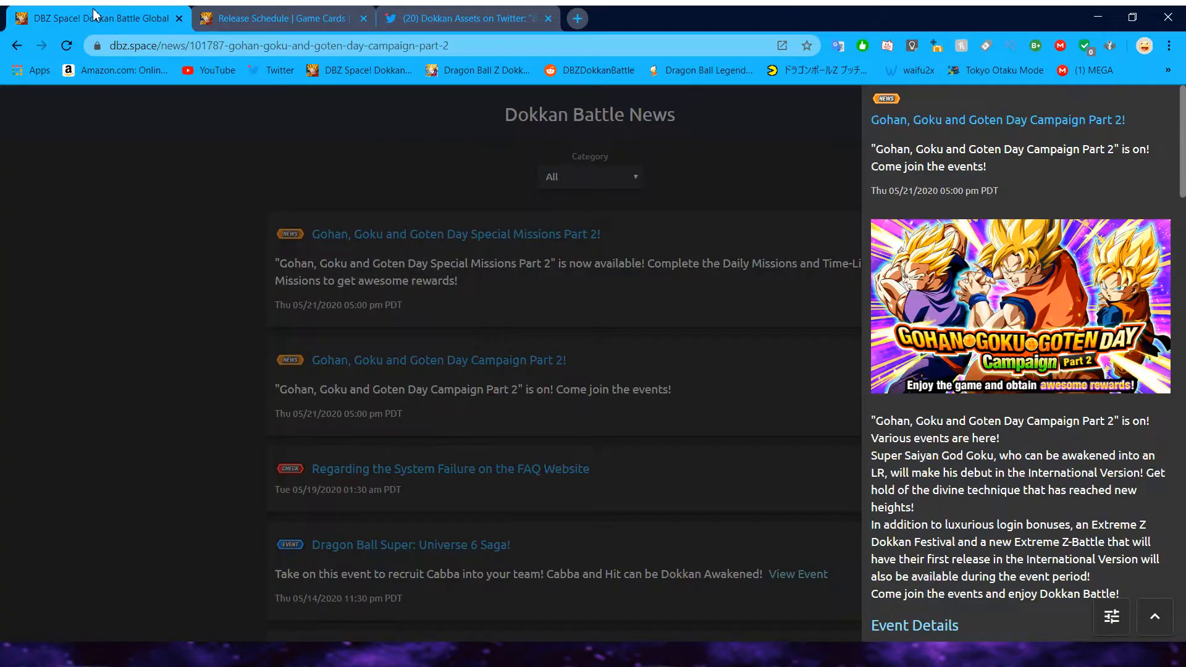
pyautogui.moveTo(724, 299)
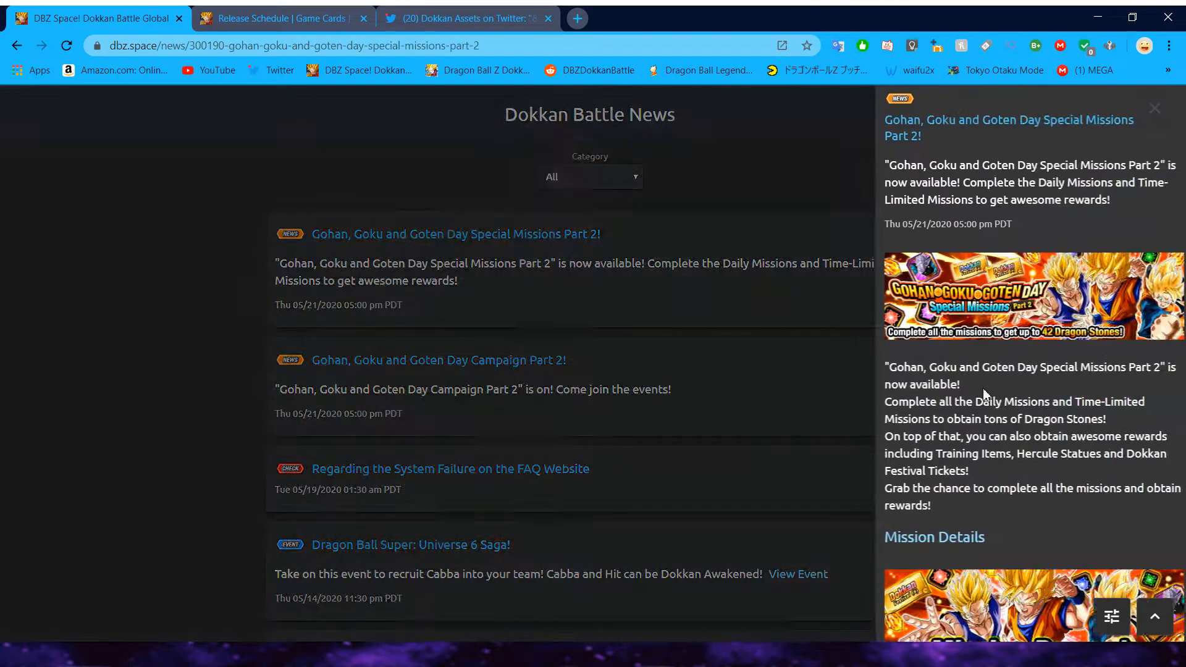
# Step: Scroll the Gohan, Goku and Goten Day Campaign Part 2 article down to the Legendary Summon and story event banners
pyautogui.scroll(-3)
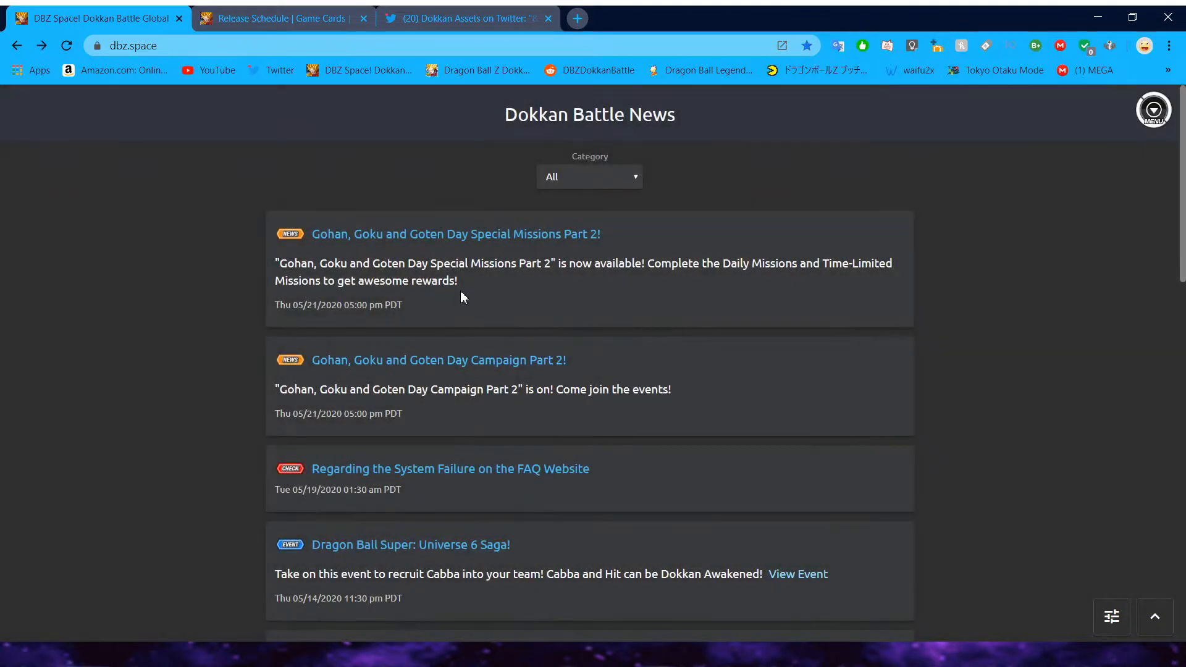
pyautogui.click(455, 235)
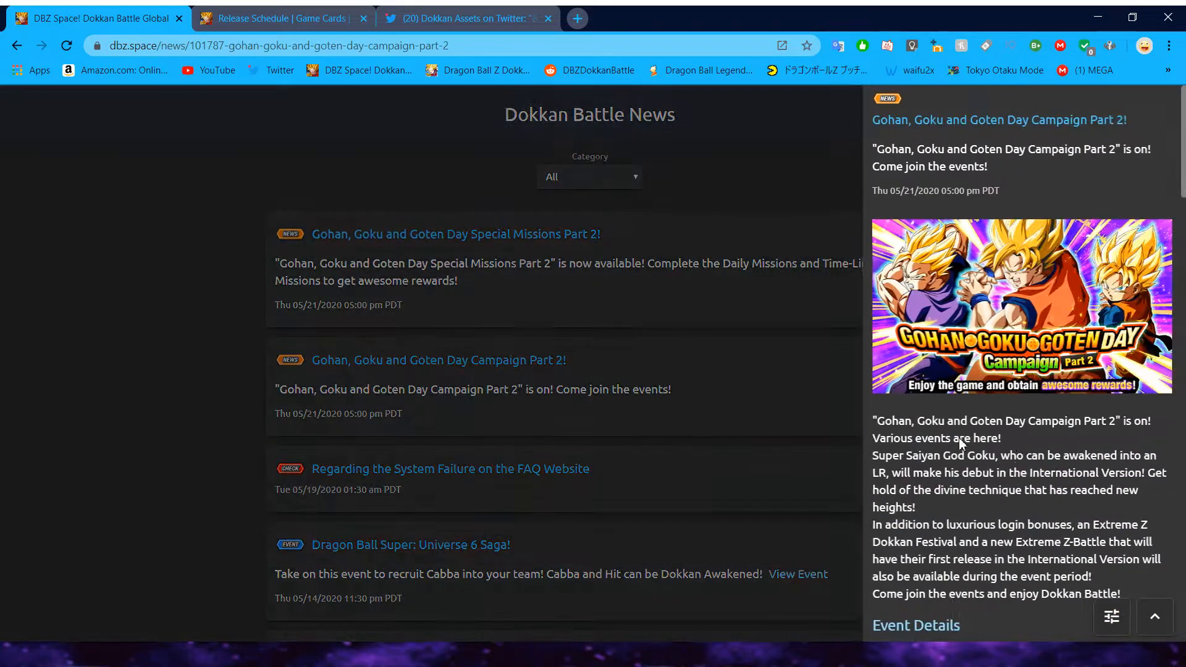
pyautogui.scroll(-3)
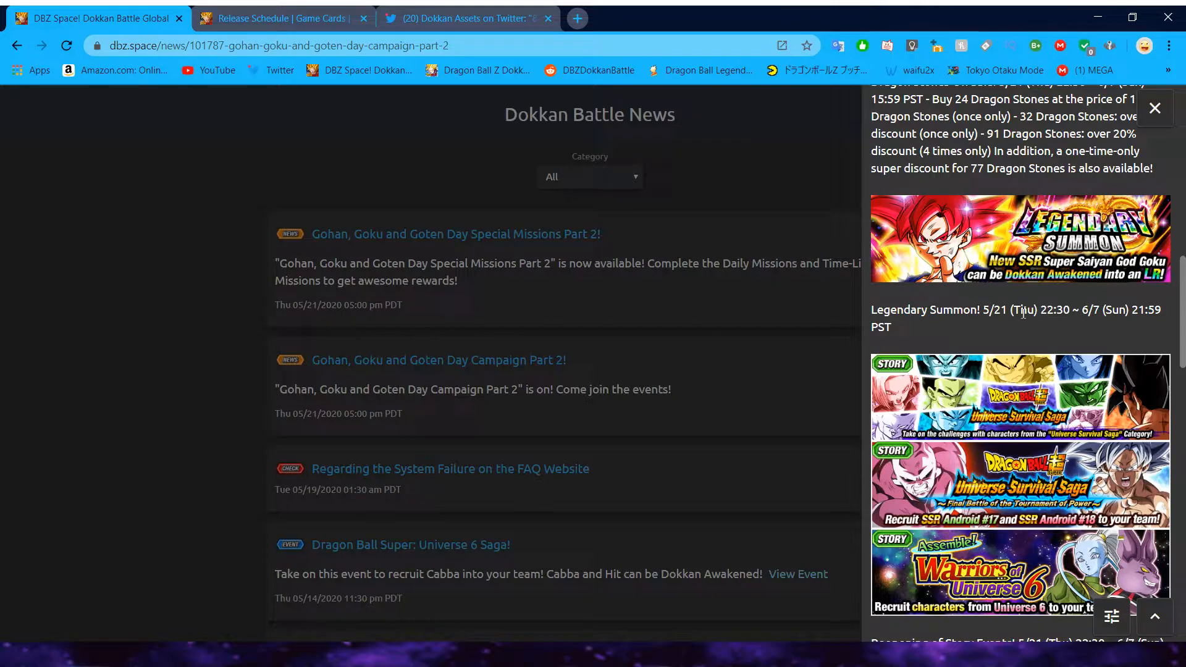
pyautogui.scroll(-3)
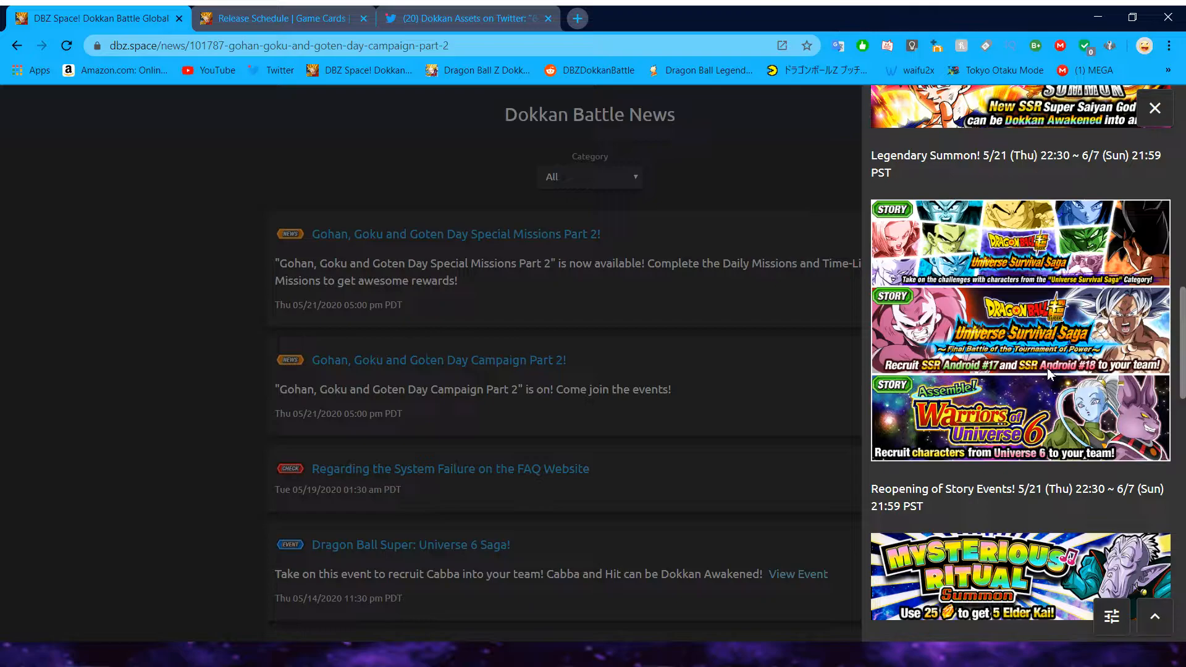
pyautogui.scroll(-3)
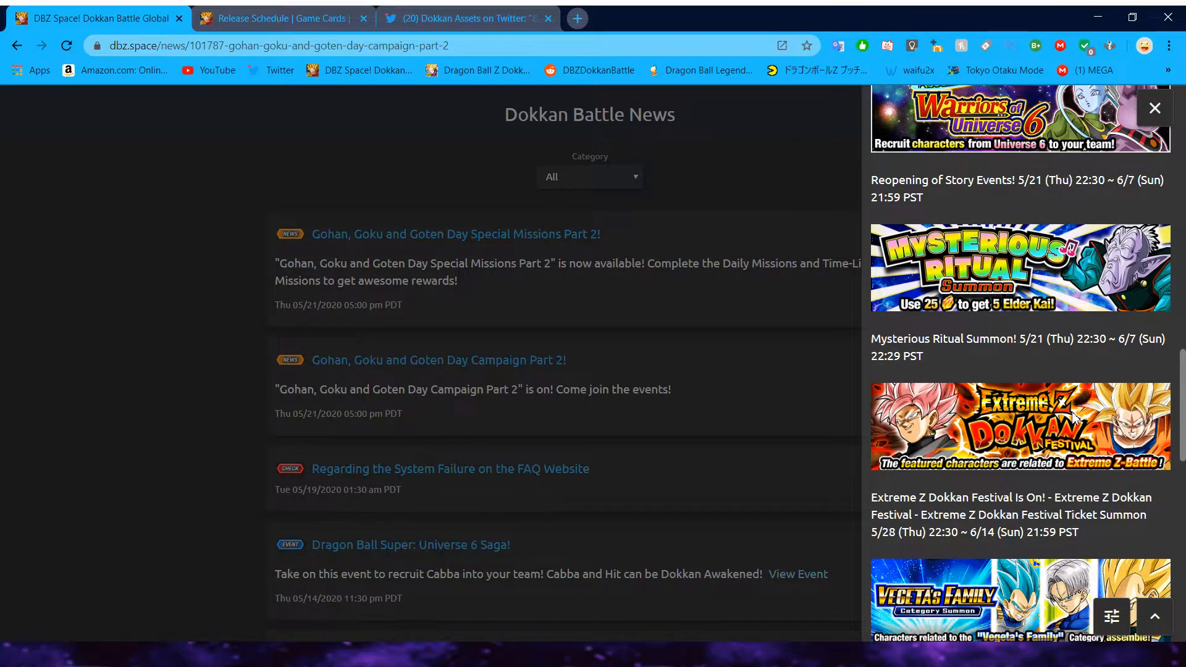
pyautogui.moveTo(990, 329)
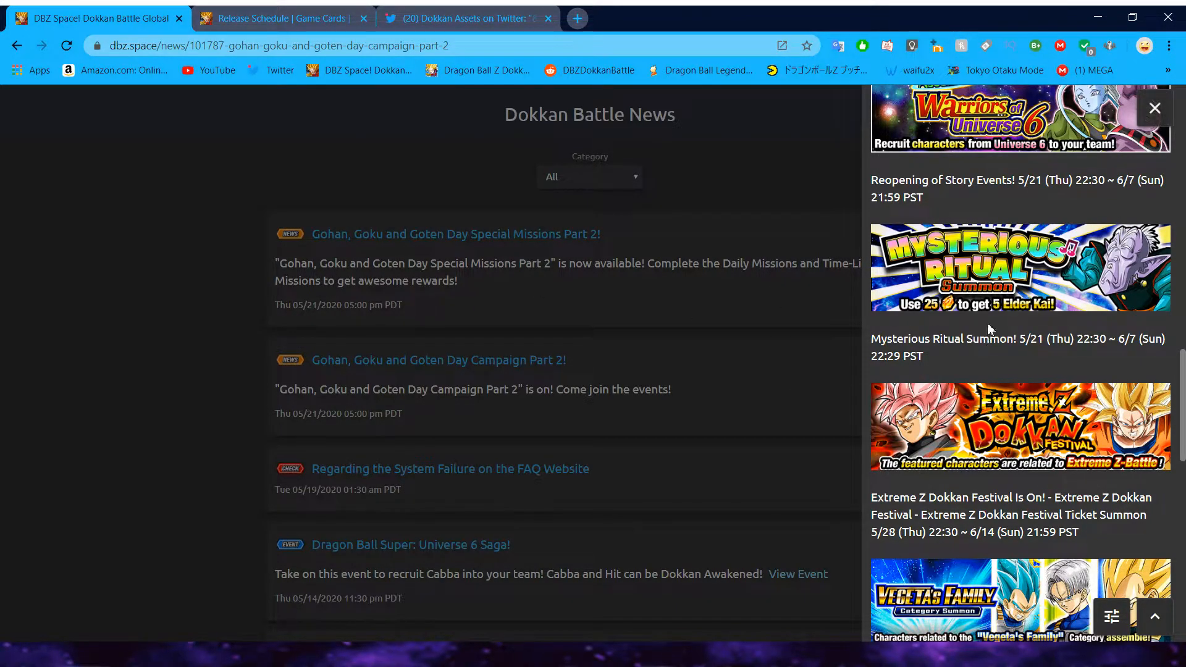
pyautogui.scroll(-3)
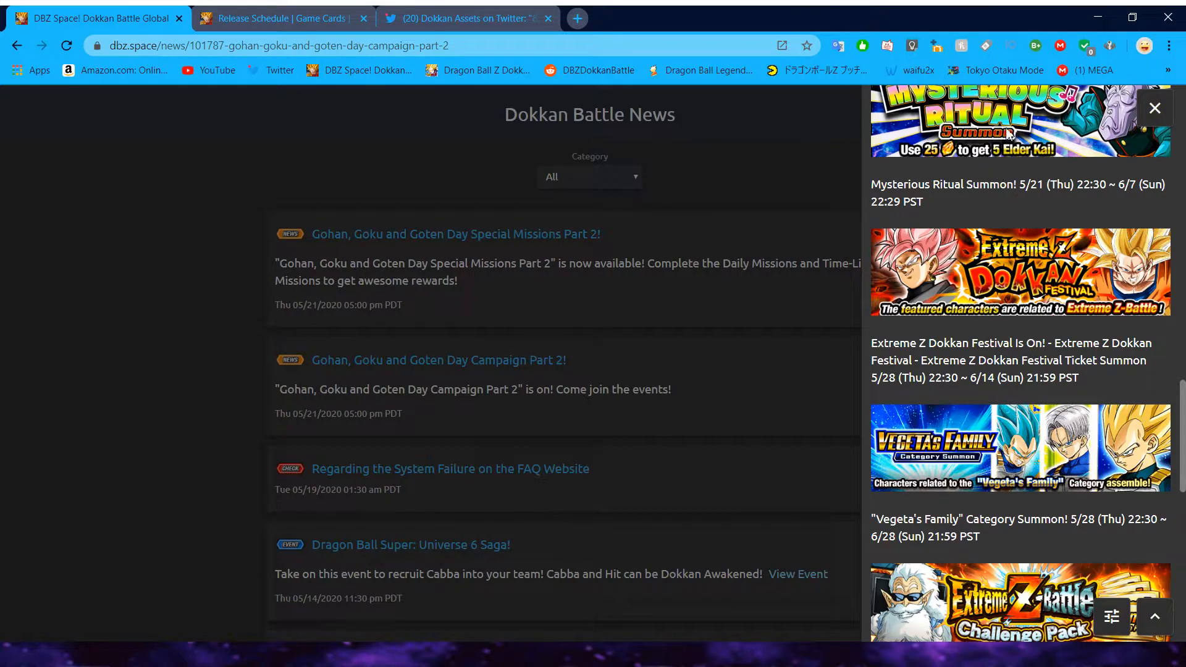
pyautogui.scroll(-3)
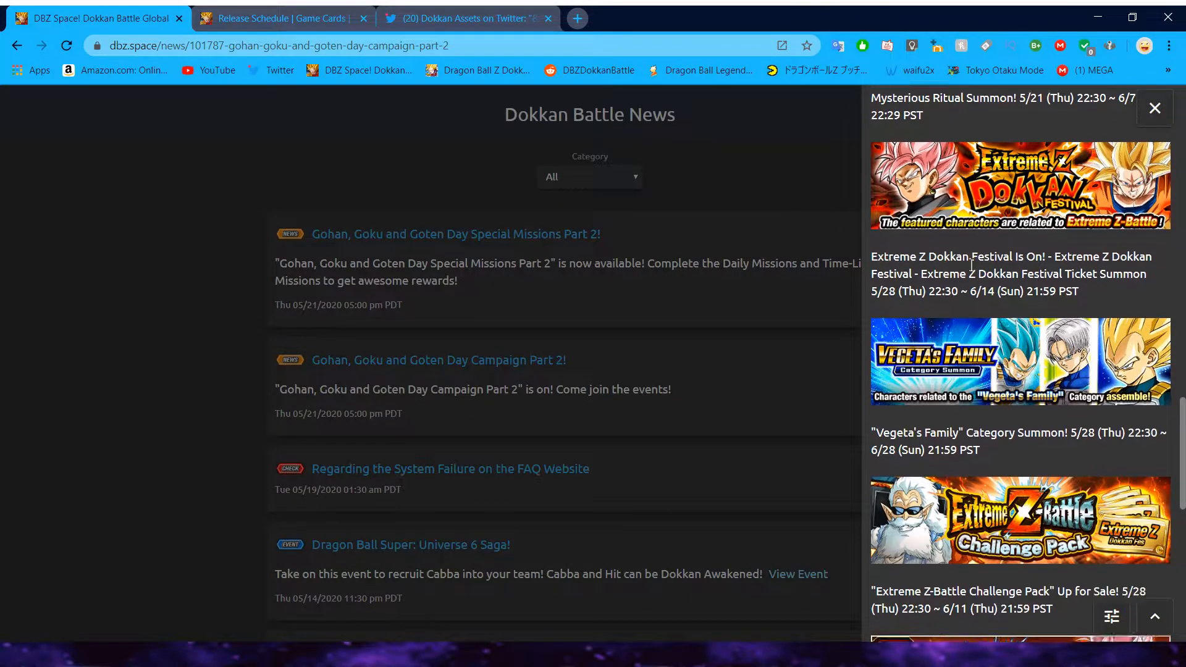
pyautogui.scroll(-3)
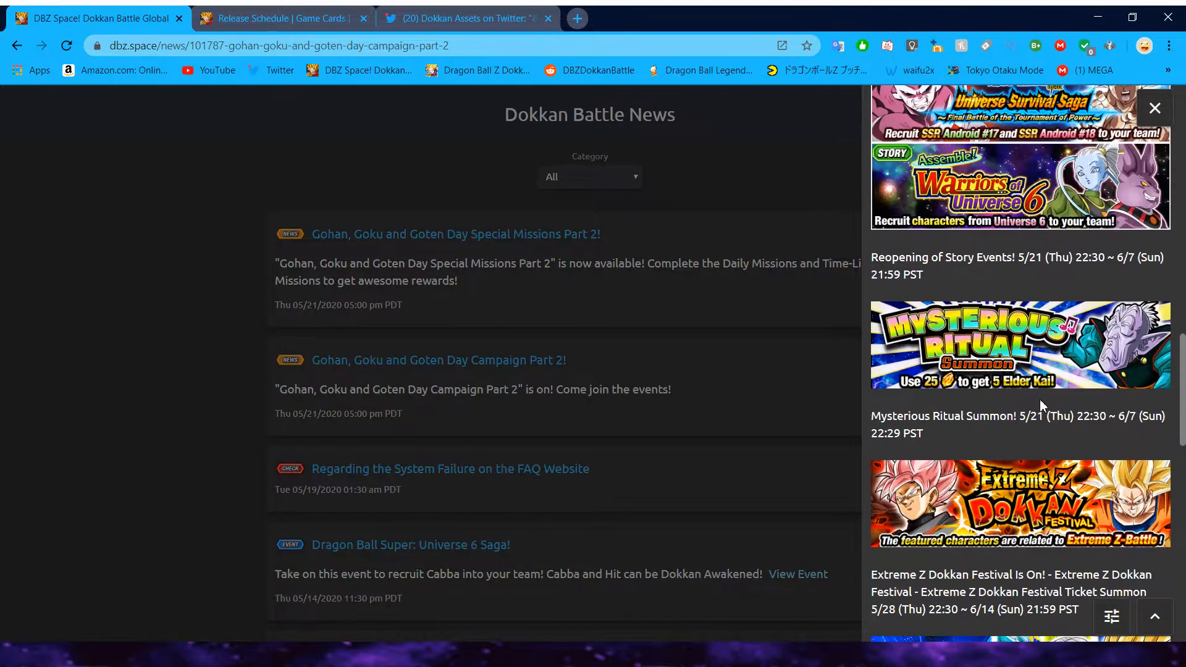
pyautogui.scroll(-3)
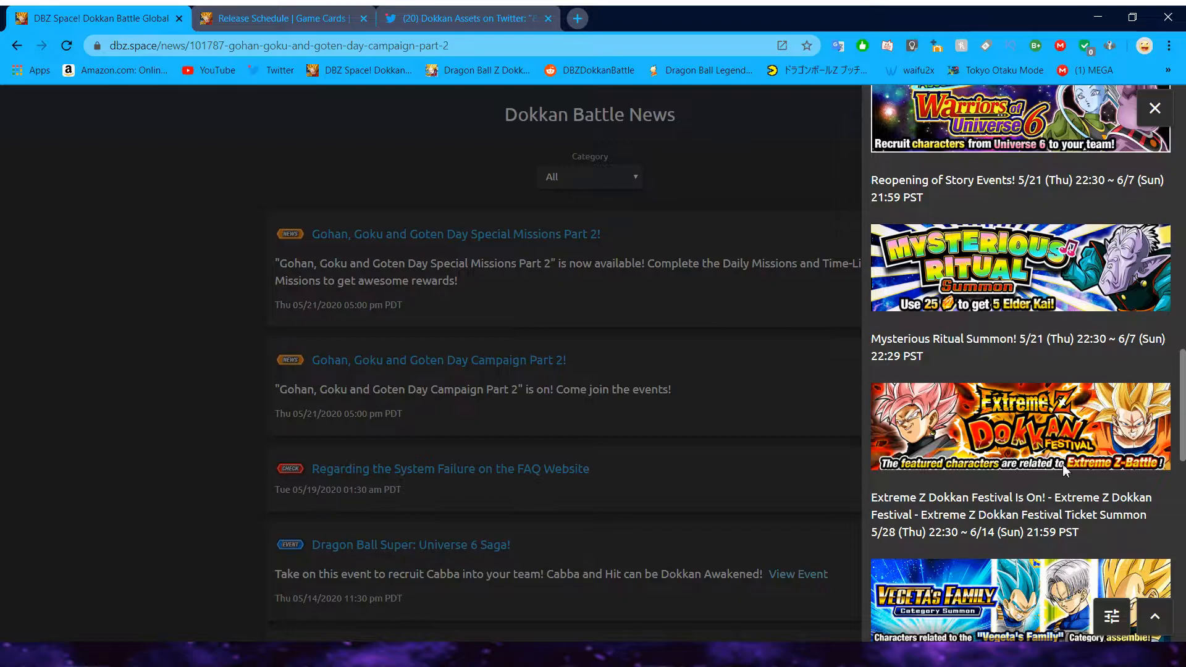
pyautogui.moveTo(1124, 499)
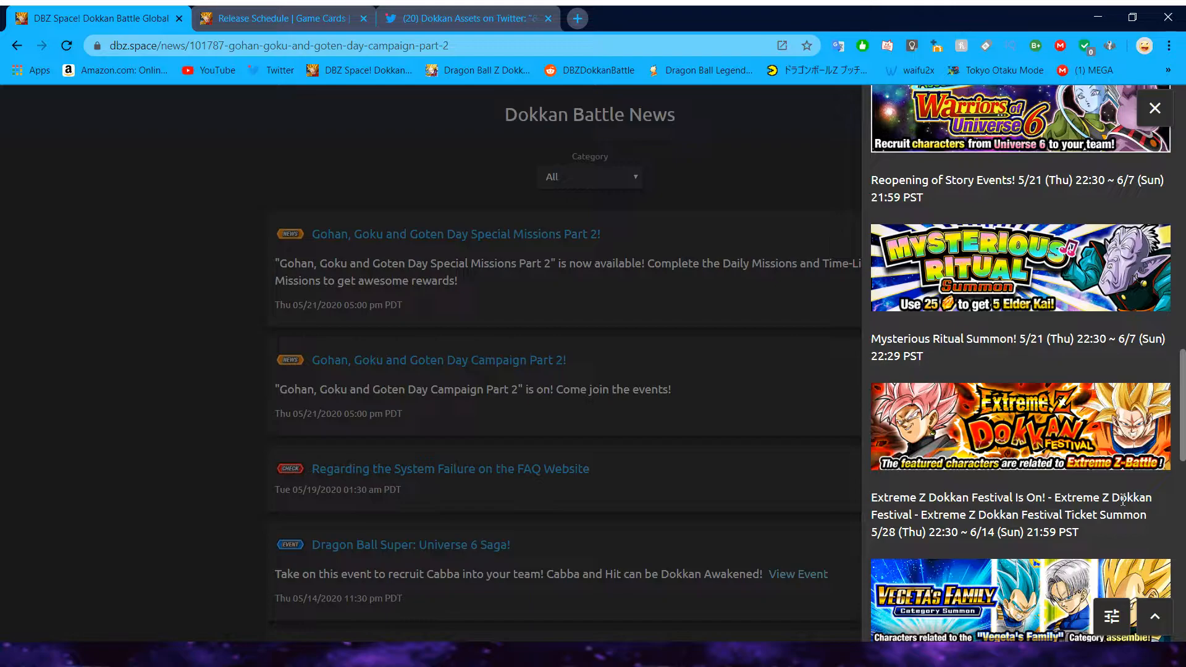
pyautogui.scroll(-3)
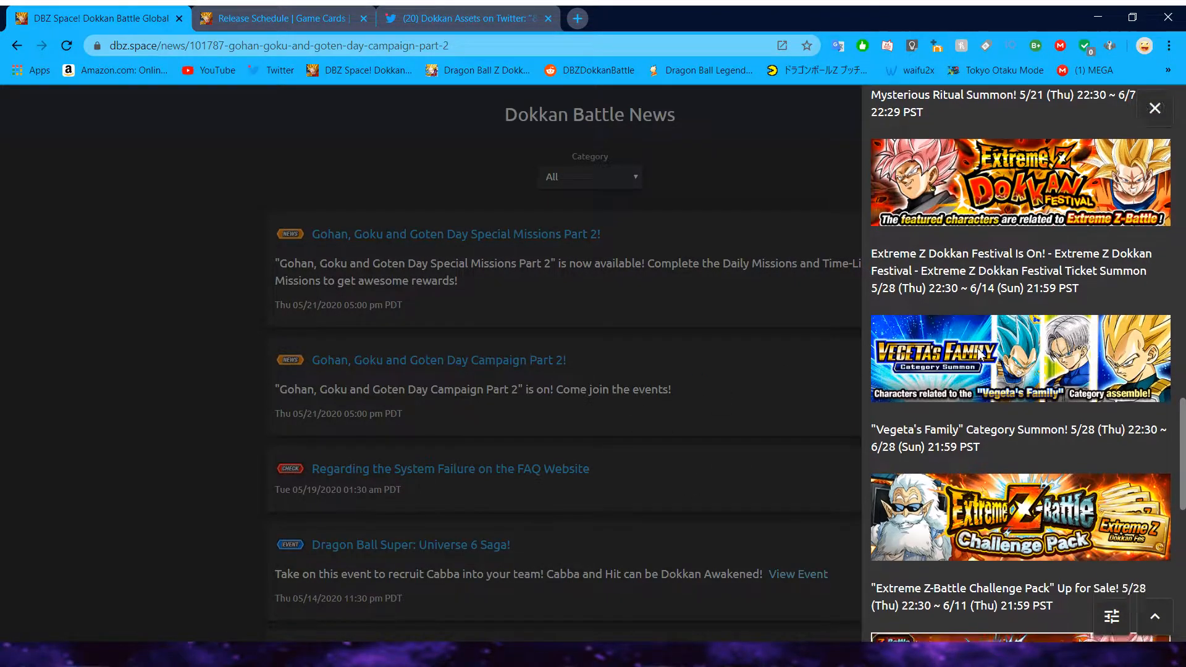
pyautogui.scroll(-3)
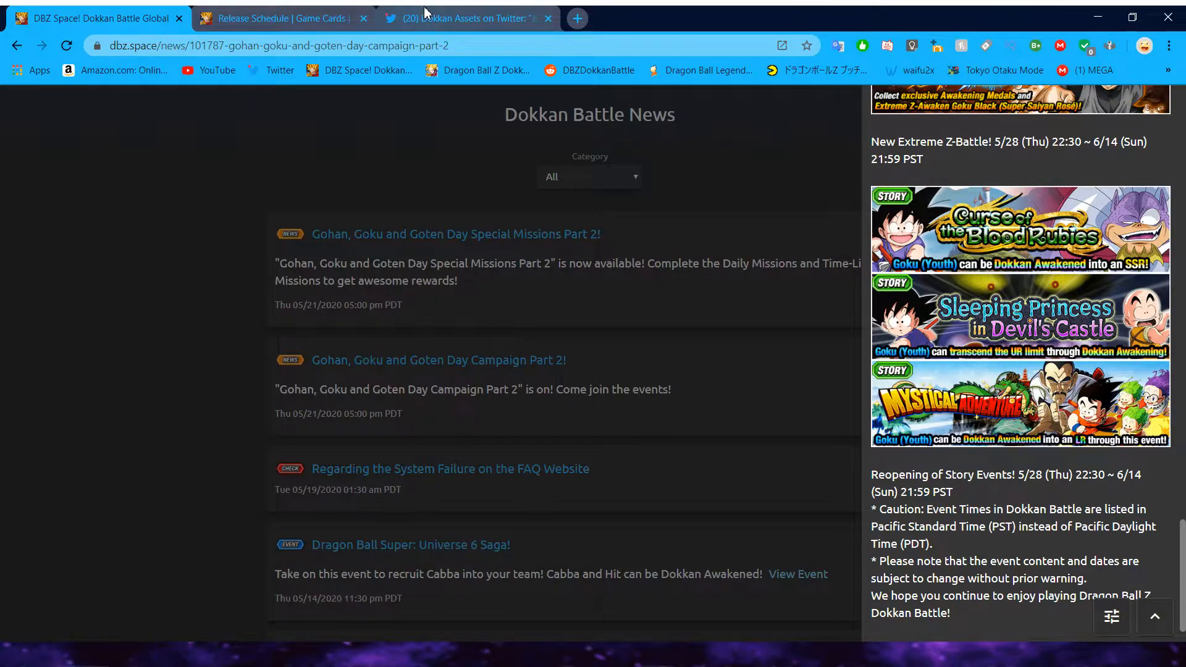
# Step: From the Dokkan Assets thread, open the New Cards DL 5-21-20 Global thread and view its Beerus card art
pyautogui.click(467, 18)
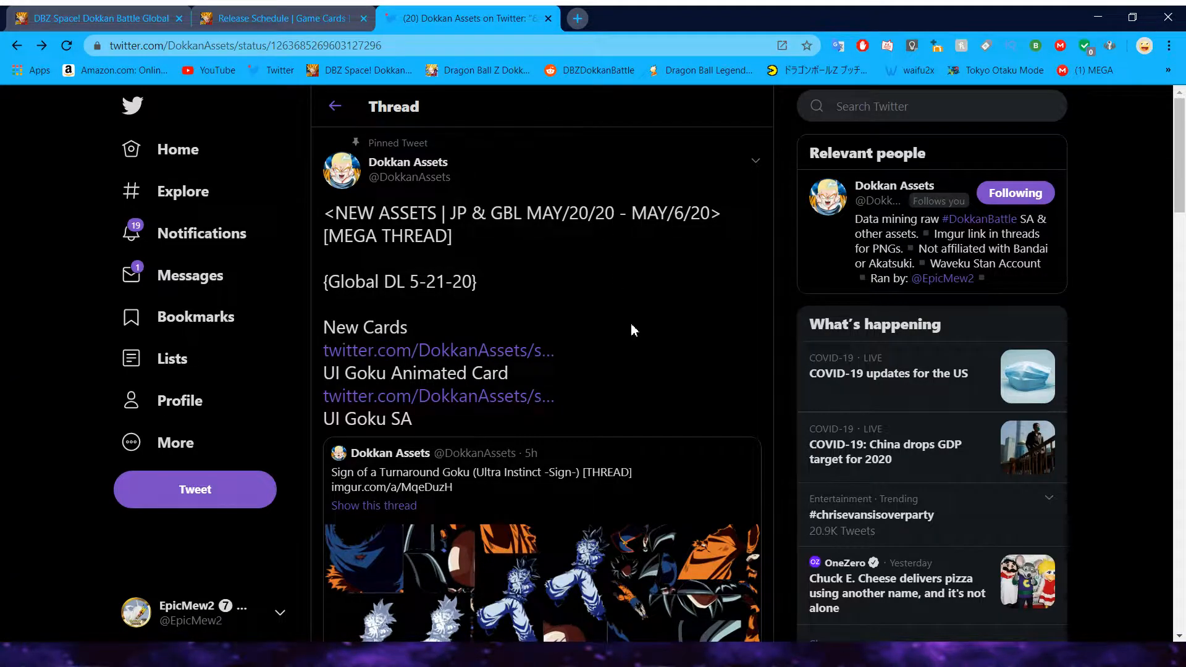
pyautogui.moveTo(546, 264)
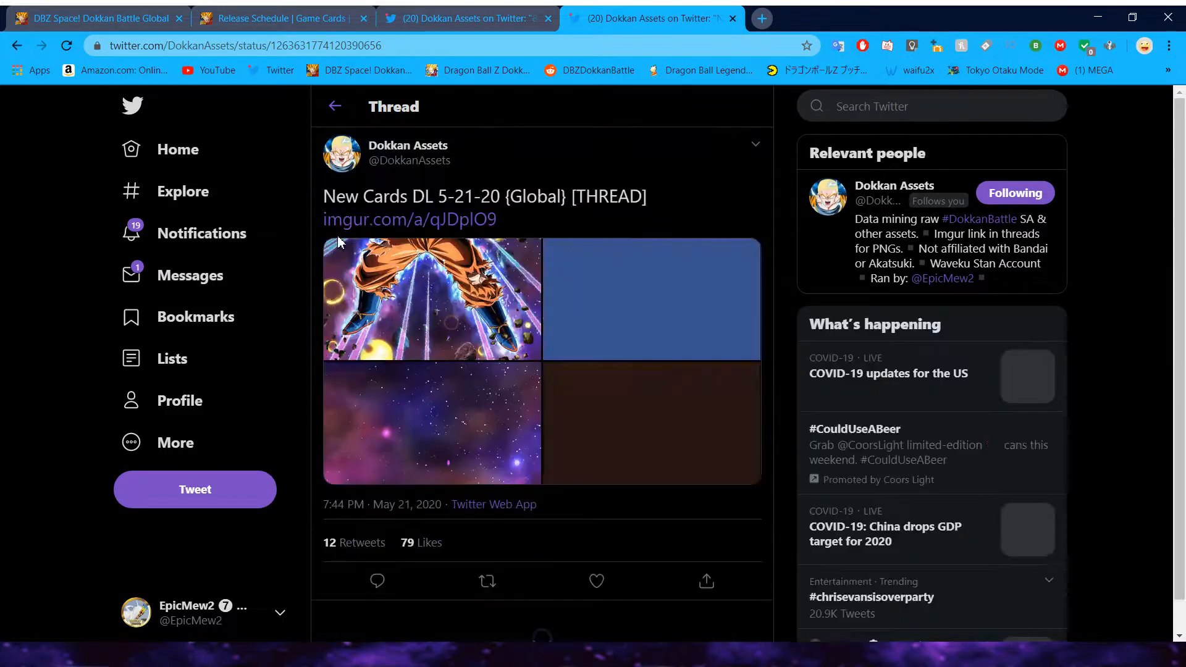
pyautogui.click(432, 298)
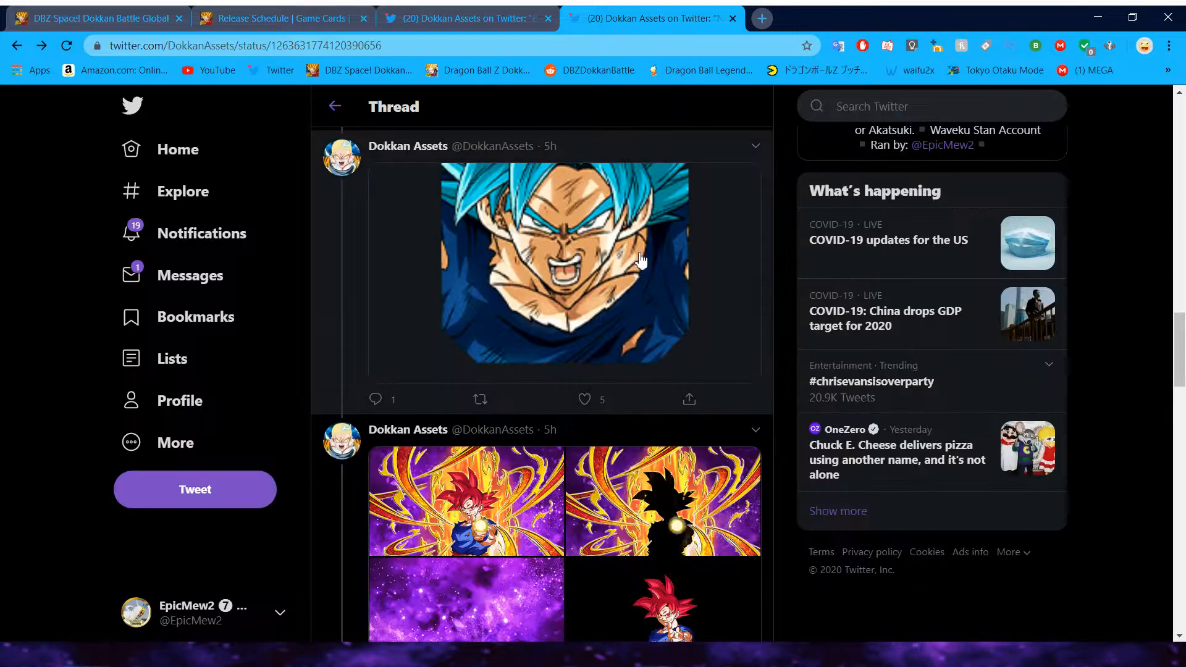
pyautogui.scroll(-3)
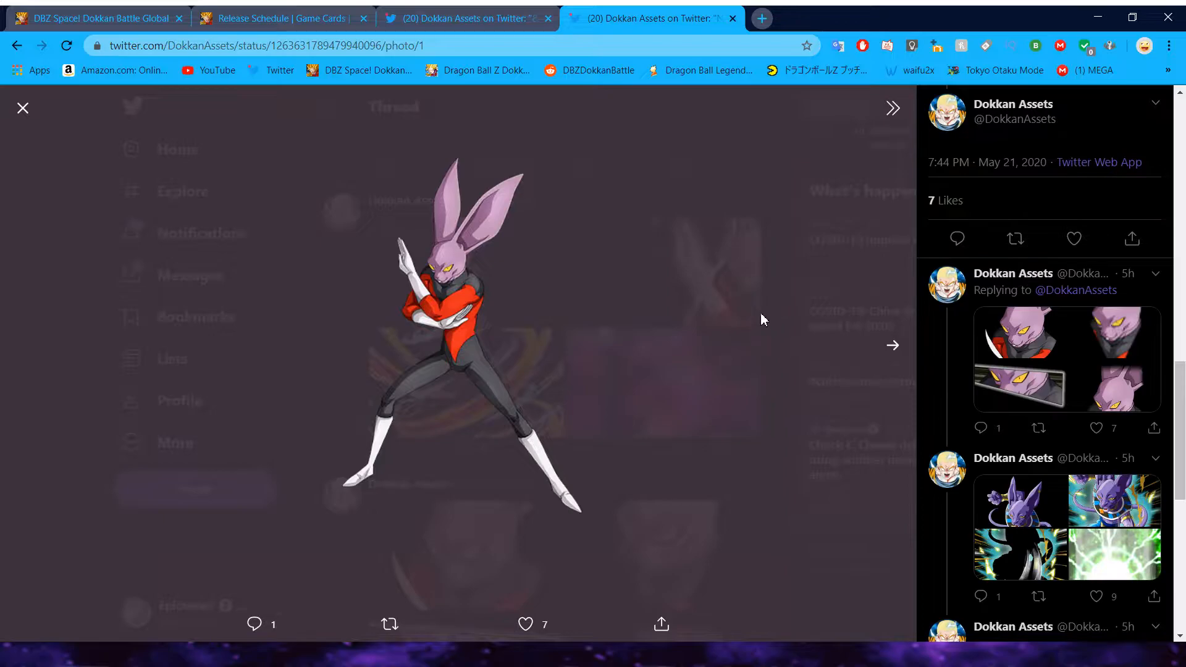
pyautogui.click(22, 108)
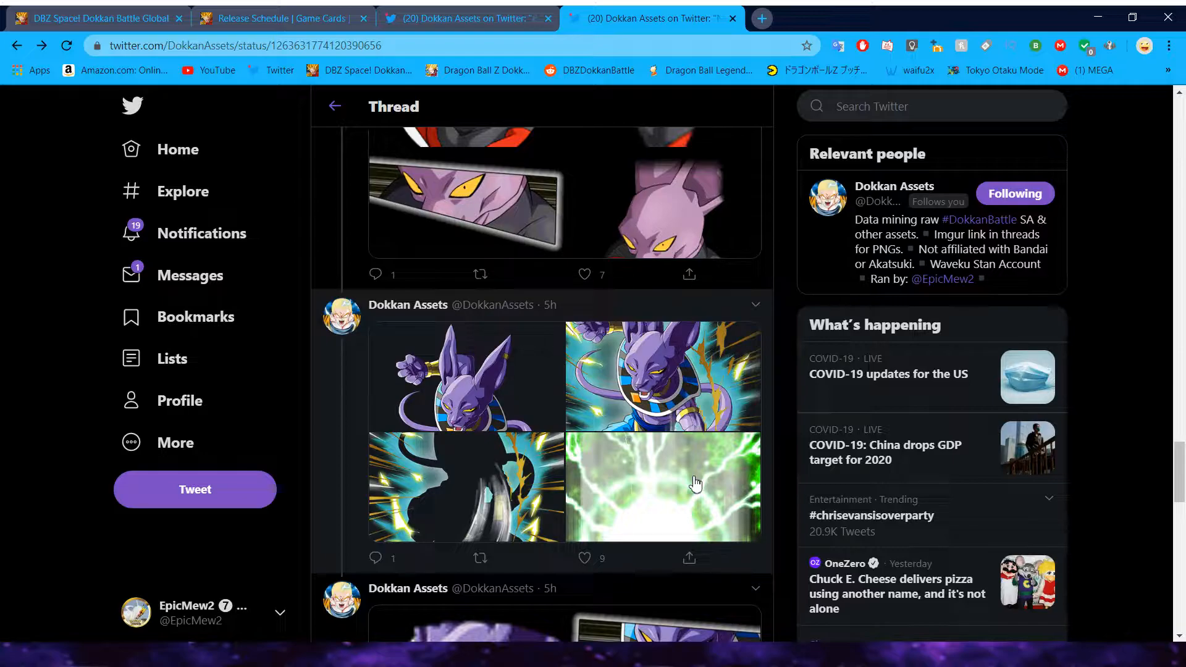
# Step: On the release schedule, list the card categories and open the Universe Survival Saga category
pyautogui.click(287, 18)
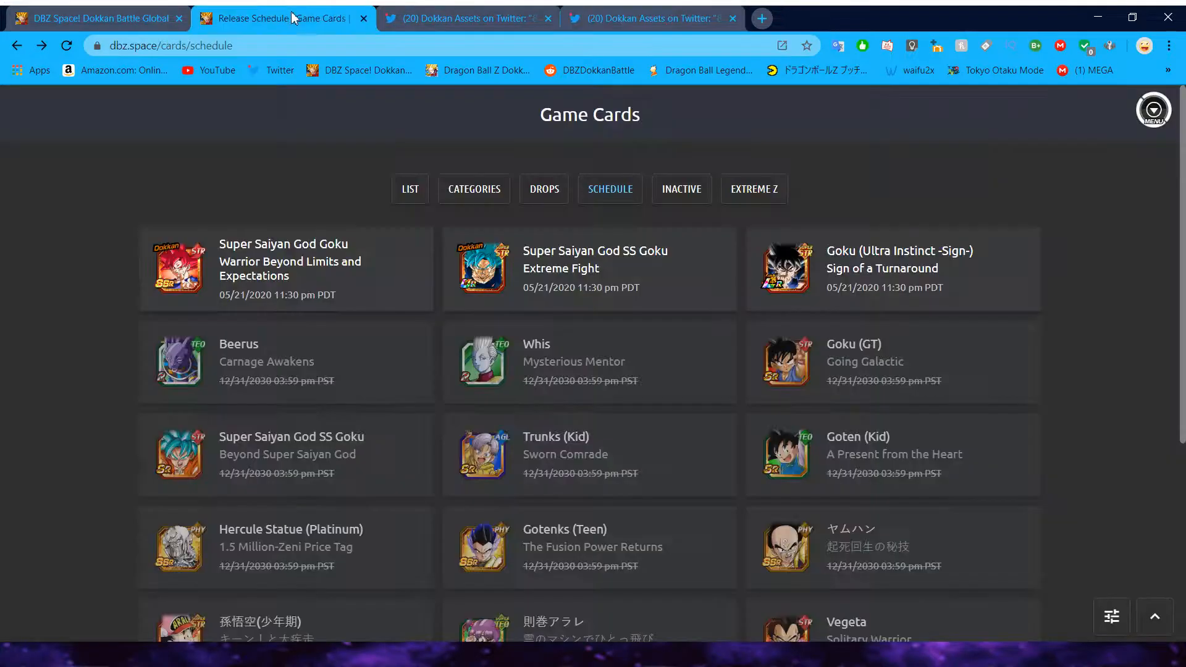
pyautogui.moveTo(422, 204)
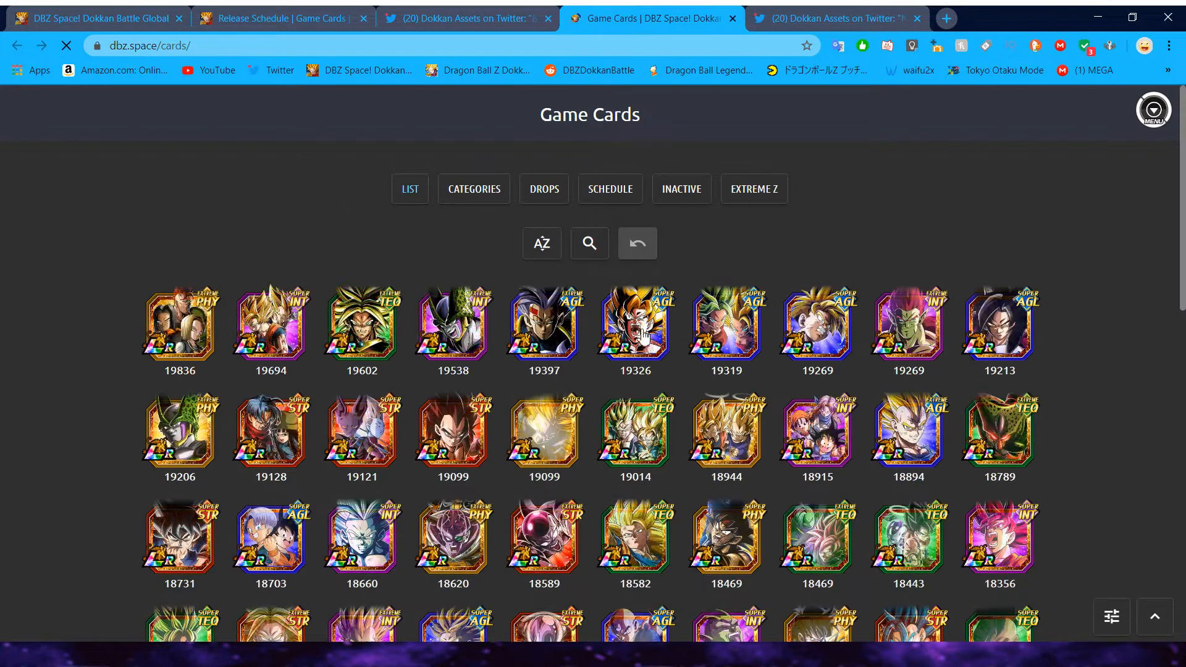
pyautogui.scroll(-3)
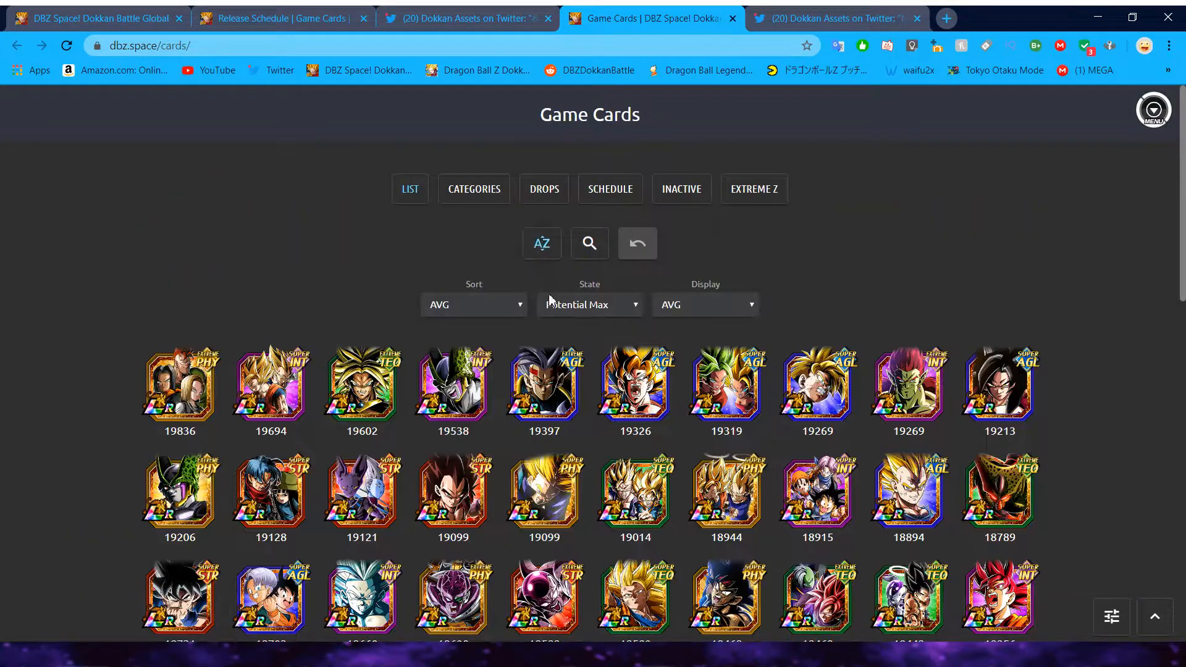
pyautogui.moveTo(543, 215)
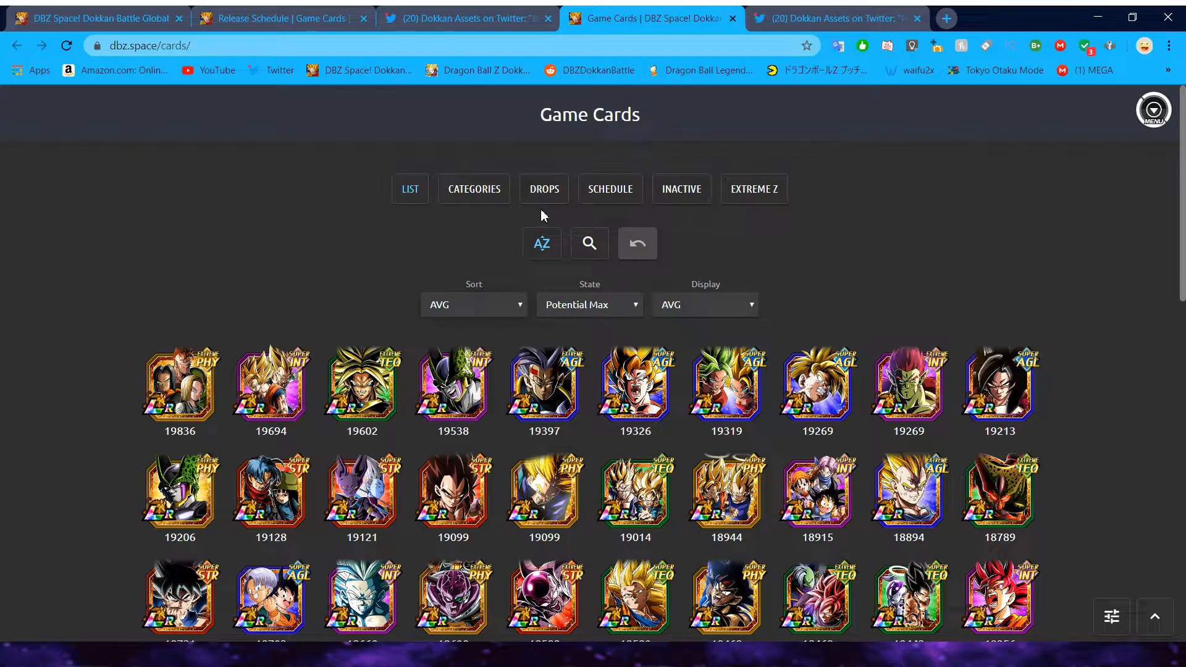
pyautogui.click(475, 189)
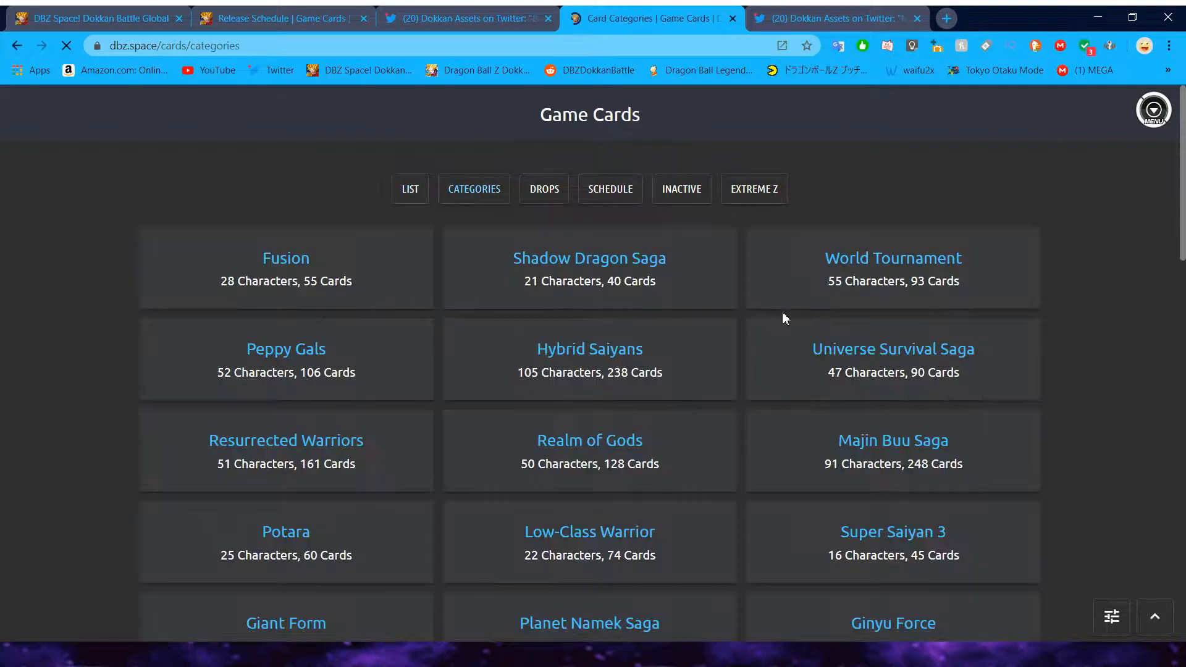
pyautogui.click(894, 348)
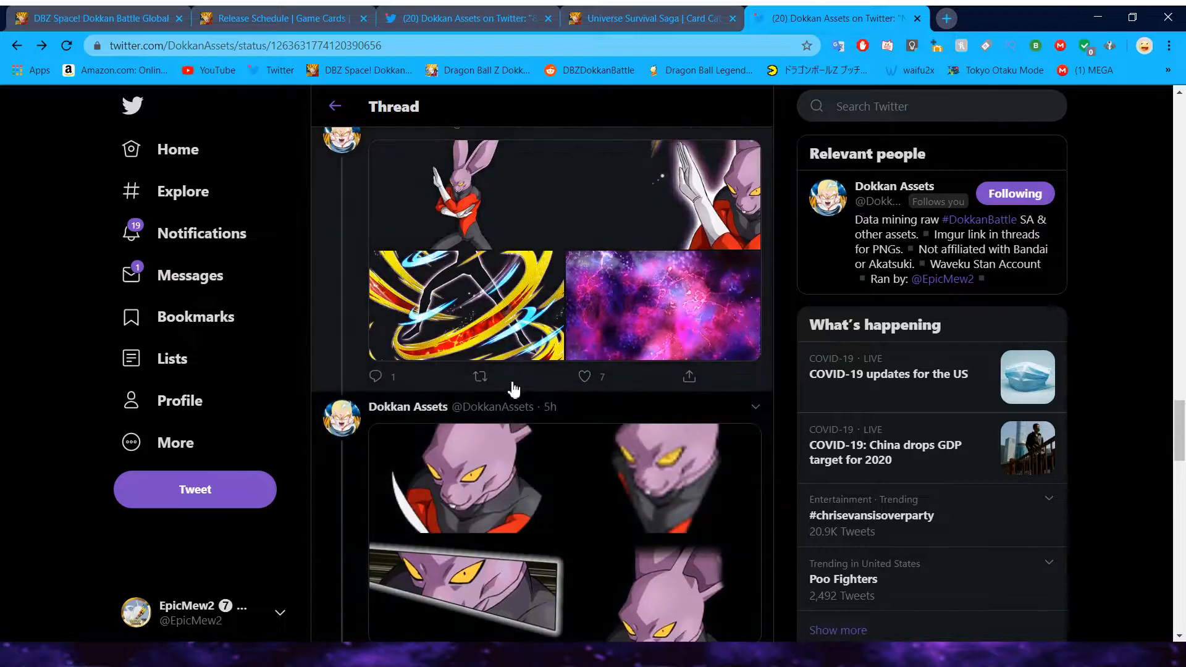
# Step: View Dyspo's Super-Speed Warrior card assets and full artwork, comparing against the Dyspo sprite on Twitter
pyautogui.click(655, 17)
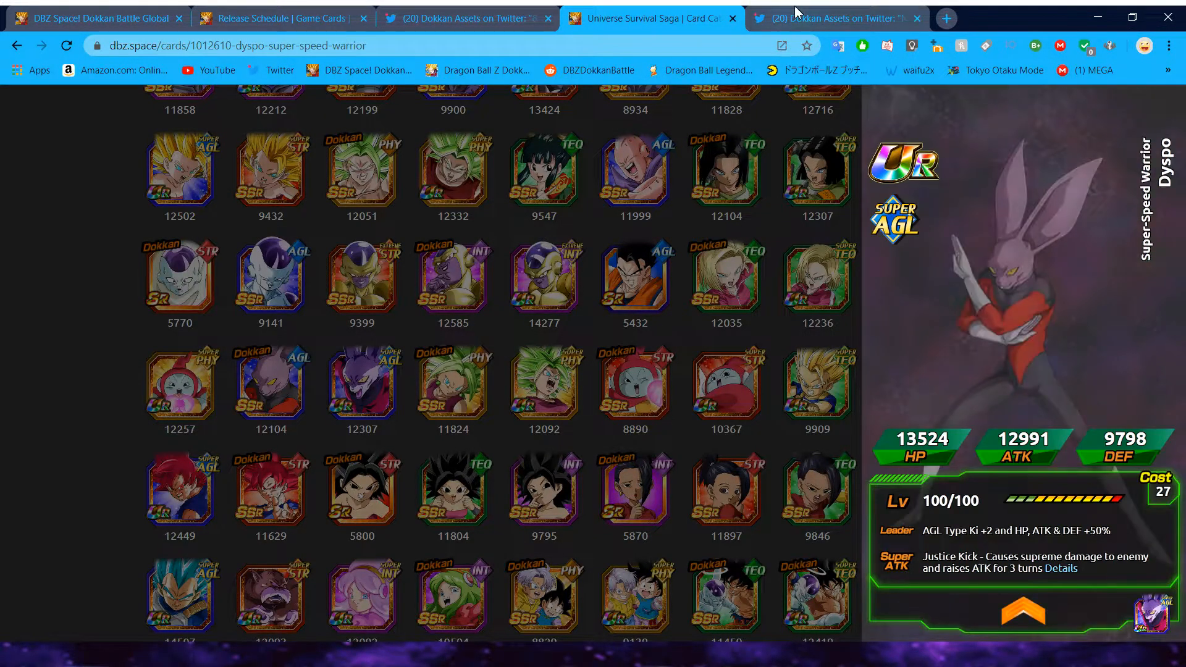
pyautogui.click(837, 18)
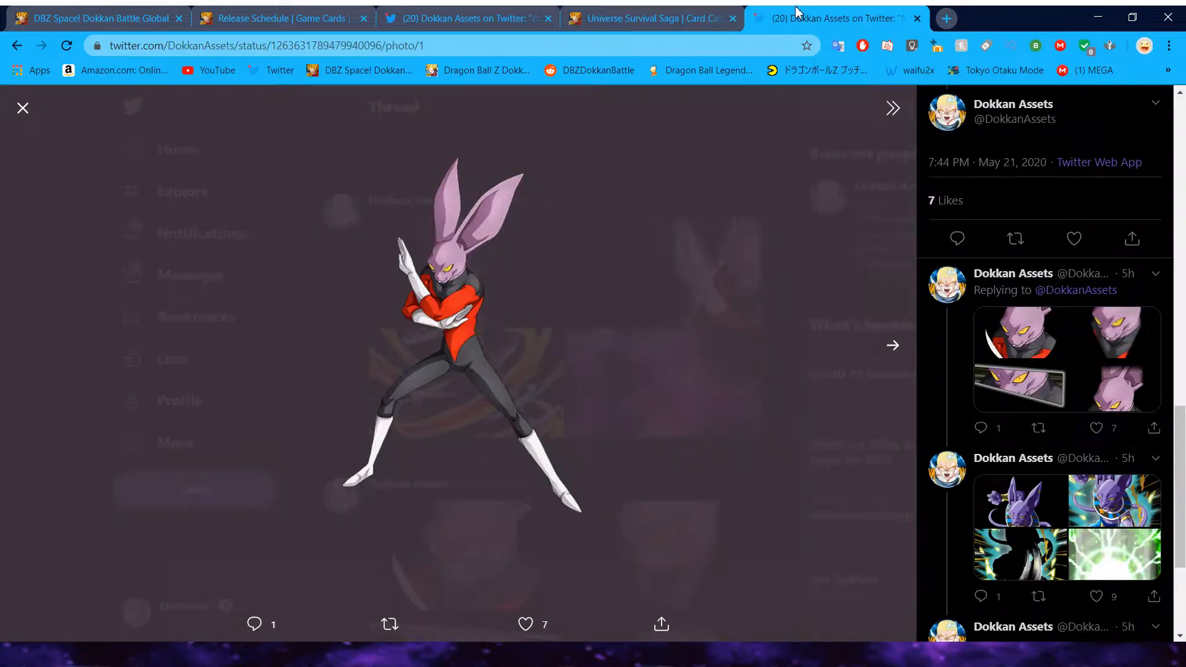
pyautogui.click(650, 18)
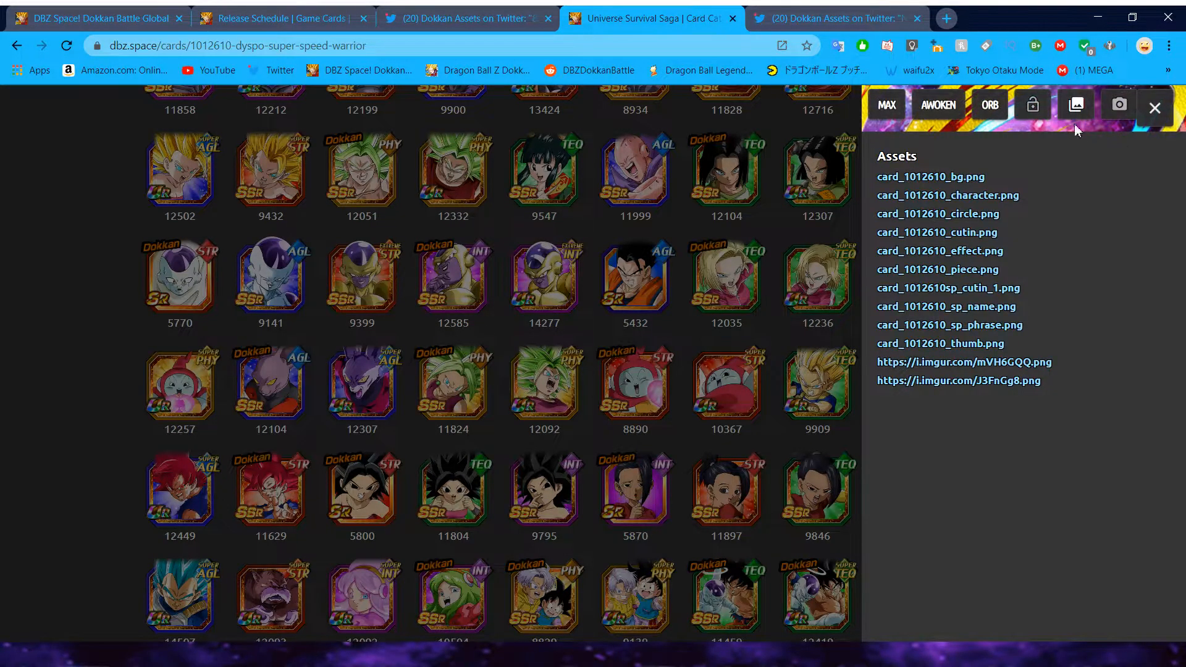
pyautogui.click(1119, 104)
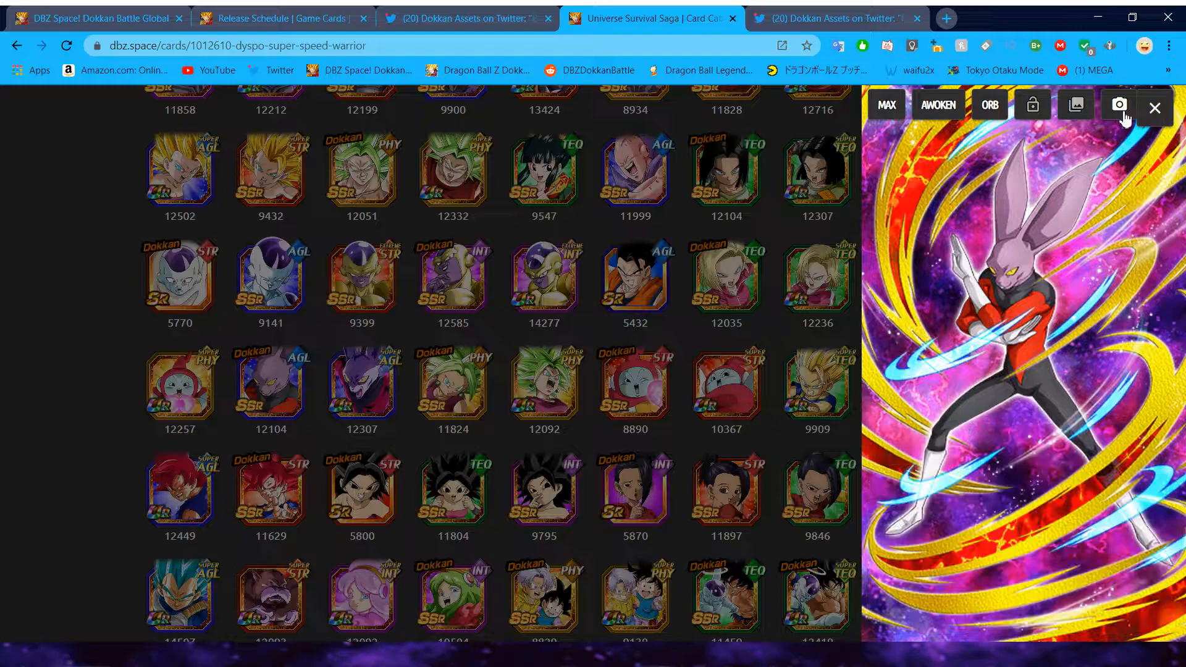
pyautogui.click(844, 17)
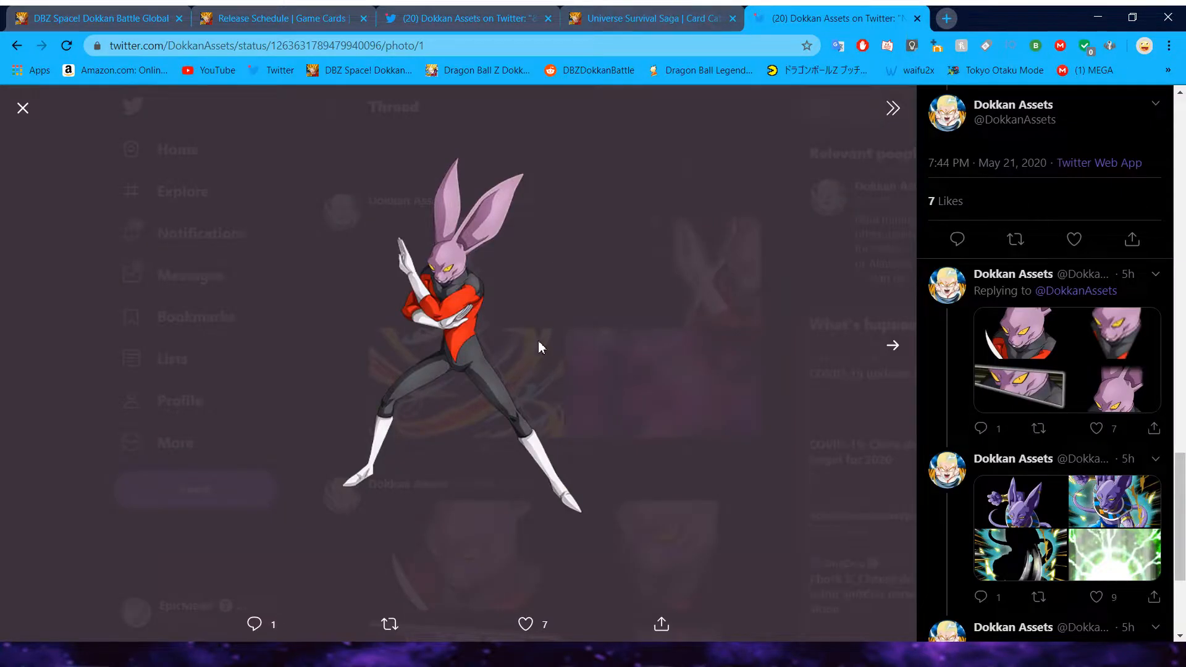
pyautogui.click(22, 108)
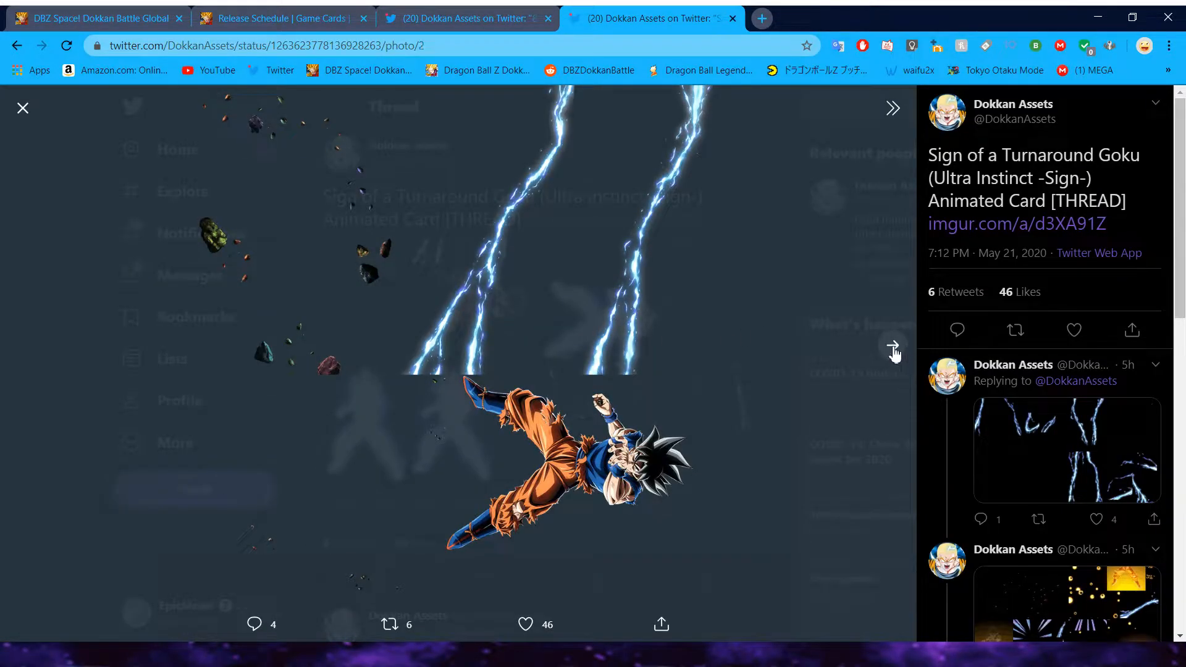
# Step: Page through the Sign of a Turnaround Goku animated card images and enlarge the flame effect sprites
pyautogui.click(892, 346)
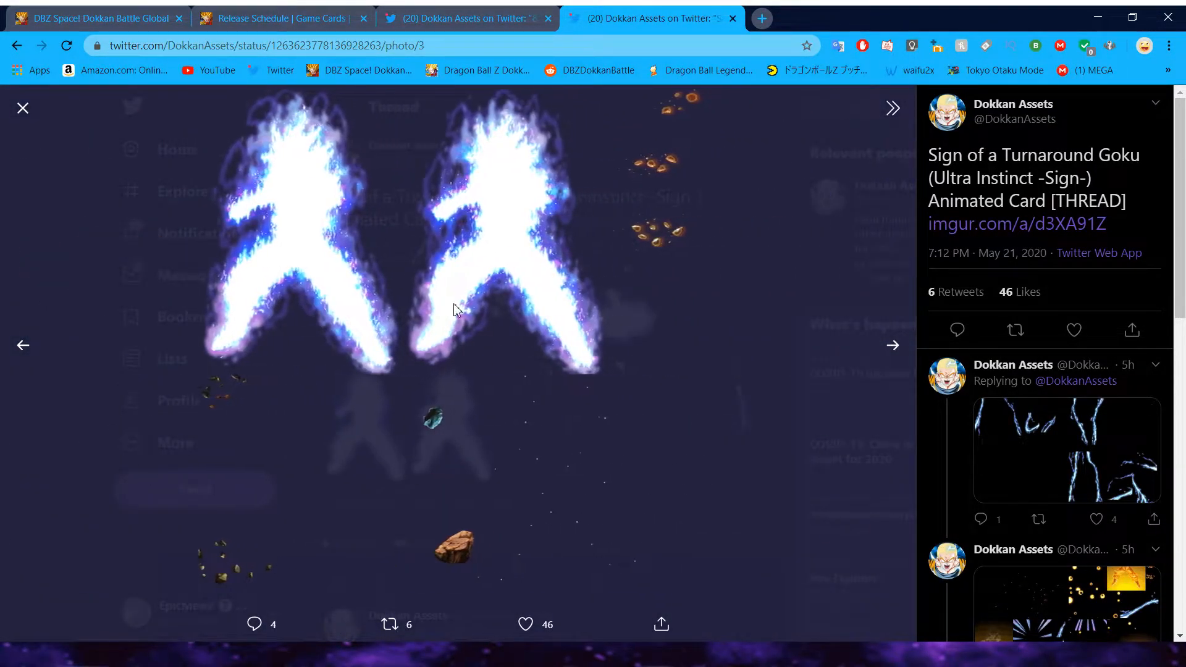
pyautogui.click(22, 108)
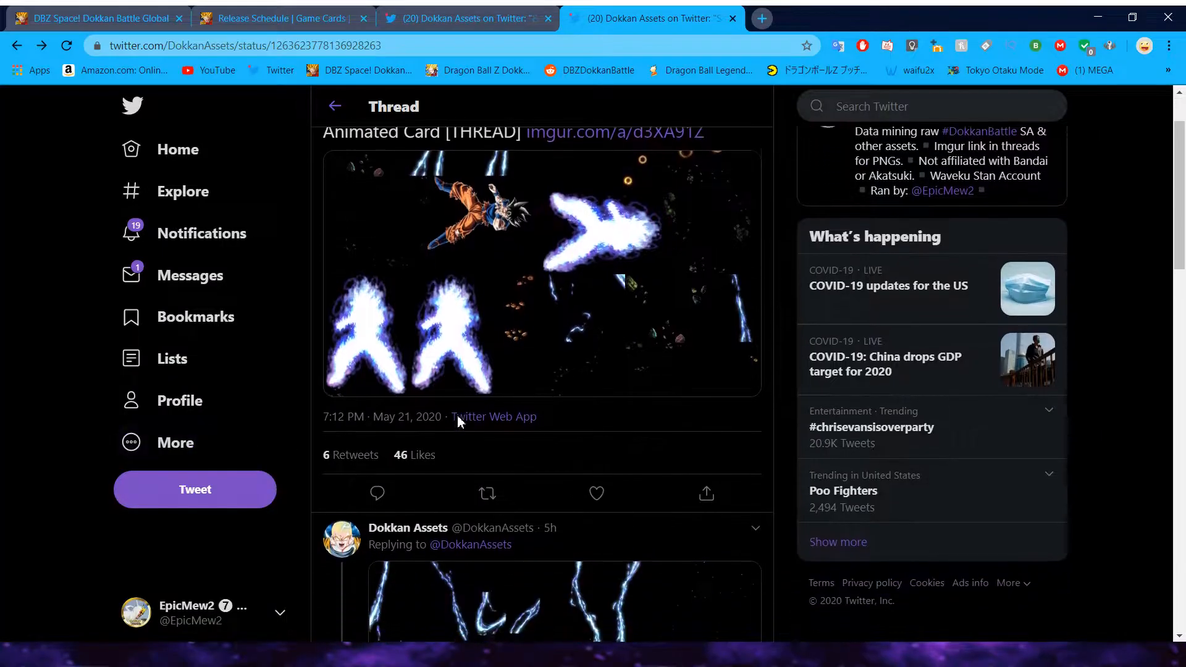
pyautogui.scroll(-3)
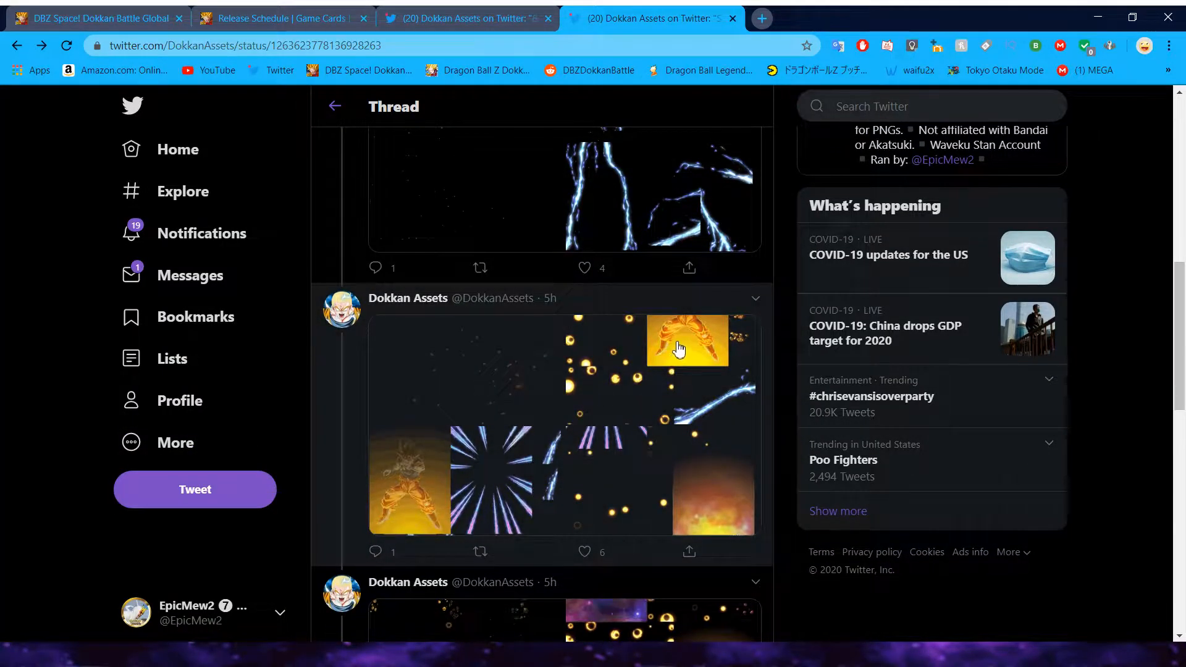
pyautogui.click(686, 342)
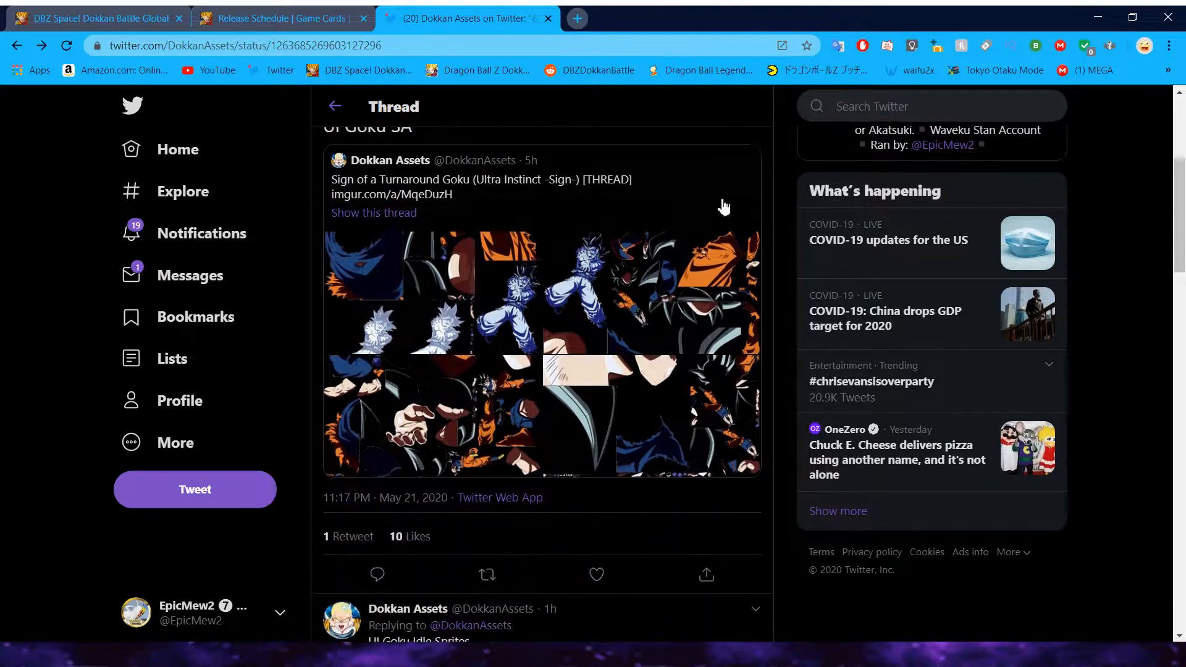
# Step: Page through the first Ultra Instinct Goku sprite sheets and return to the thread's later effect replies
pyautogui.scroll(-3)
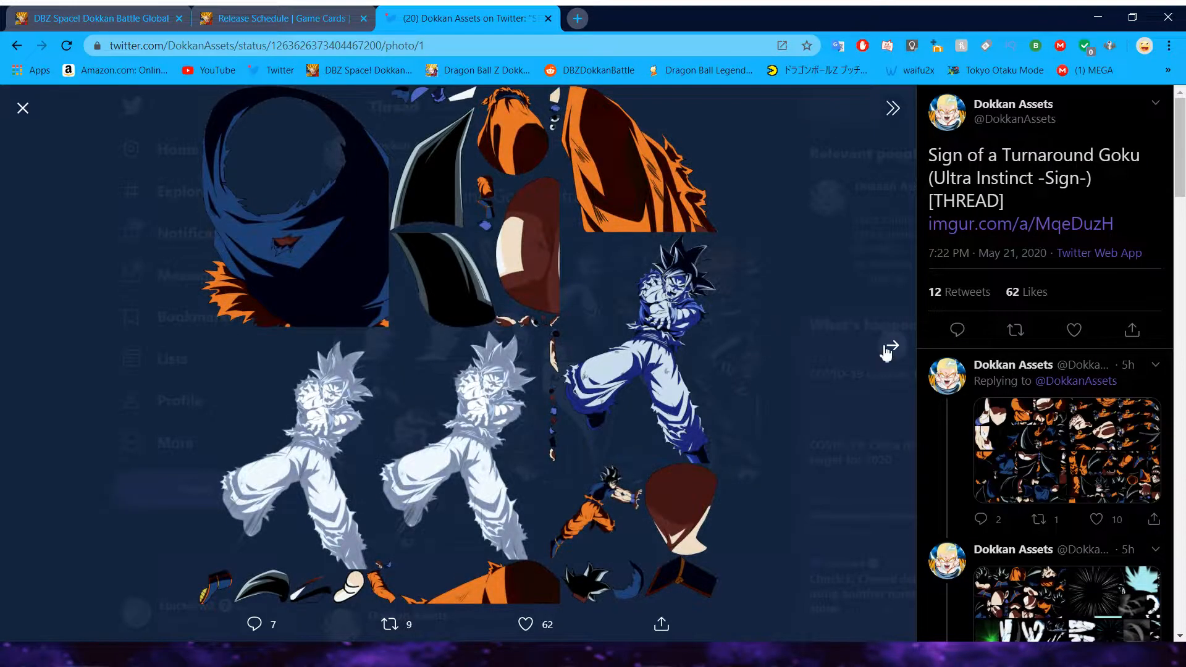
pyautogui.moveTo(806, 549)
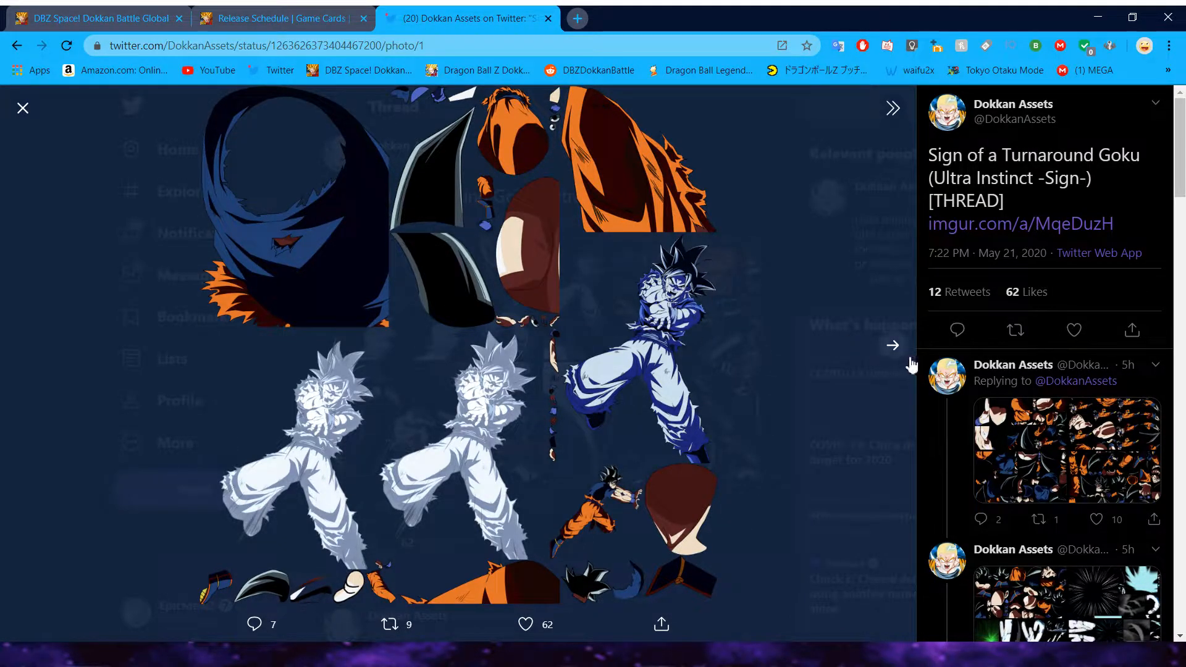
pyautogui.click(892, 344)
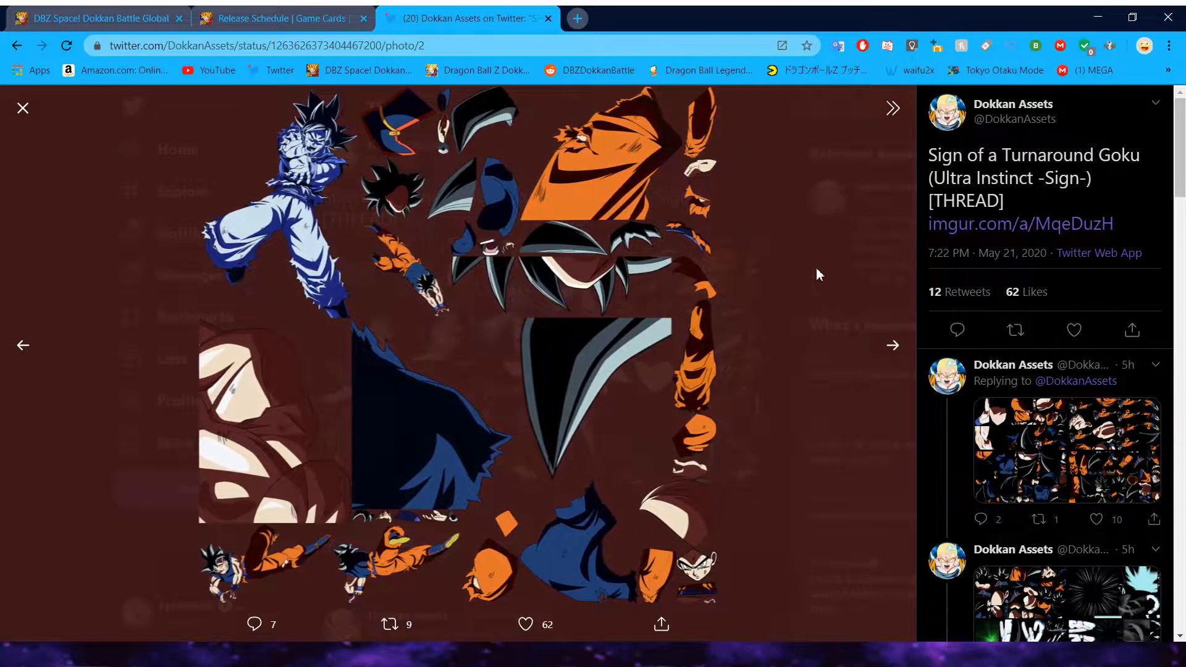
pyautogui.click(23, 108)
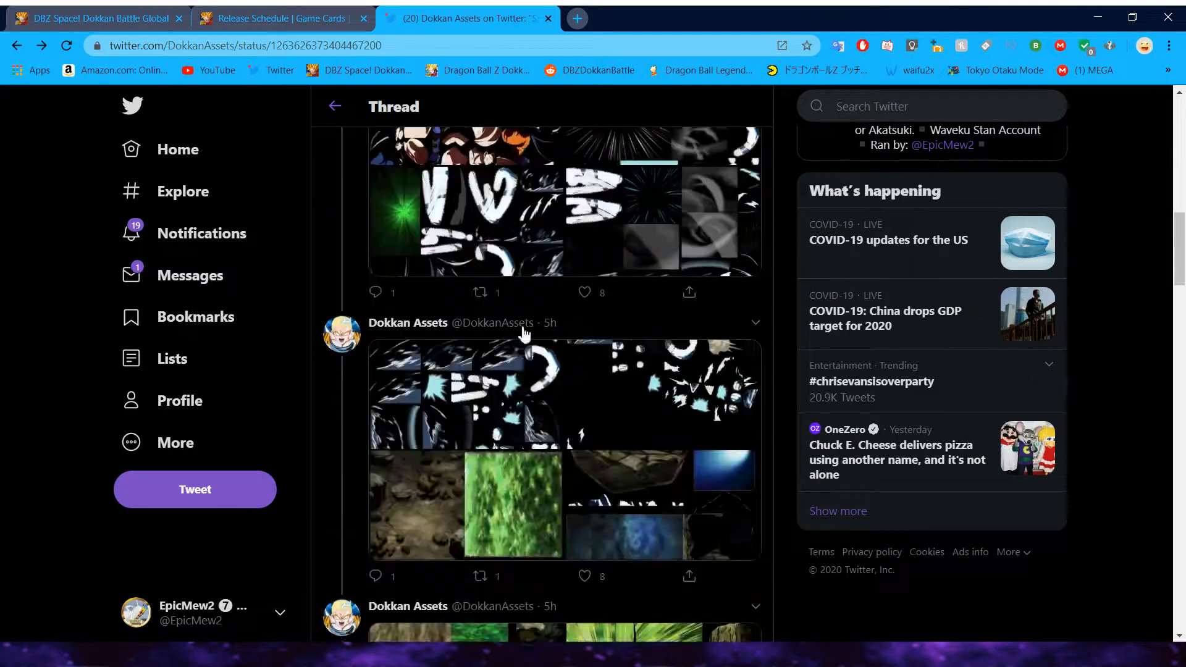
# Step: View the blue aura sheet and the fists and hair sprite sheet, paging back through the earlier sheets
pyautogui.scroll(-3)
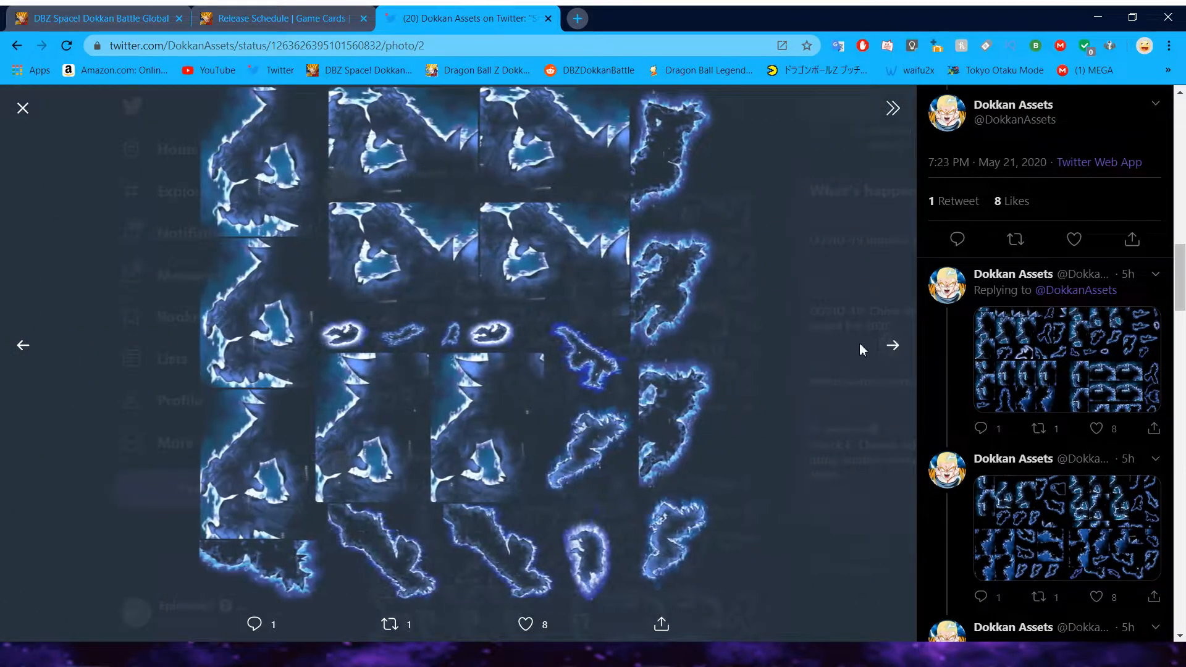
pyautogui.click(22, 108)
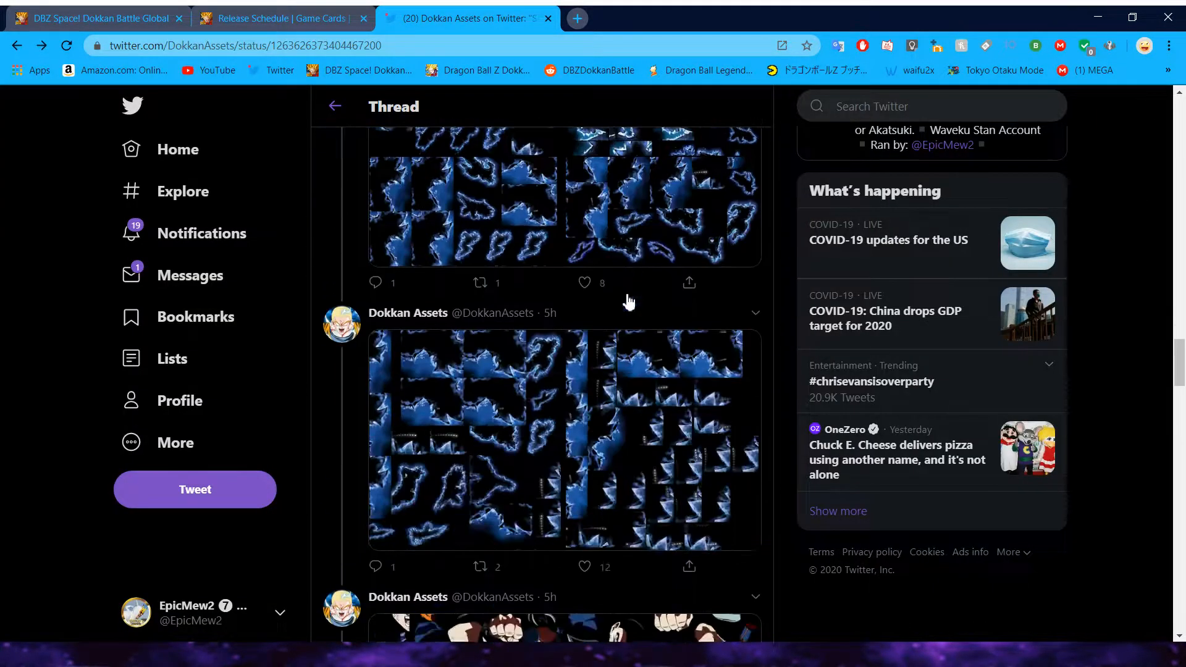
pyautogui.scroll(-3)
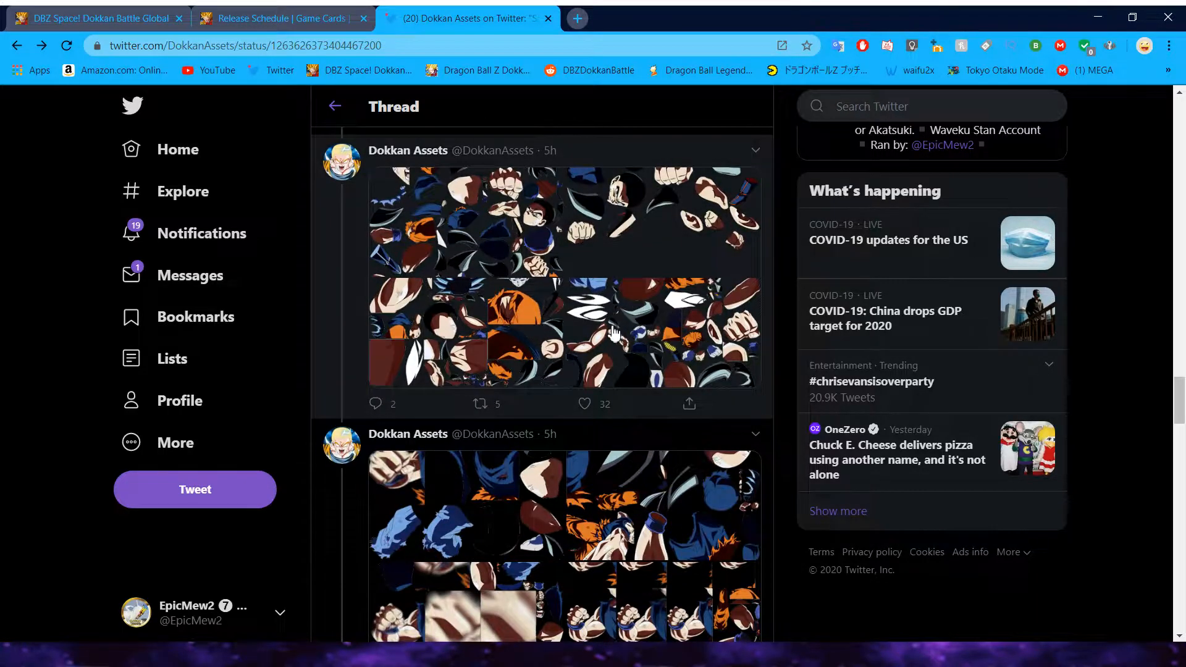
pyautogui.moveTo(660, 345)
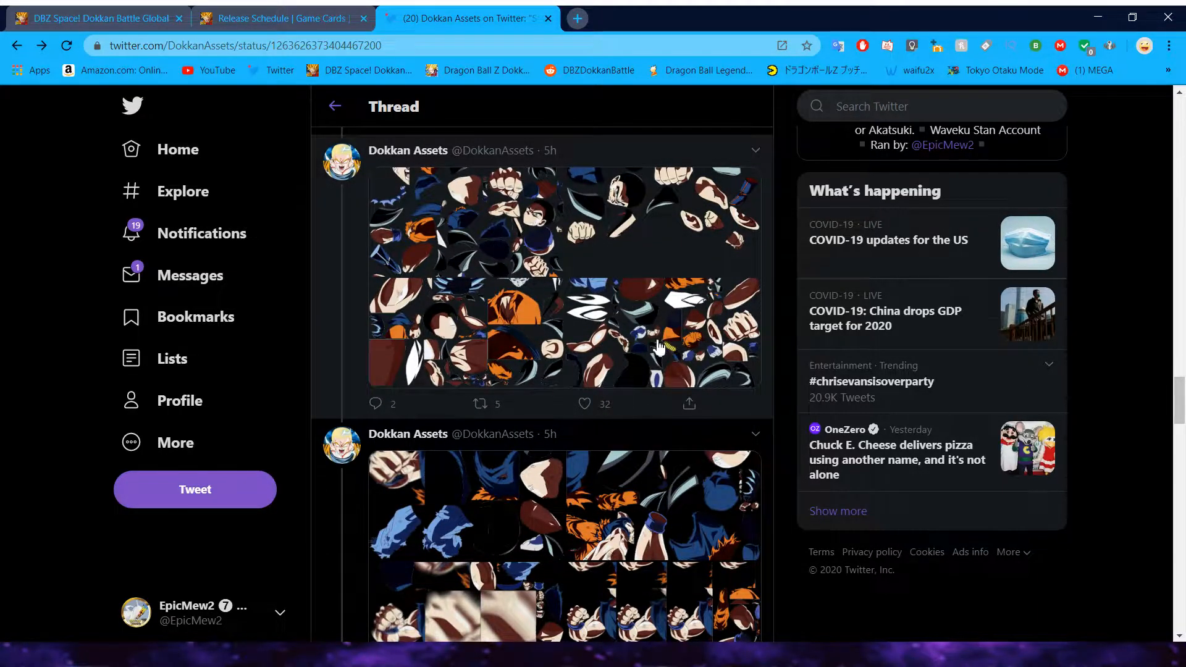
pyautogui.click(659, 348)
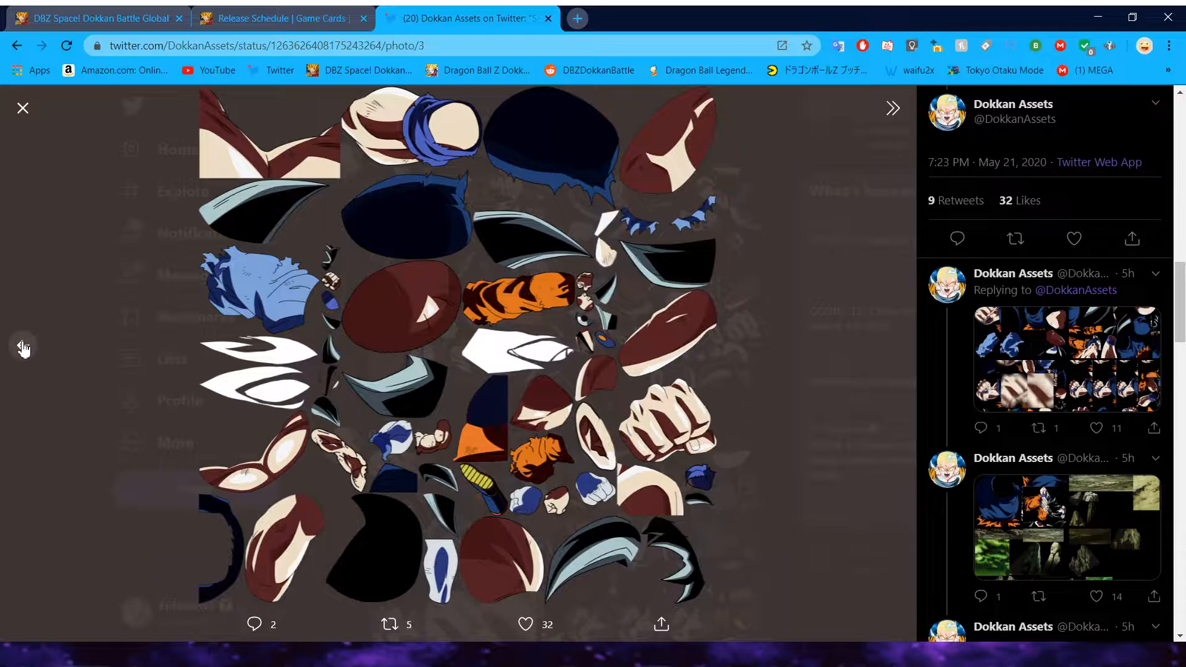
pyautogui.click(22, 346)
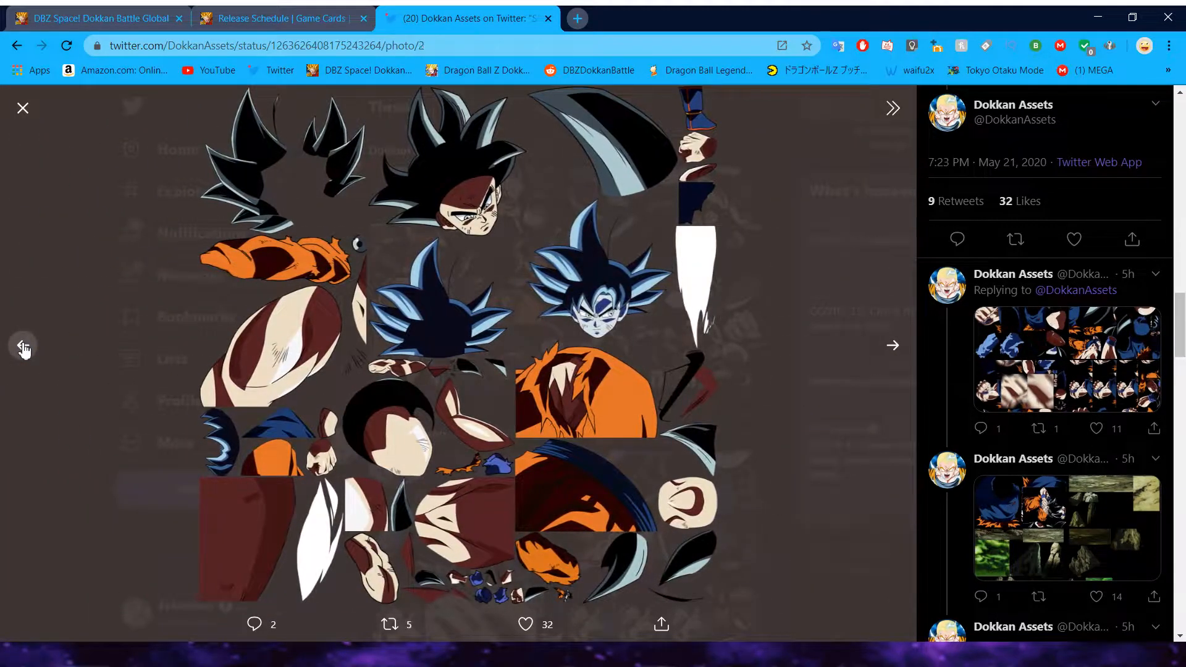
pyautogui.click(24, 346)
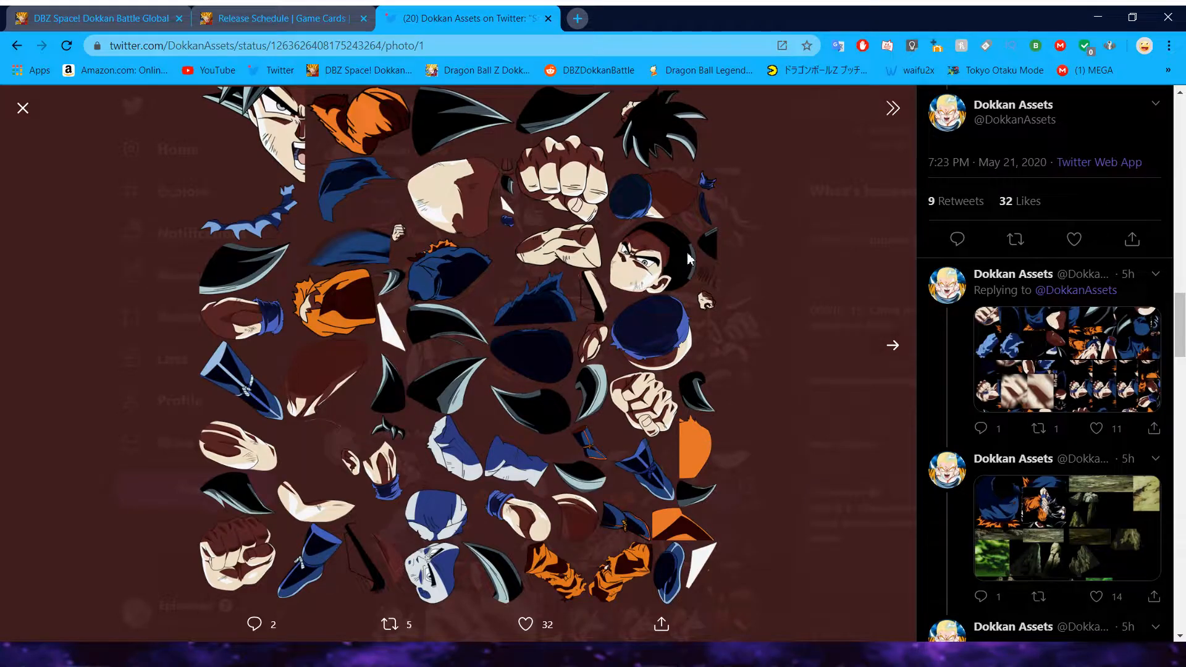
pyautogui.moveTo(428, 393)
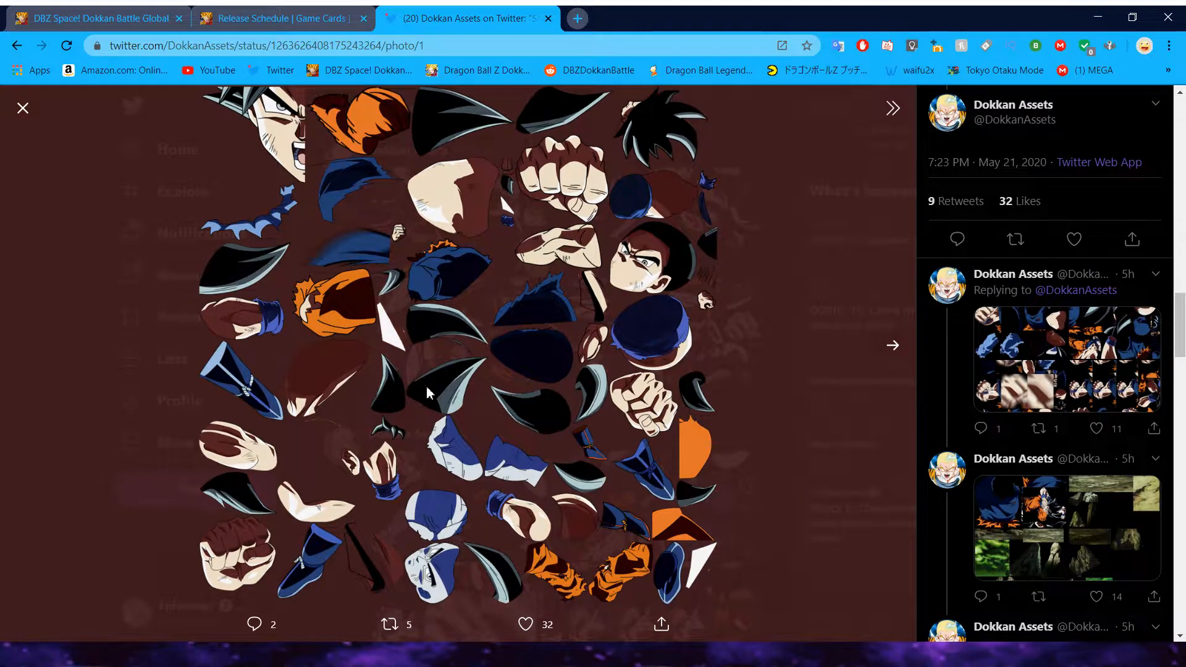
pyautogui.moveTo(819, 390)
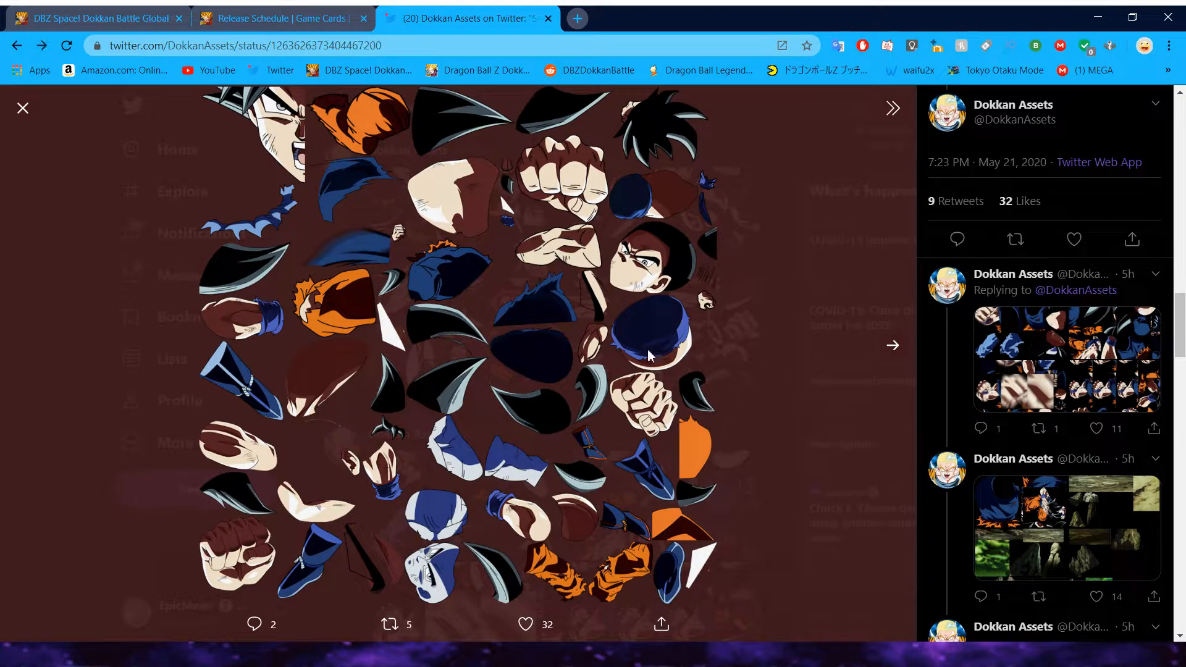
pyautogui.click(22, 108)
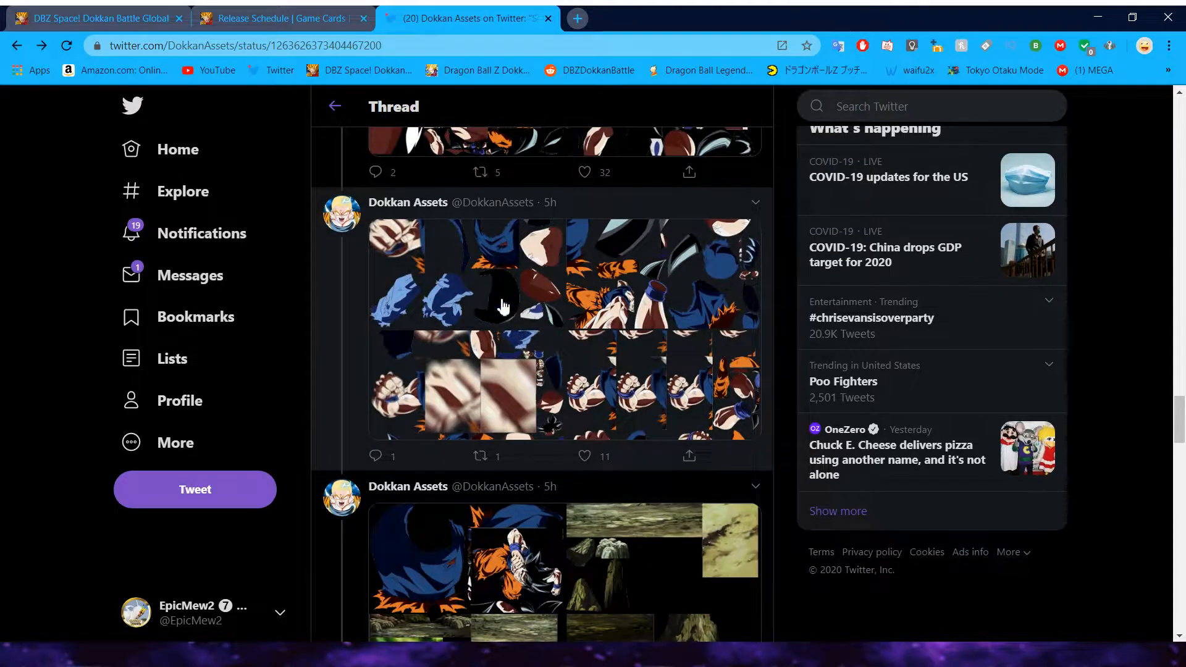
pyautogui.scroll(-3)
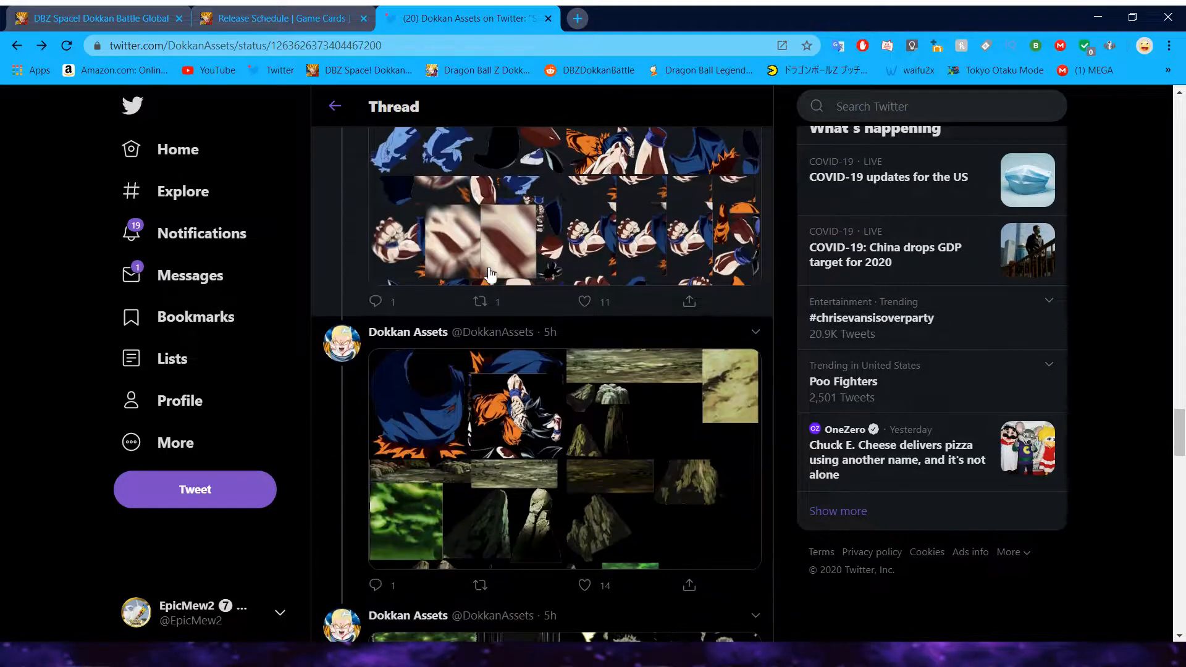
pyautogui.moveTo(516, 437)
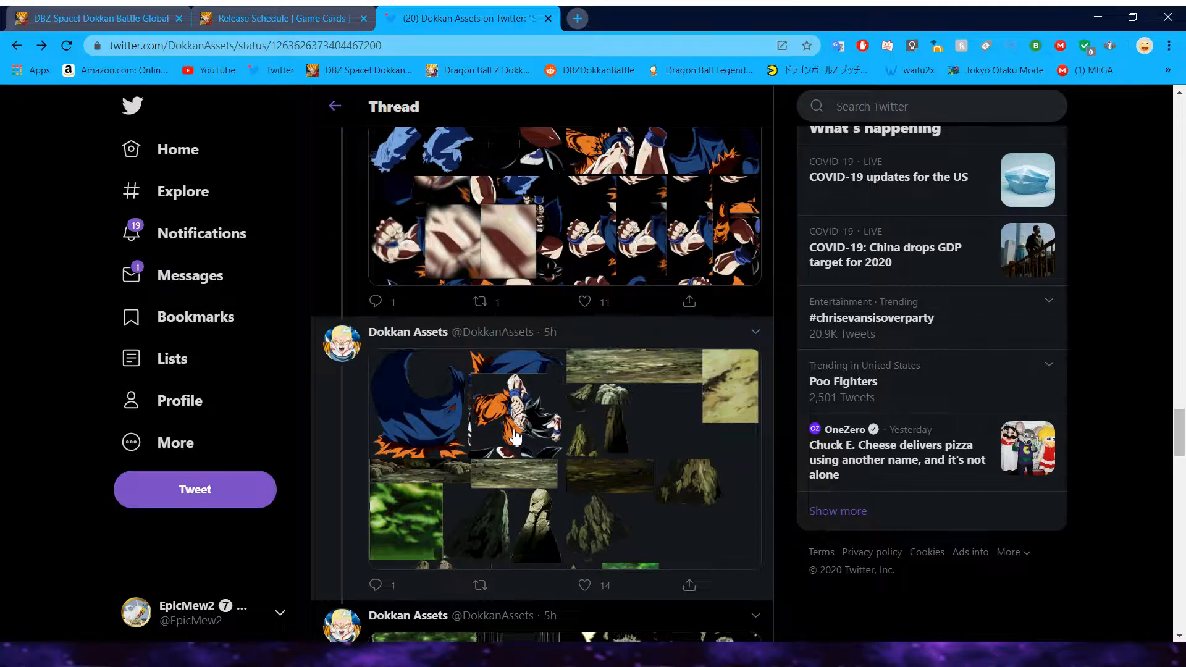
# Step: View the caped Goku, cyan light effects and glowing aura outline sheets, reaching the Instinctive Punch and Kamehameha graphics
pyautogui.click(515, 438)
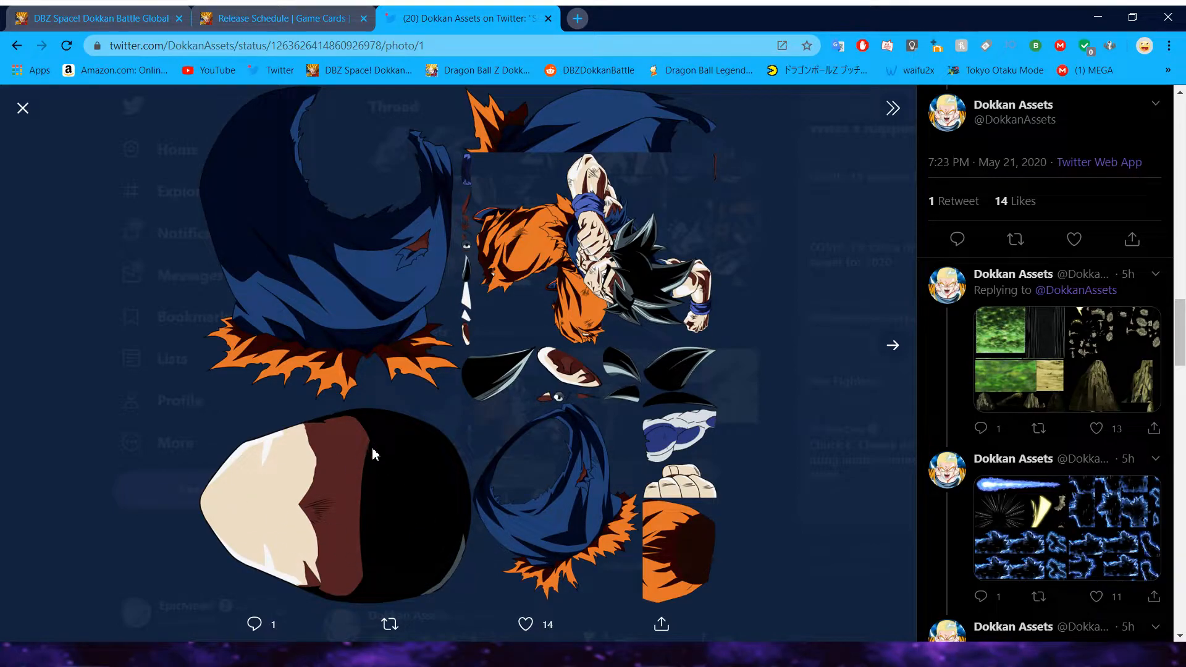
pyautogui.moveTo(331, 493)
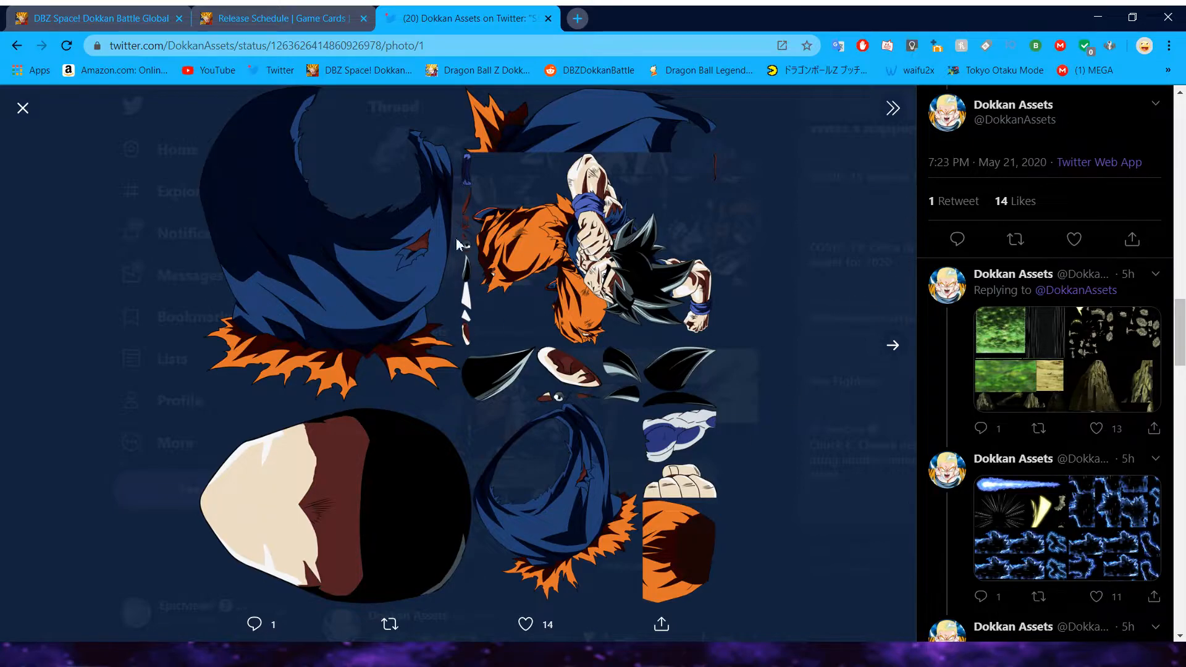
pyautogui.moveTo(5, 356)
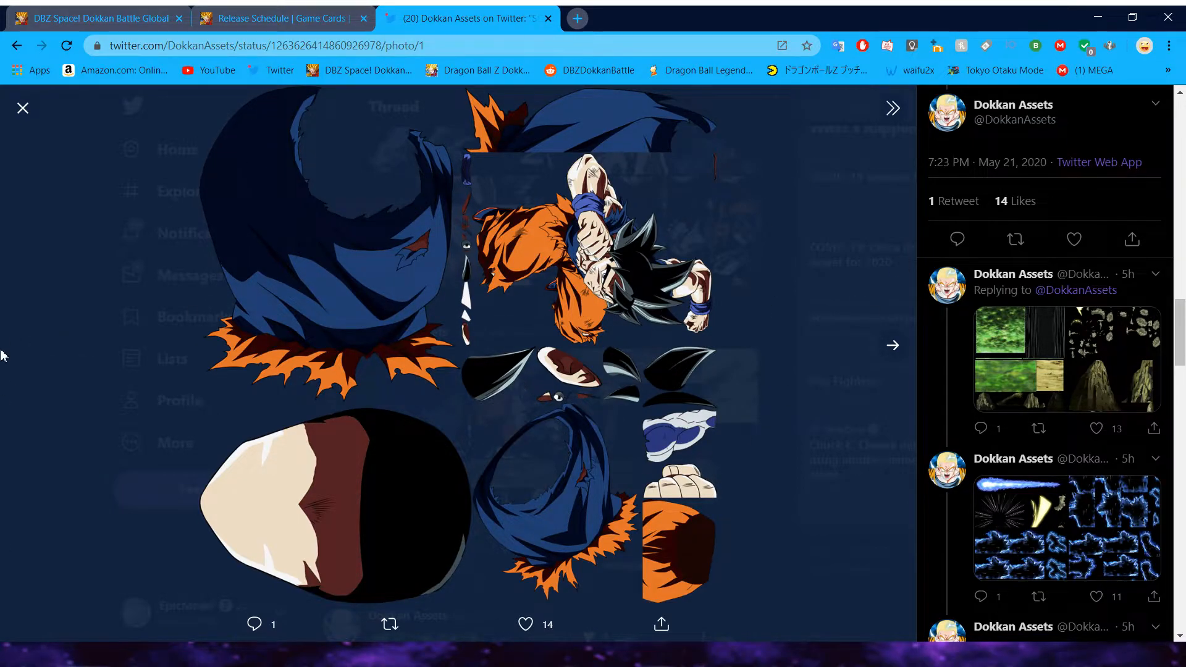
pyautogui.click(22, 107)
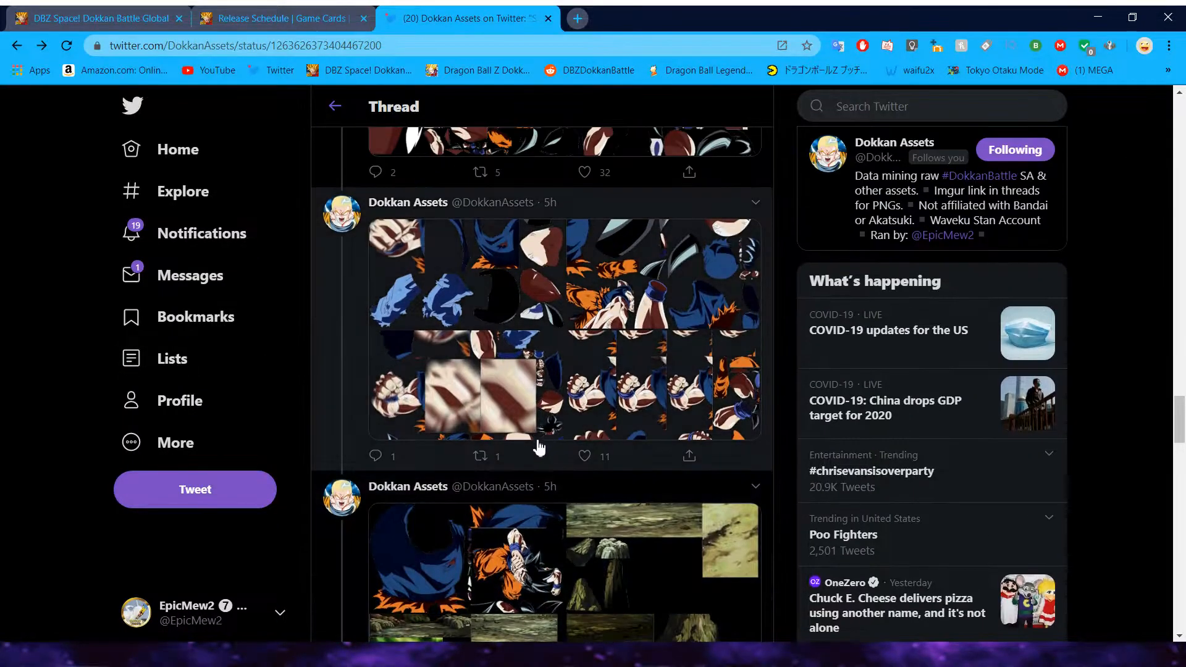
pyautogui.moveTo(536, 450)
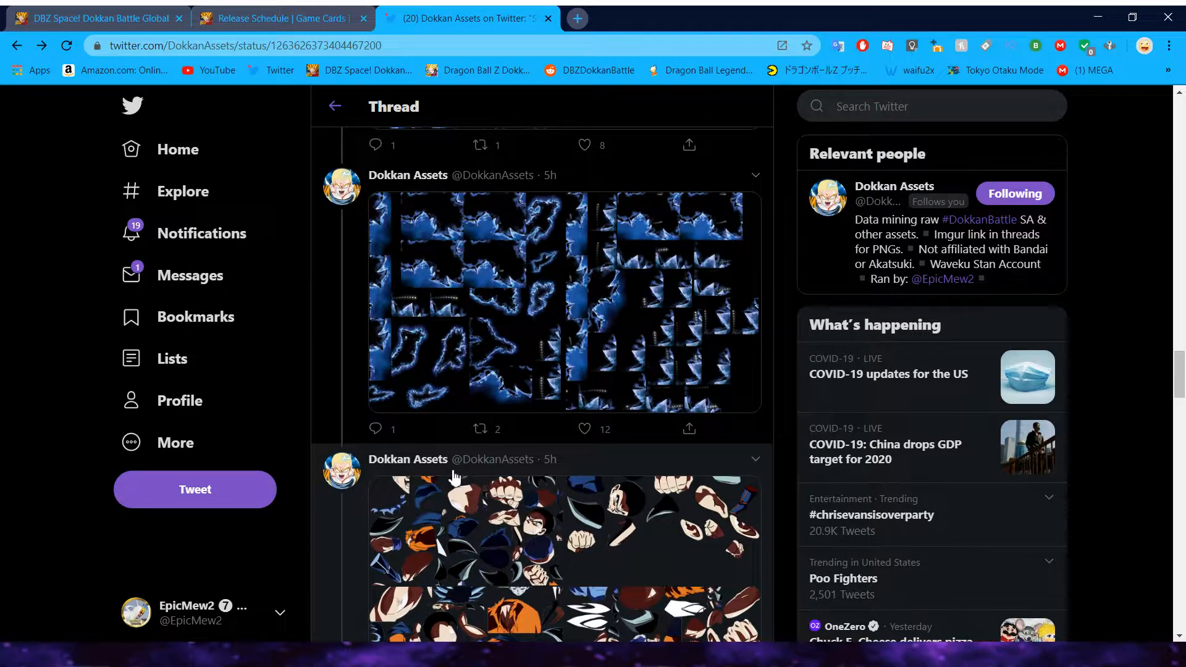
pyautogui.scroll(-3)
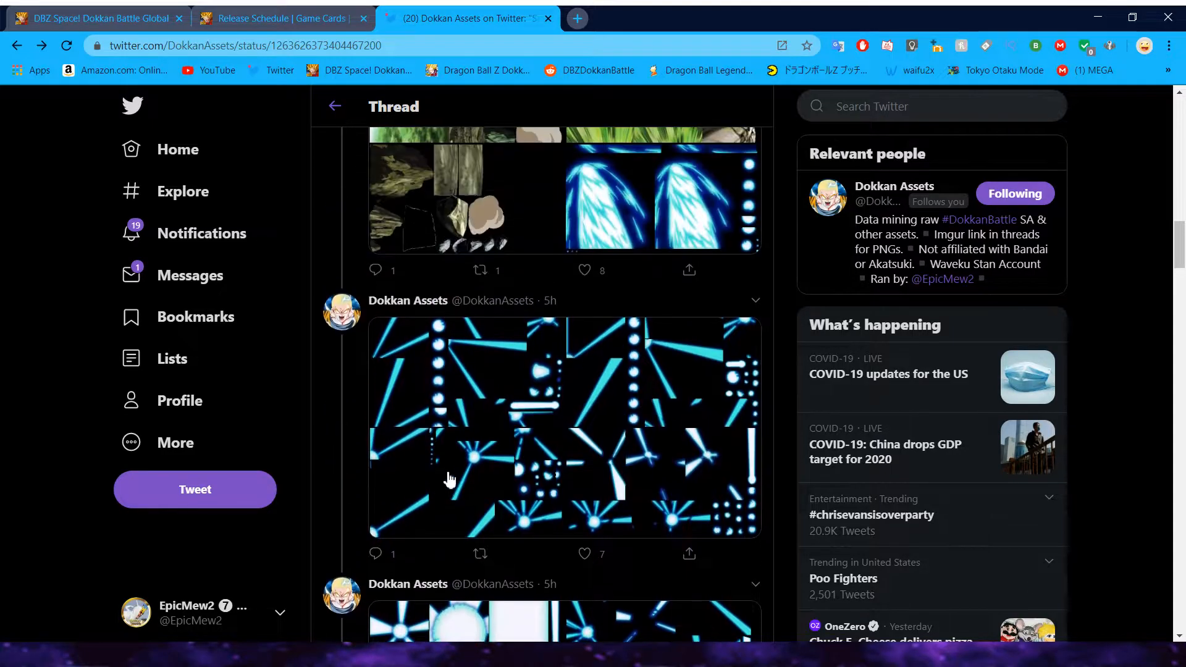
pyautogui.click(449, 480)
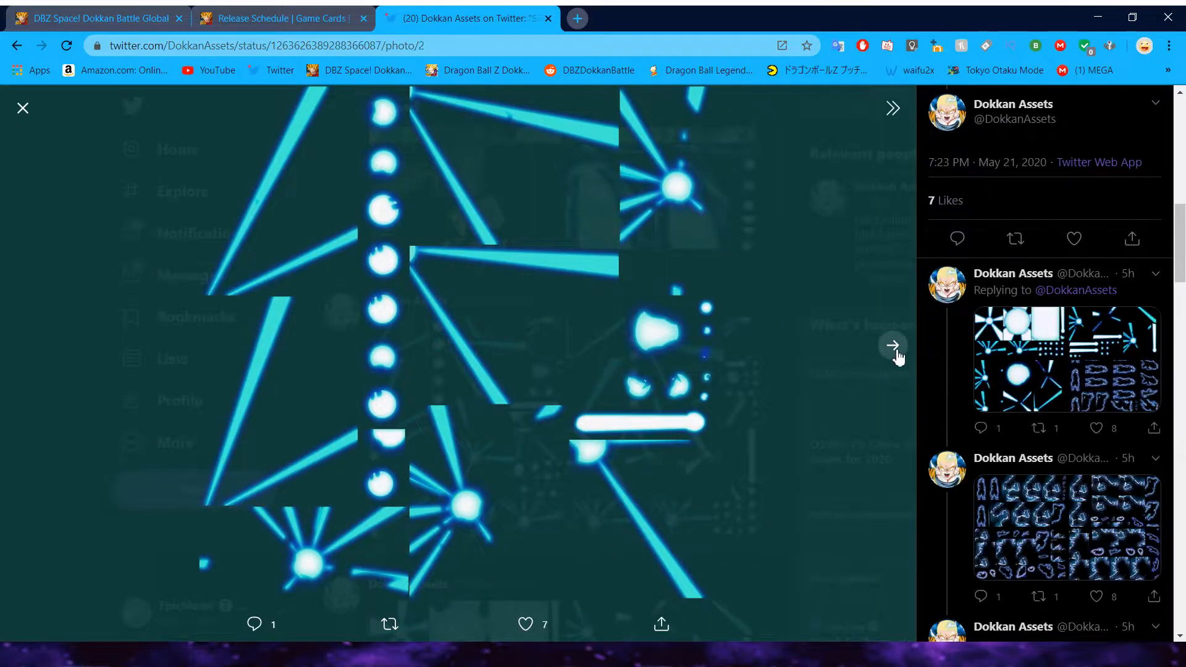
pyautogui.click(892, 345)
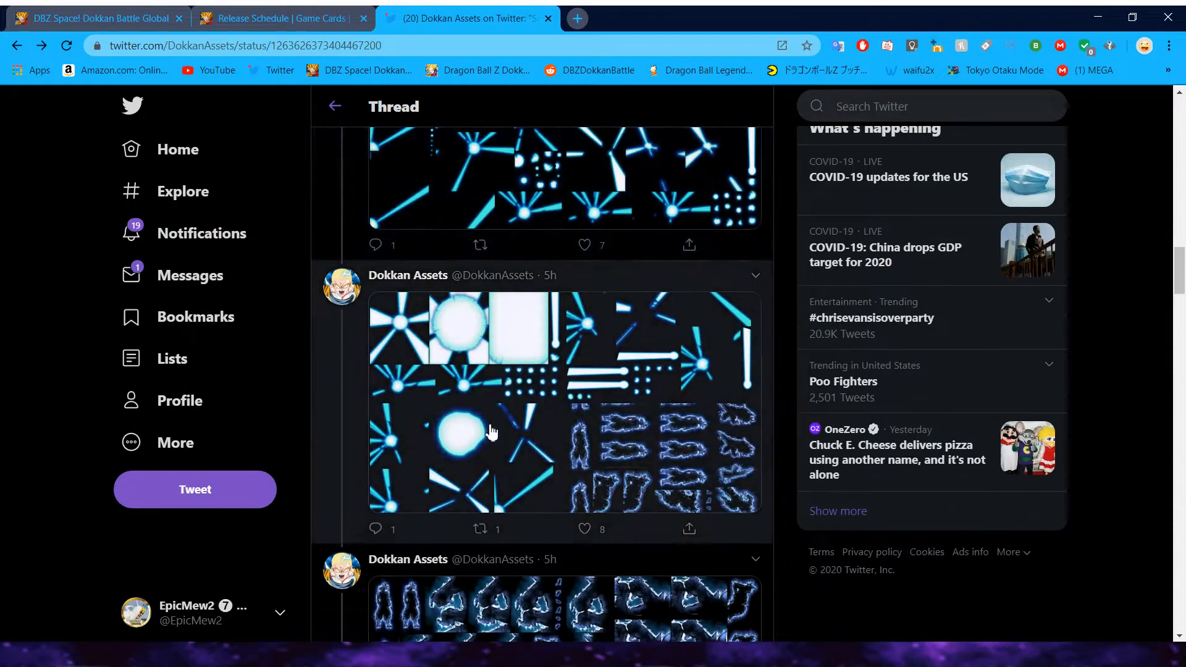
pyautogui.click(492, 432)
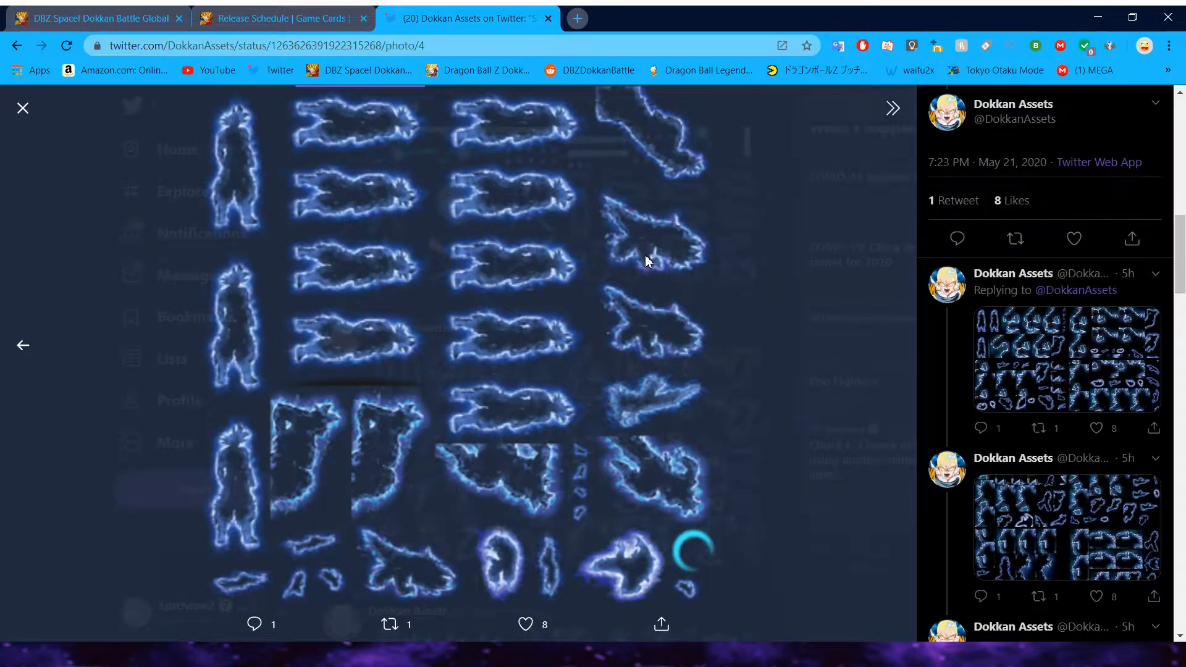
pyautogui.click(22, 107)
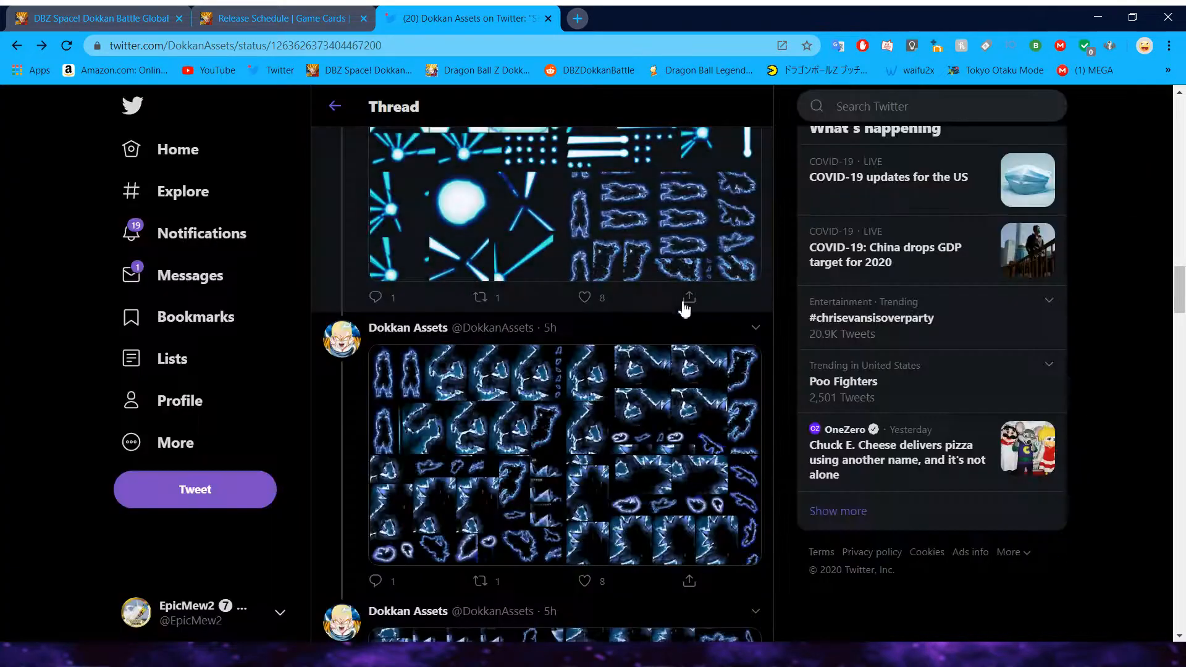
pyautogui.scroll(-3)
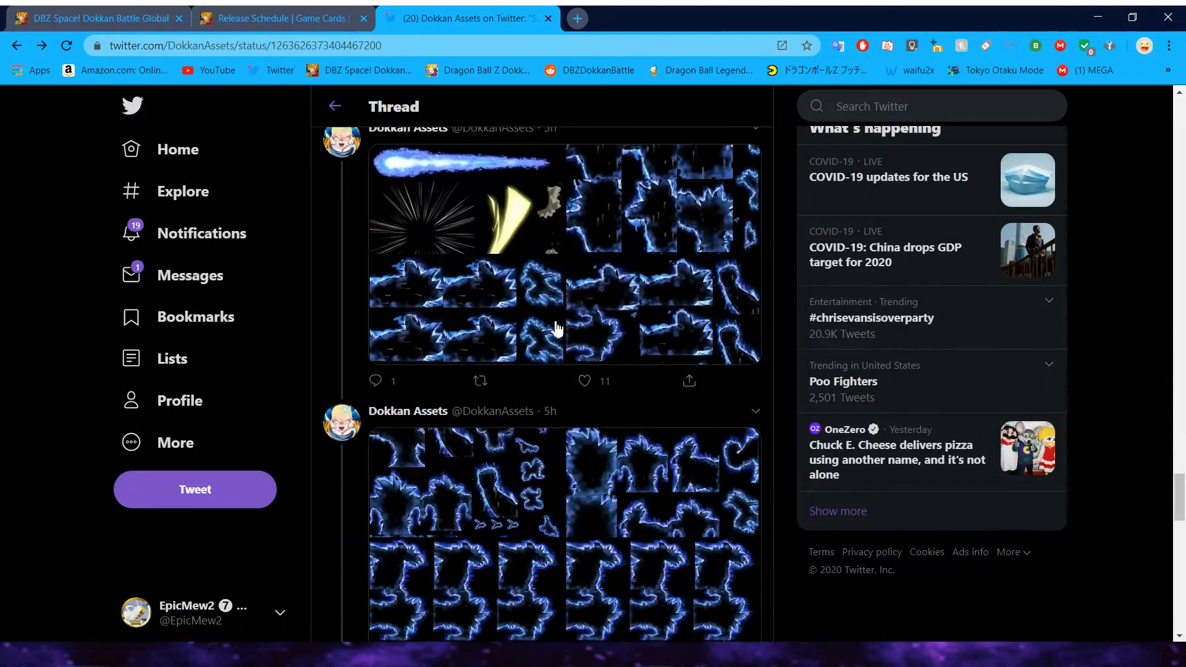
pyautogui.scroll(-3)
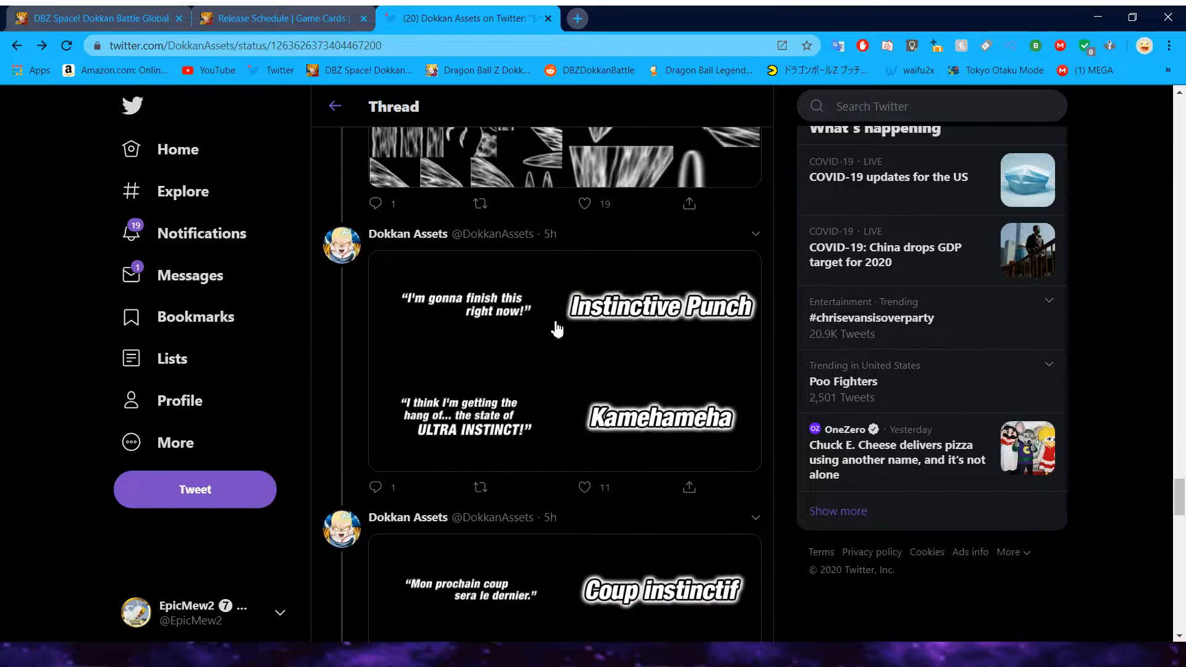
# Step: Look over the WOK and DMM sound-effect lettering, then go back to the mega thread
pyautogui.scroll(-3)
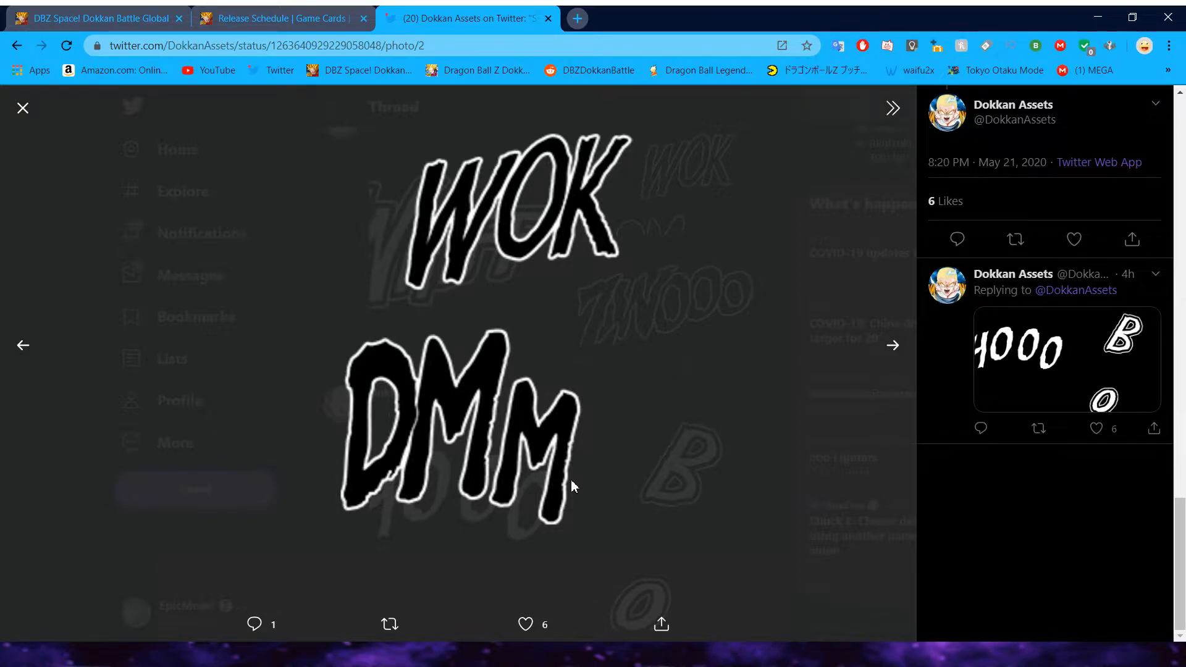
pyautogui.moveTo(235, 267)
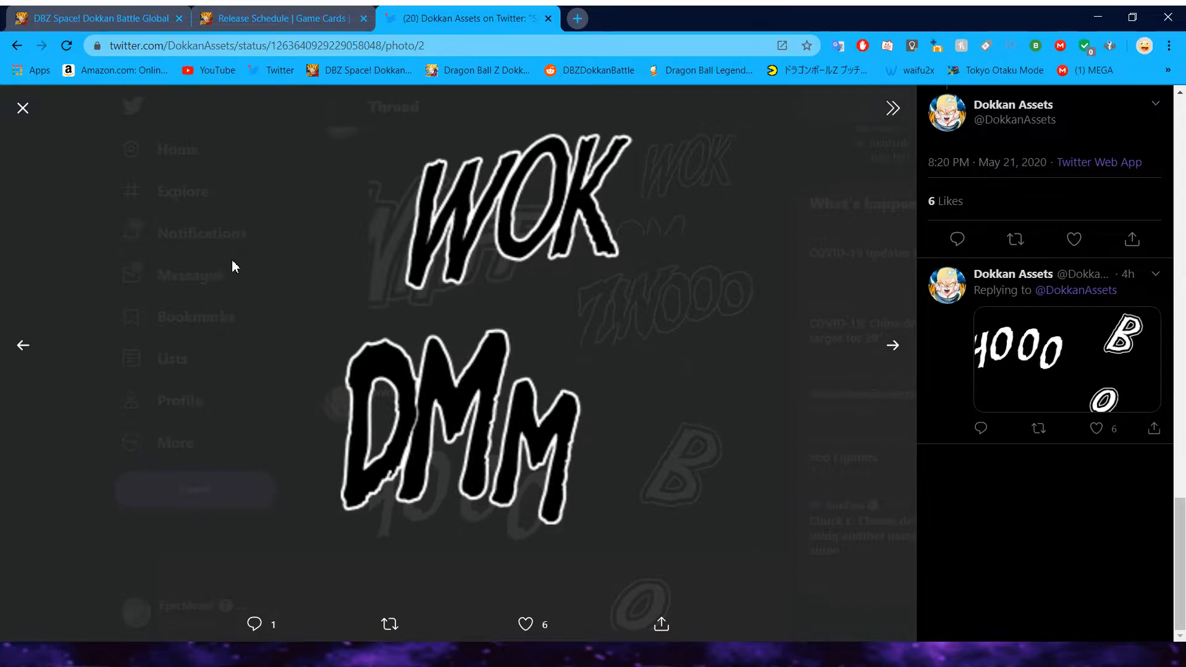
pyautogui.moveTo(18, 42)
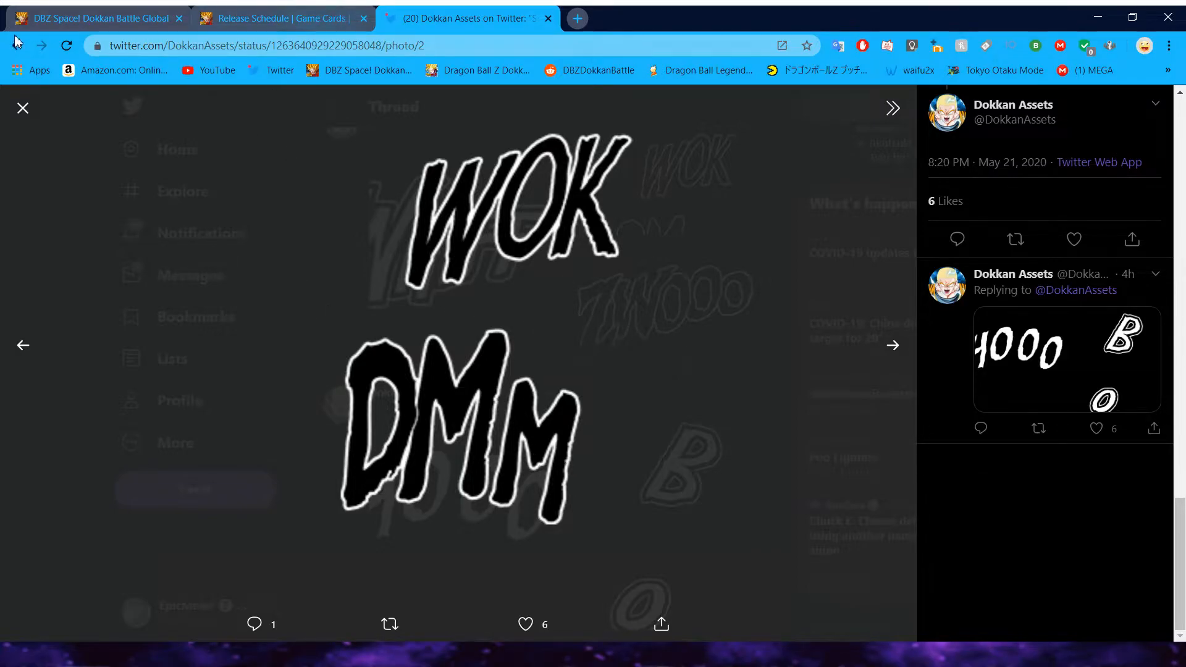
pyautogui.click(23, 107)
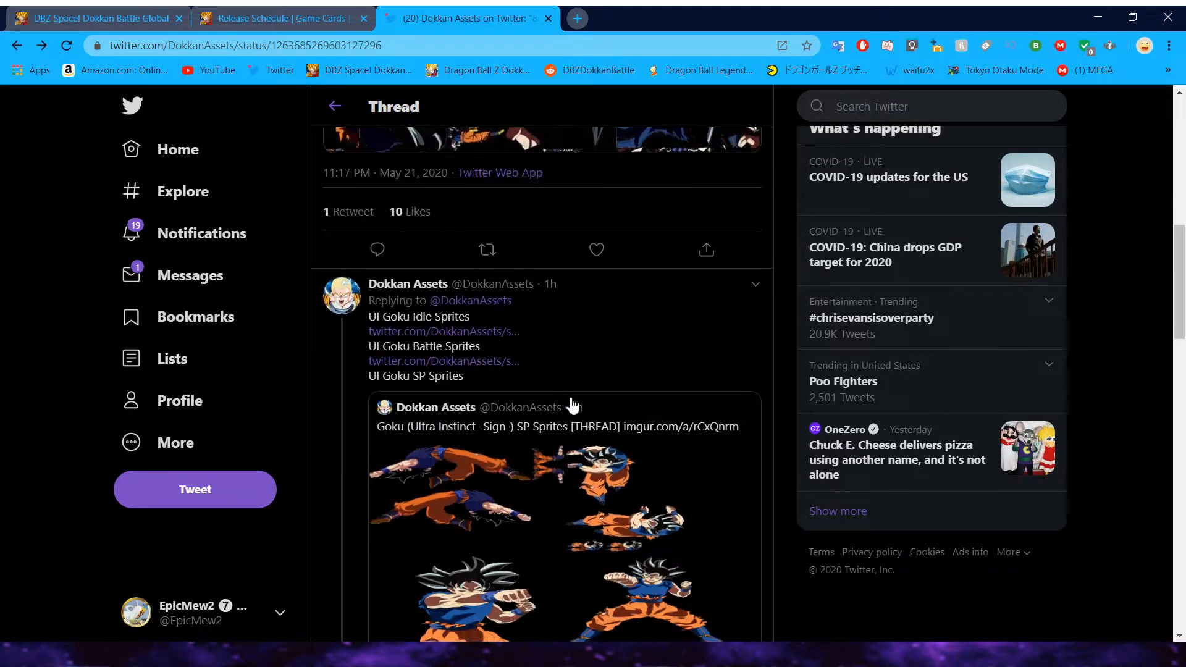
# Step: Scroll the mega thread from the UI Goku sprites down to the SSB Goku entry and switch to the new tab
pyautogui.scroll(-3)
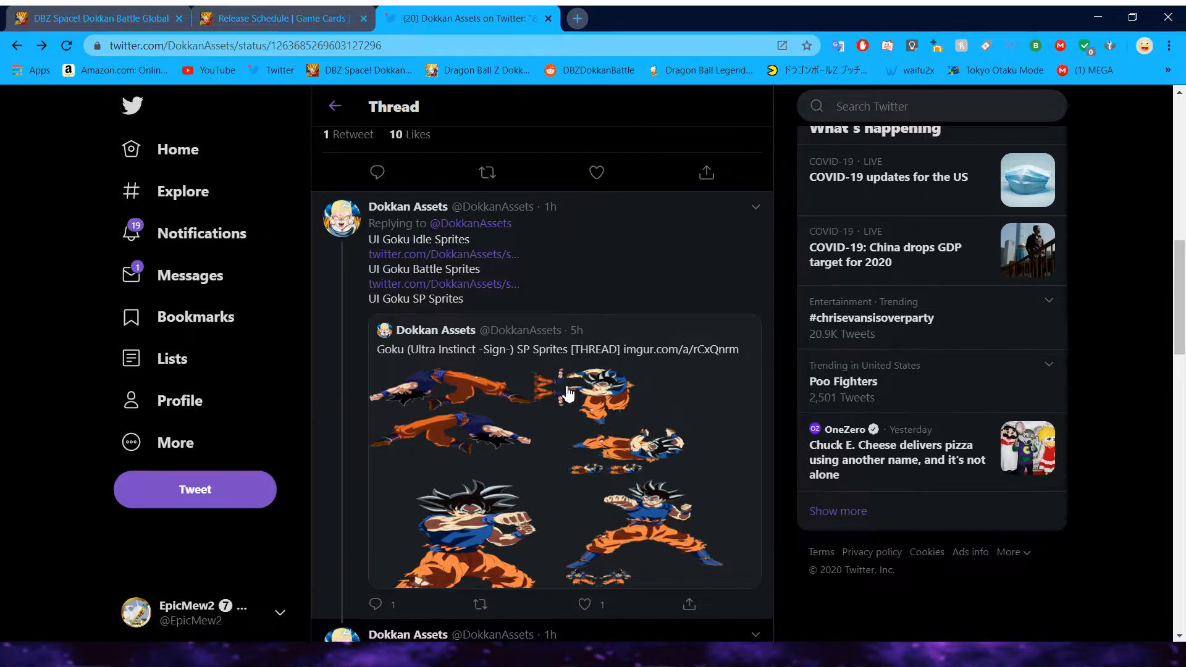
pyautogui.moveTo(491, 276)
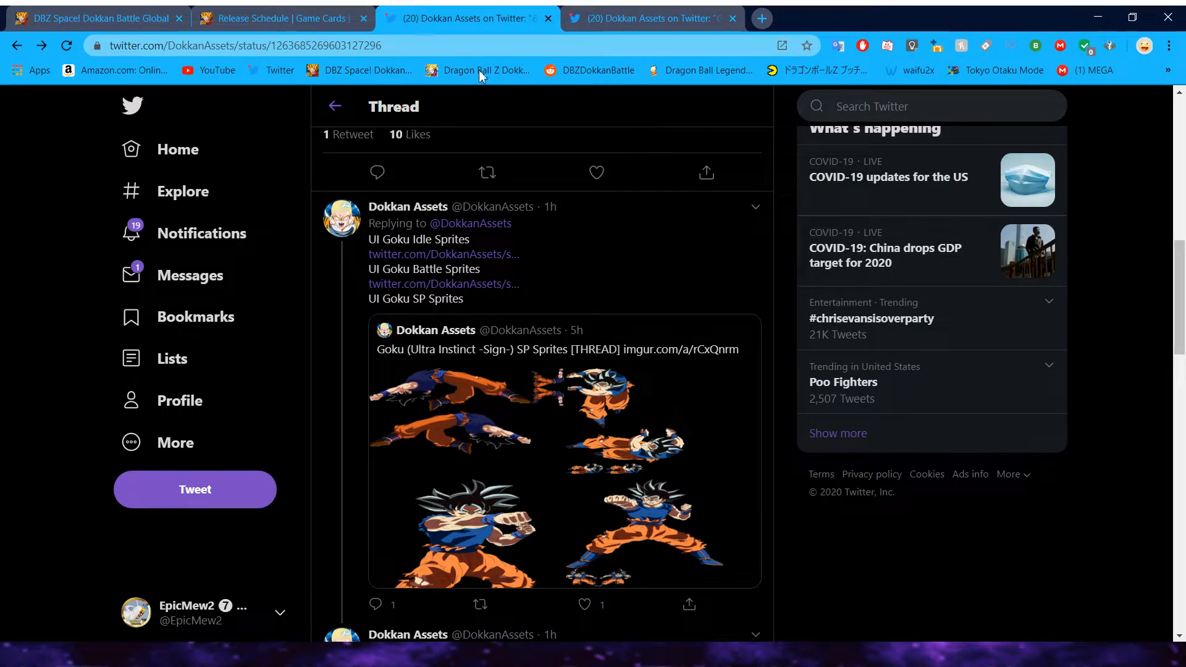
pyautogui.scroll(-3)
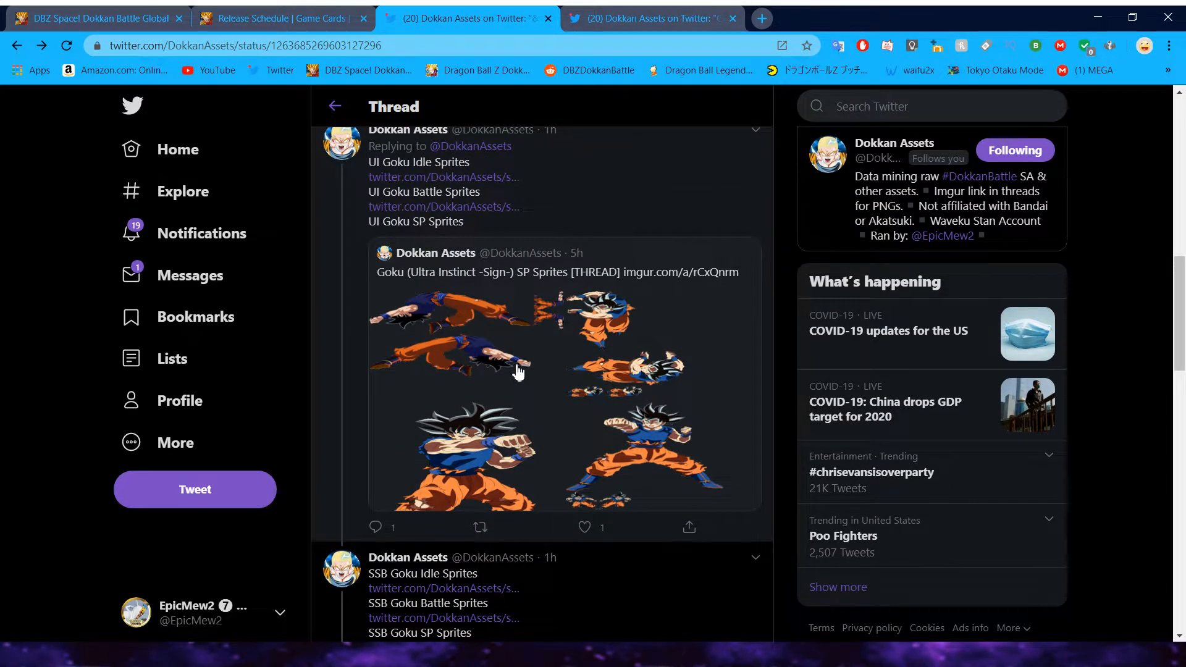
pyautogui.scroll(-3)
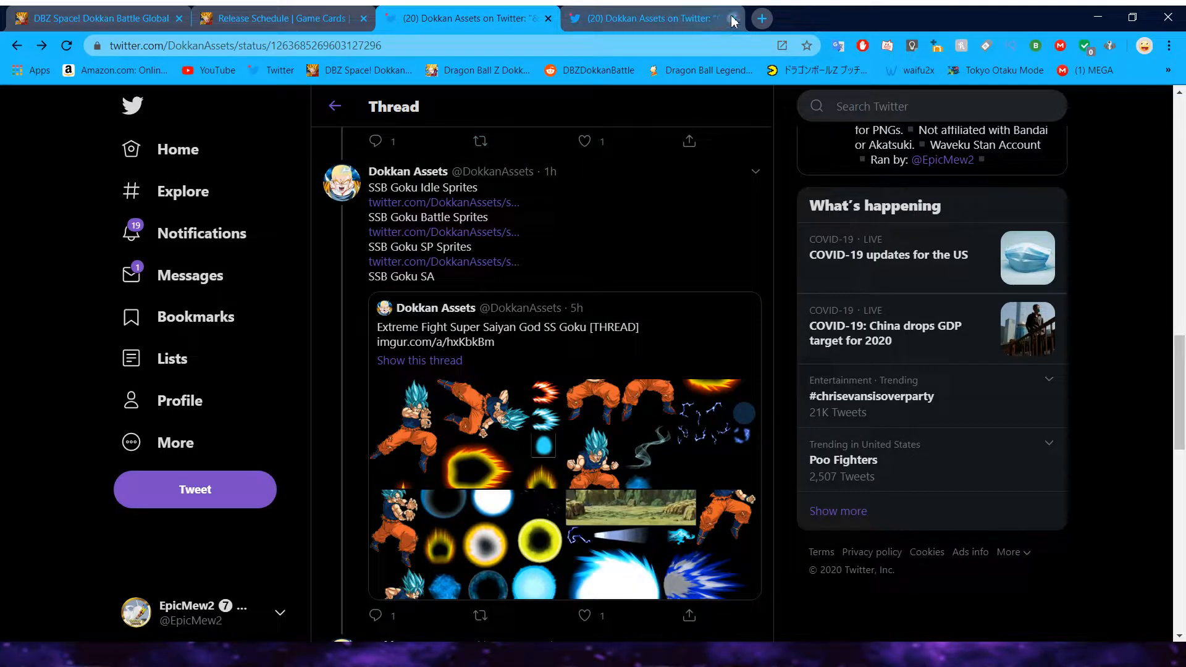
pyautogui.click(734, 19)
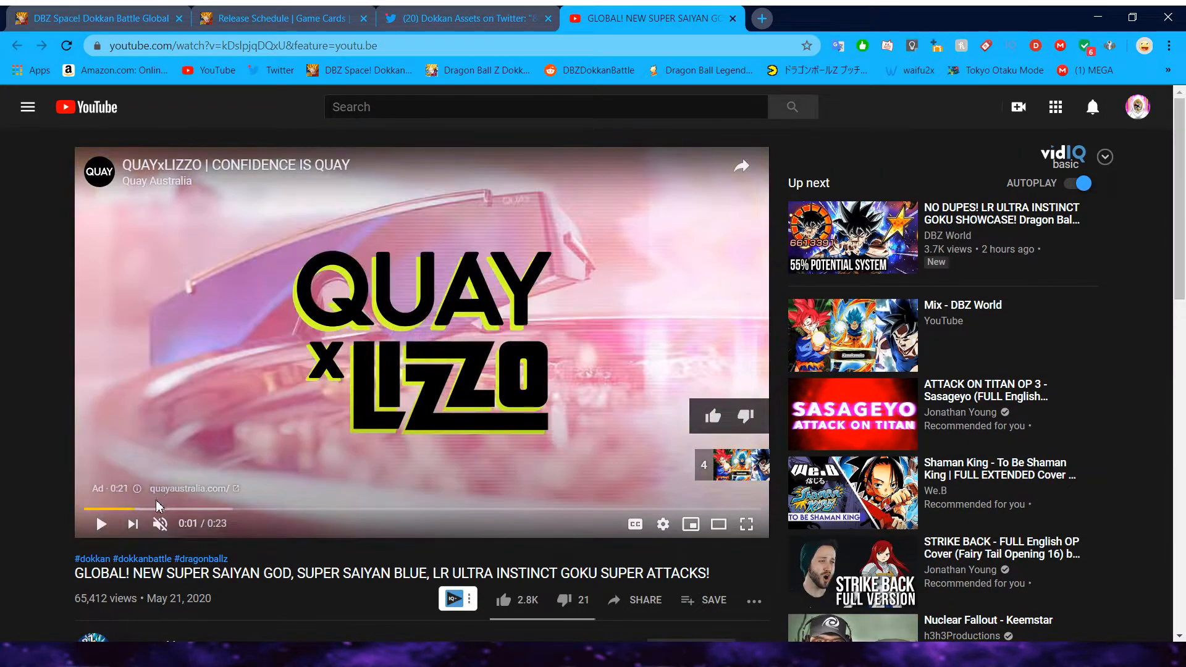
# Step: Let the pre-roll ad pass and play the new SSG, SSB and LR UI Goku super attacks video
pyautogui.click(464, 19)
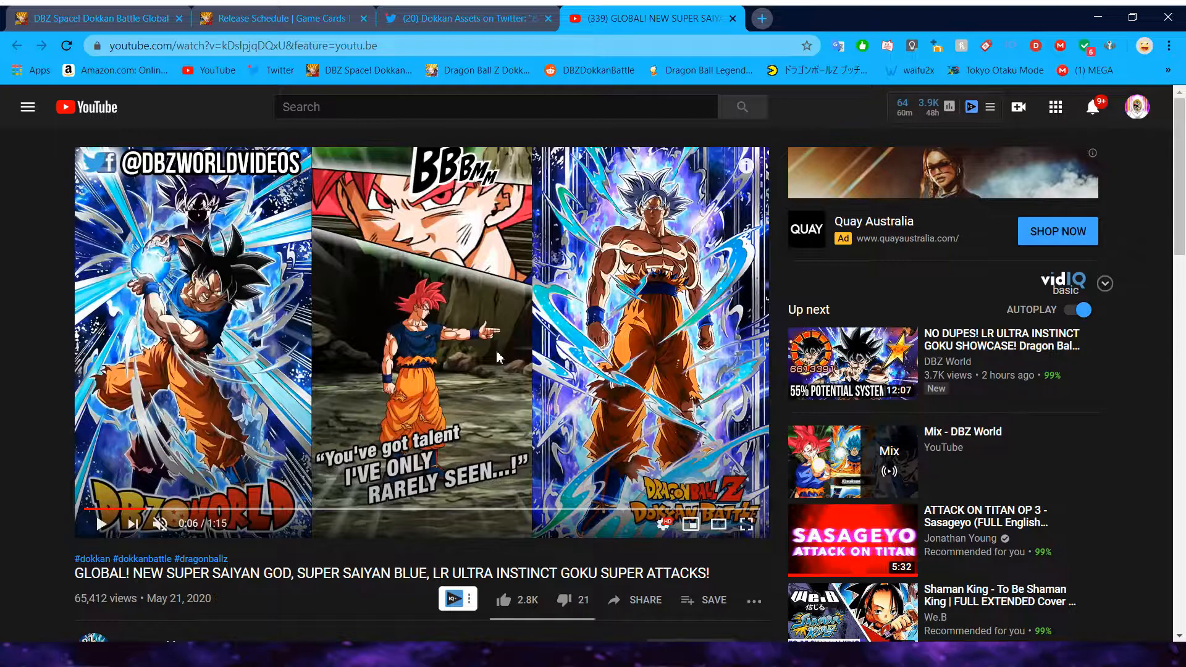
# Step: Return to the Dokkan Assets thread and view the SSB Goku sprite sheet full size
pyautogui.click(467, 17)
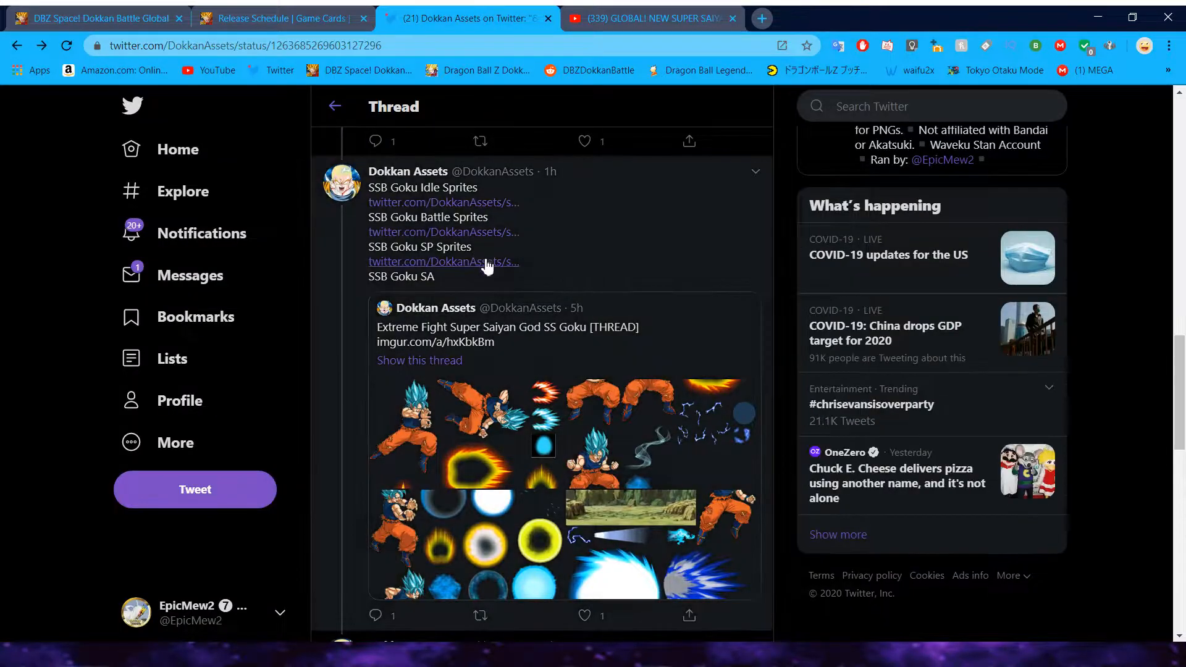
pyautogui.scroll(-3)
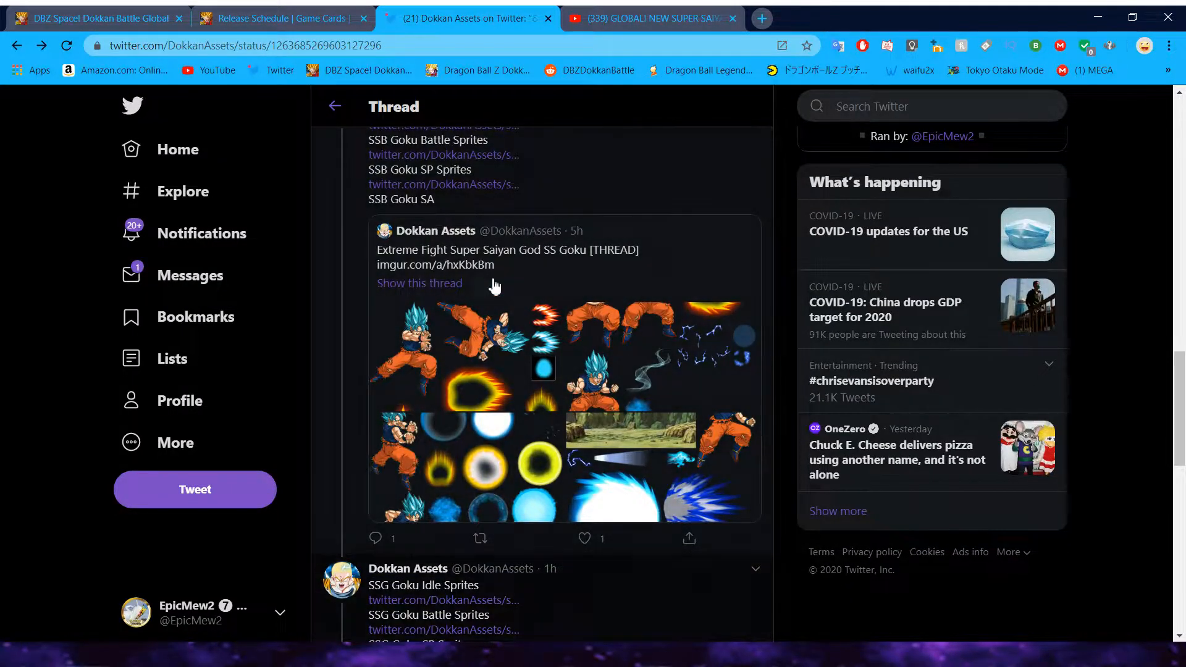
pyautogui.scroll(-3)
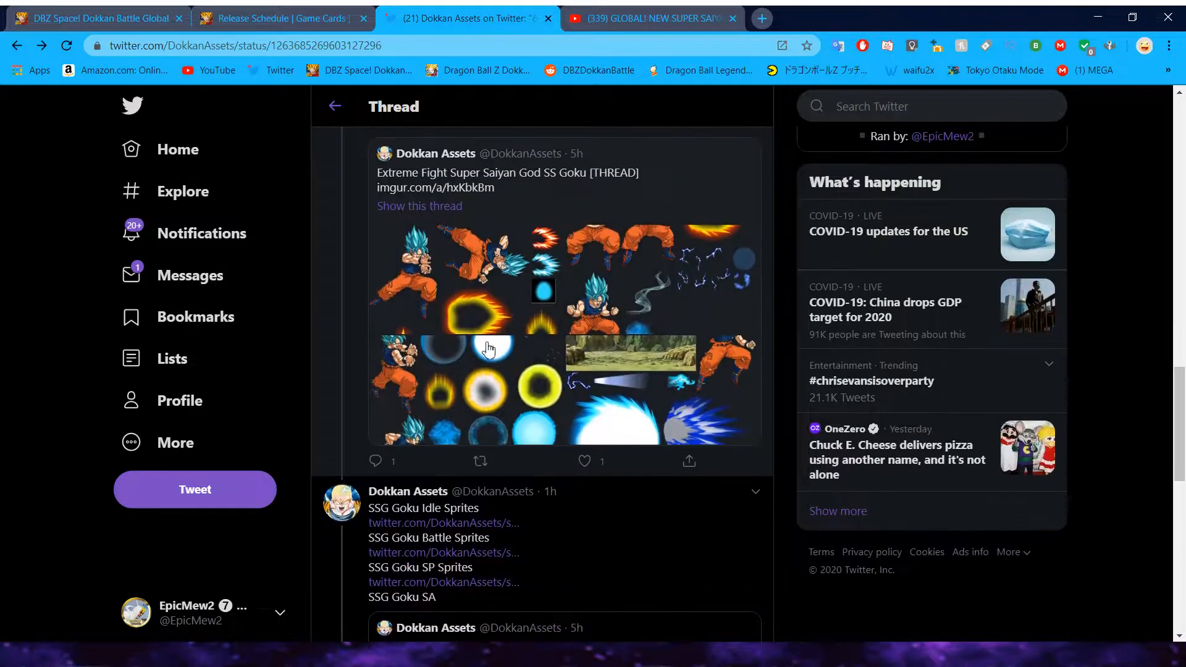
pyautogui.click(488, 348)
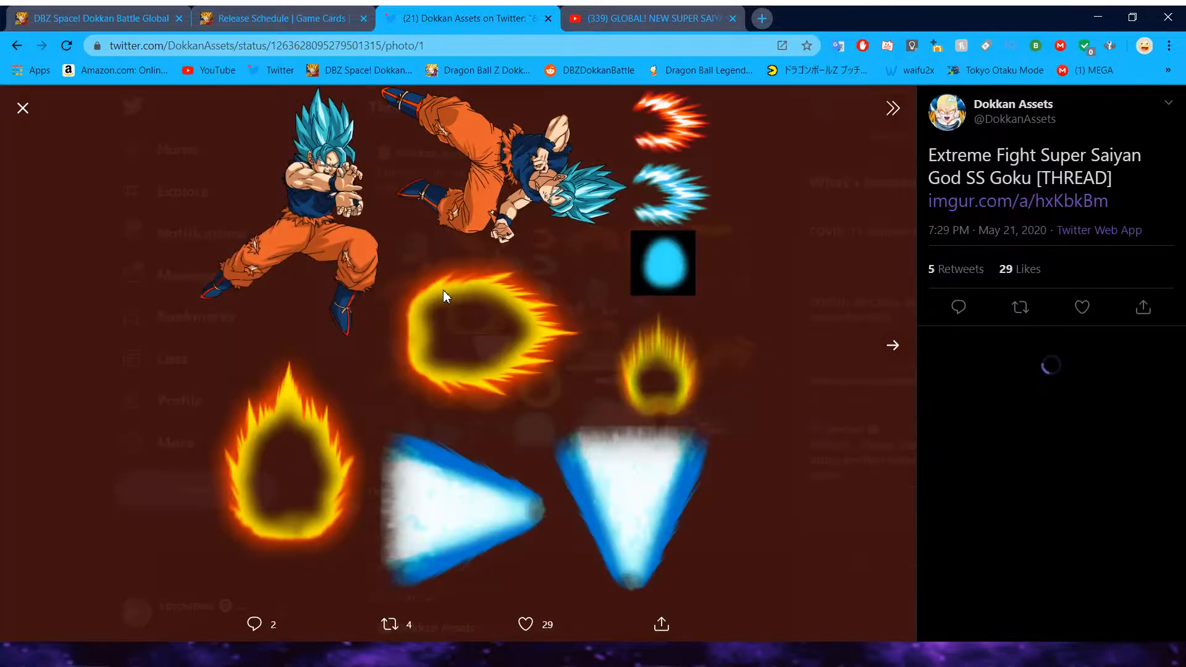
# Step: Step through the SSG SS Goku and SSG Goku sprite images, then scroll back to the thread top
pyautogui.click(22, 107)
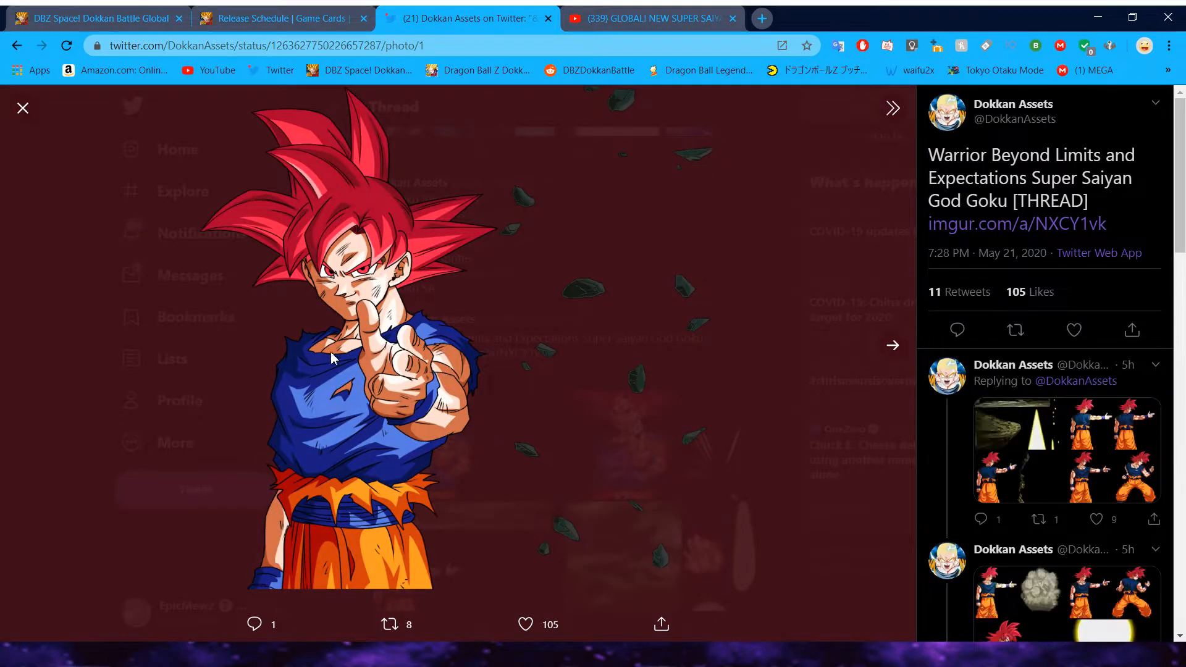
pyautogui.moveTo(338, 341)
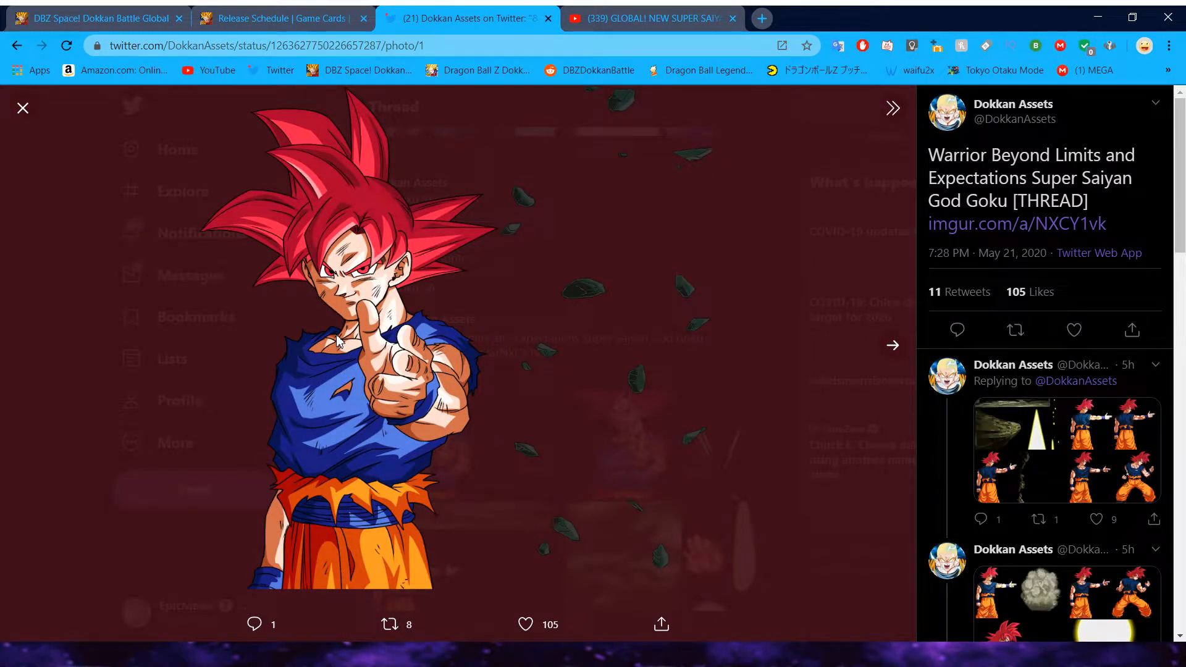
pyautogui.click(892, 344)
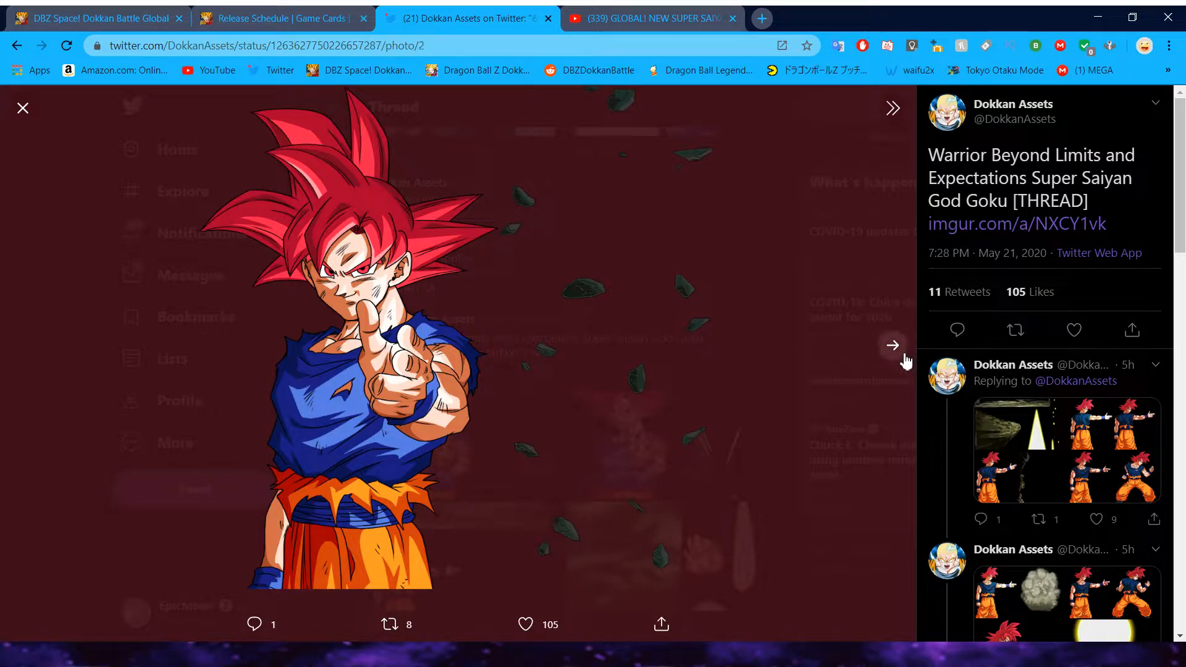
pyautogui.click(892, 345)
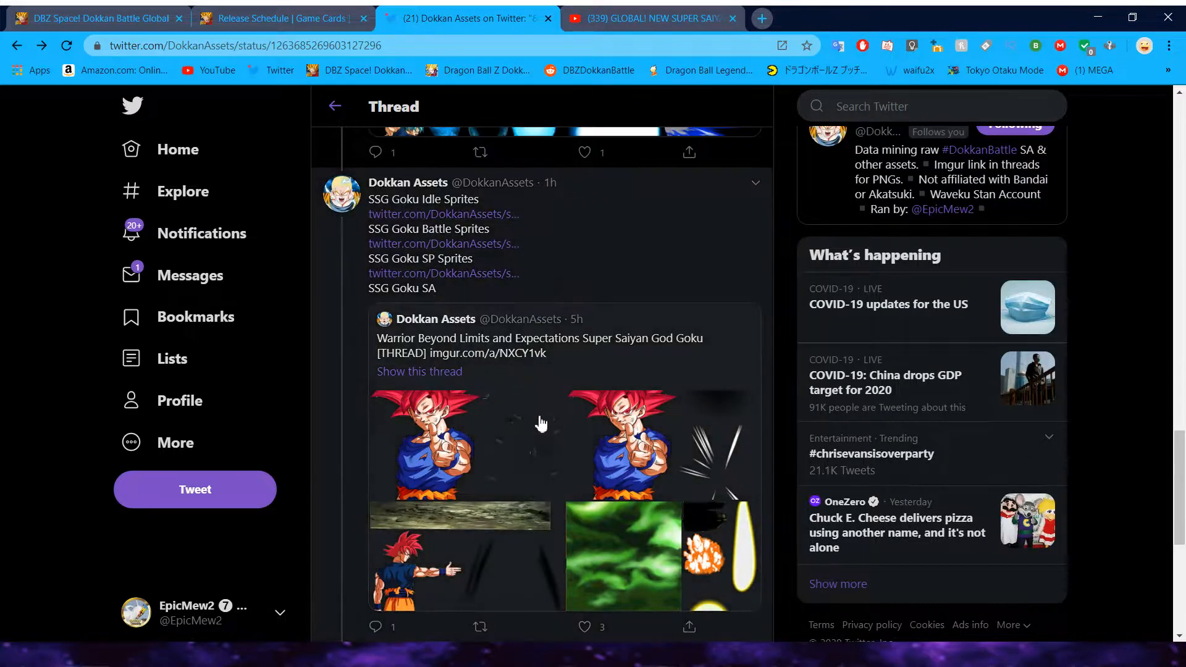
pyautogui.scroll(-3)
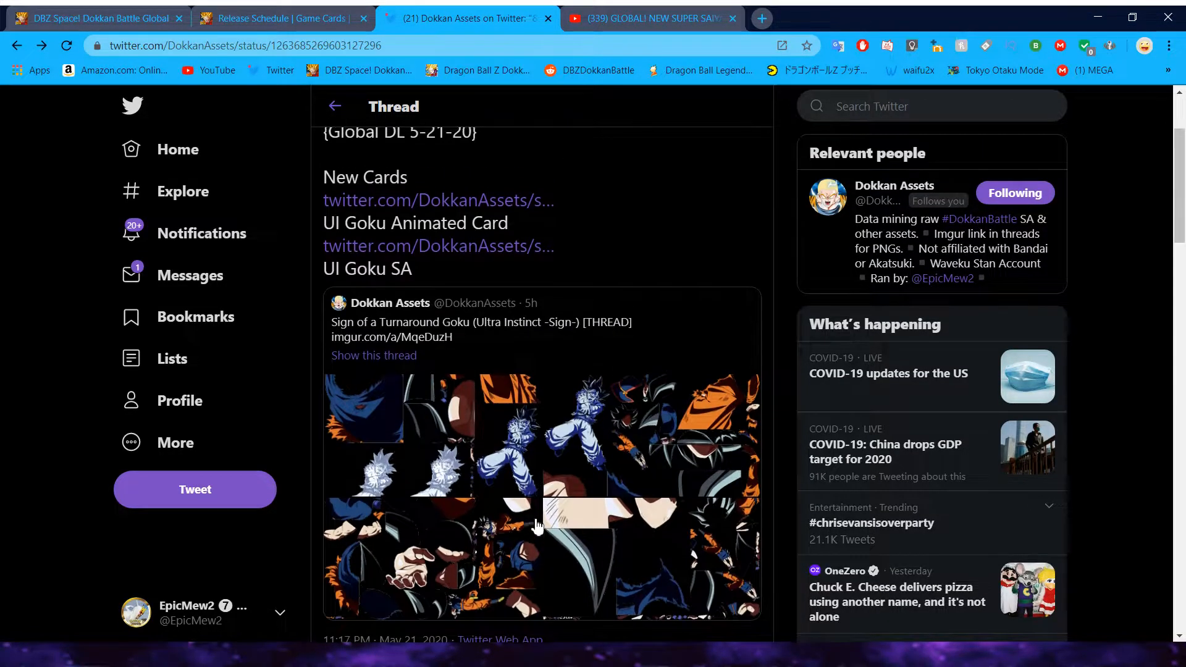
pyautogui.scroll(3)
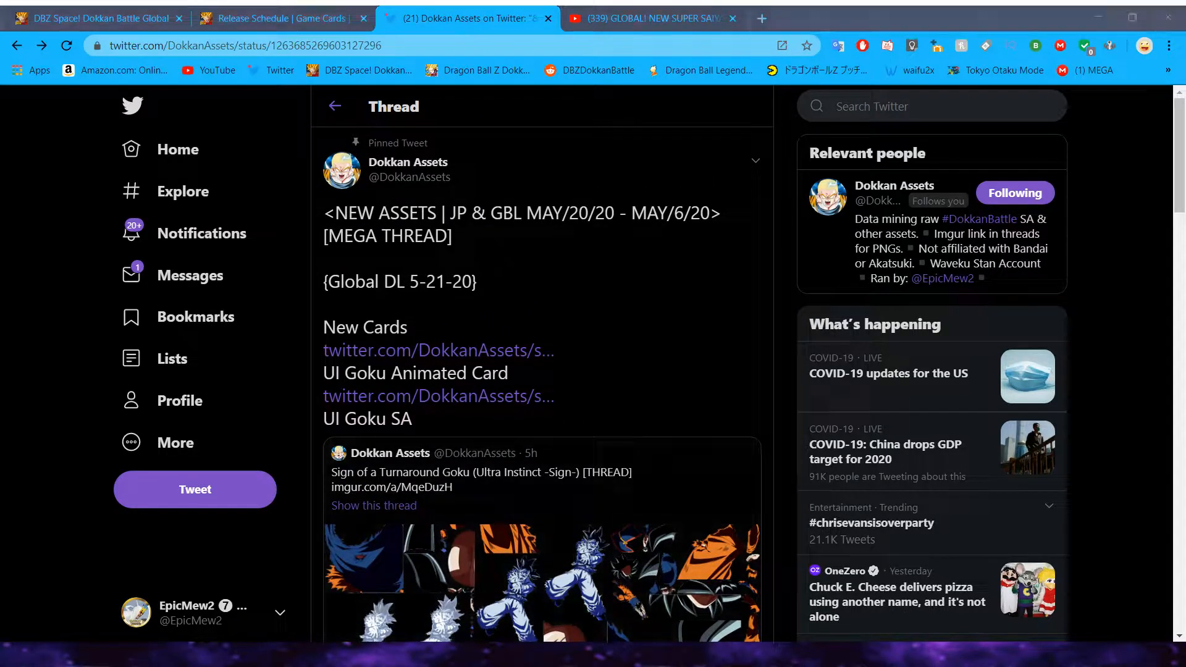